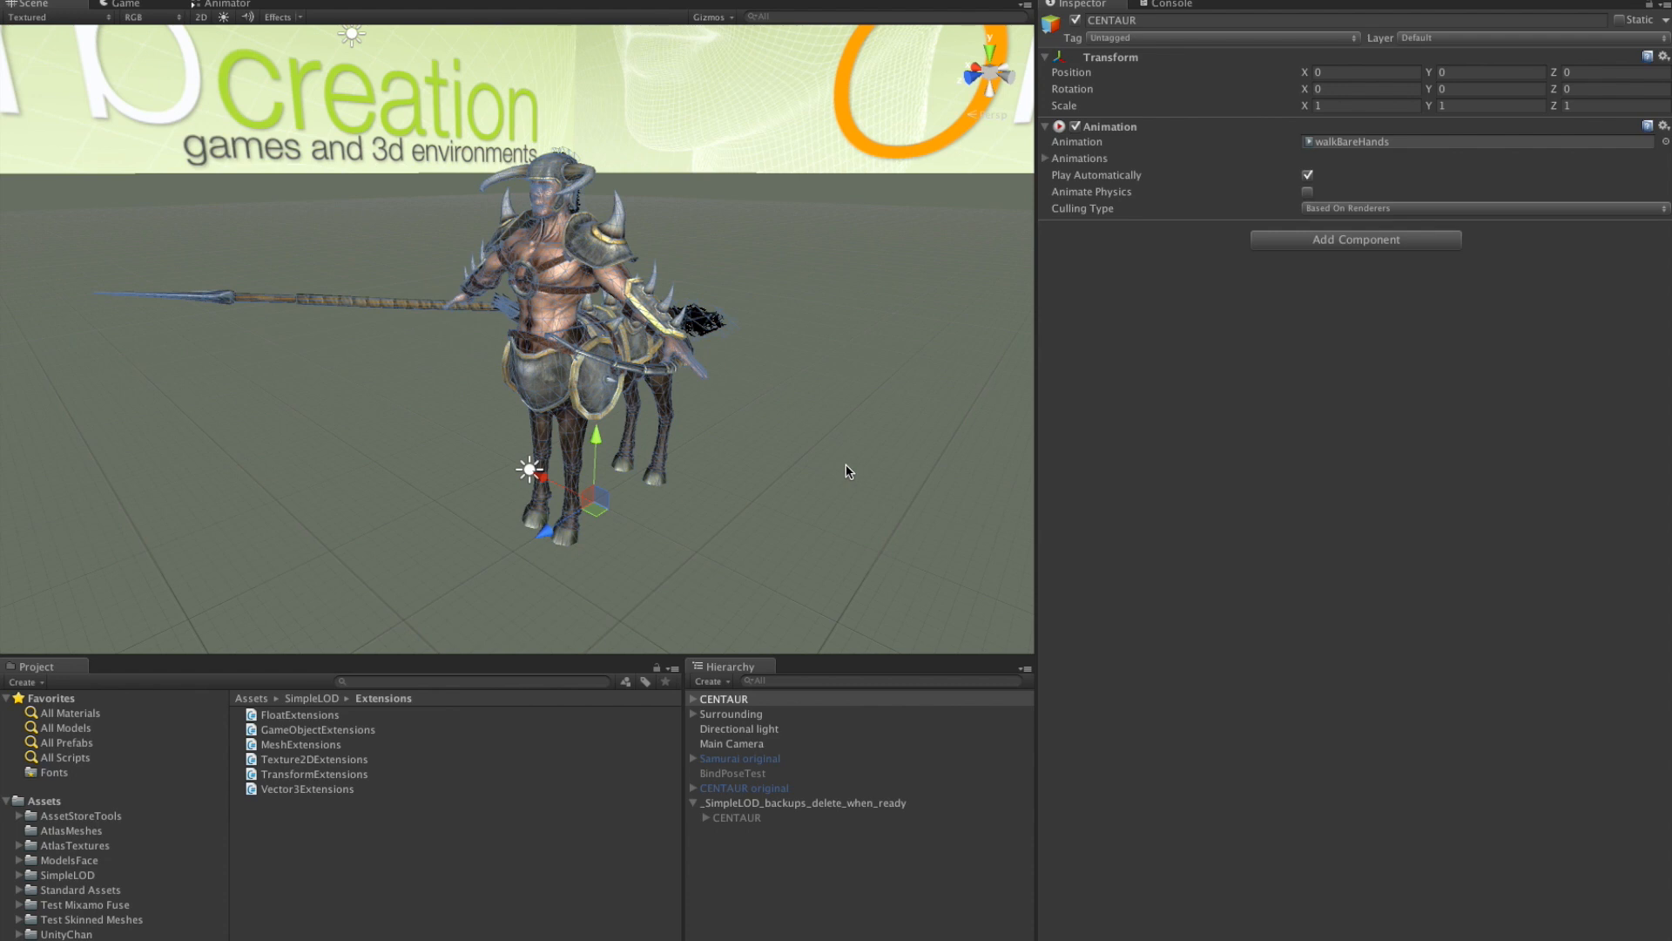
mouse_move(587, 418)
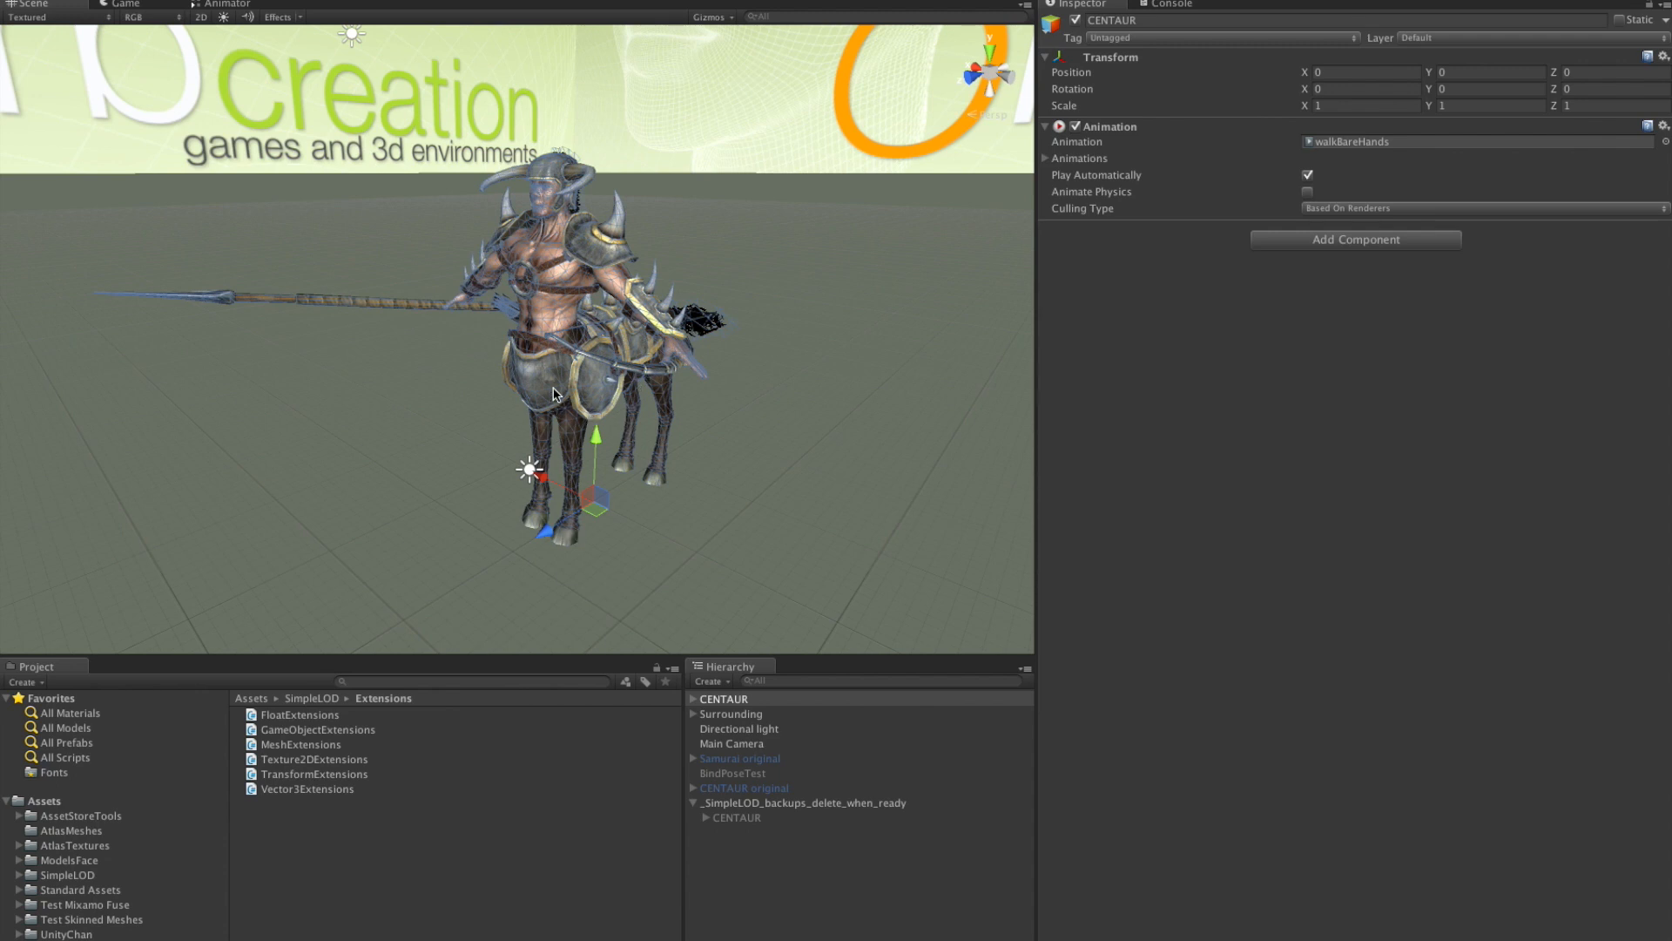
Step: Inspect the centaur's front armour and chest armour child Skinned Mesh Renderers
click(777, 787)
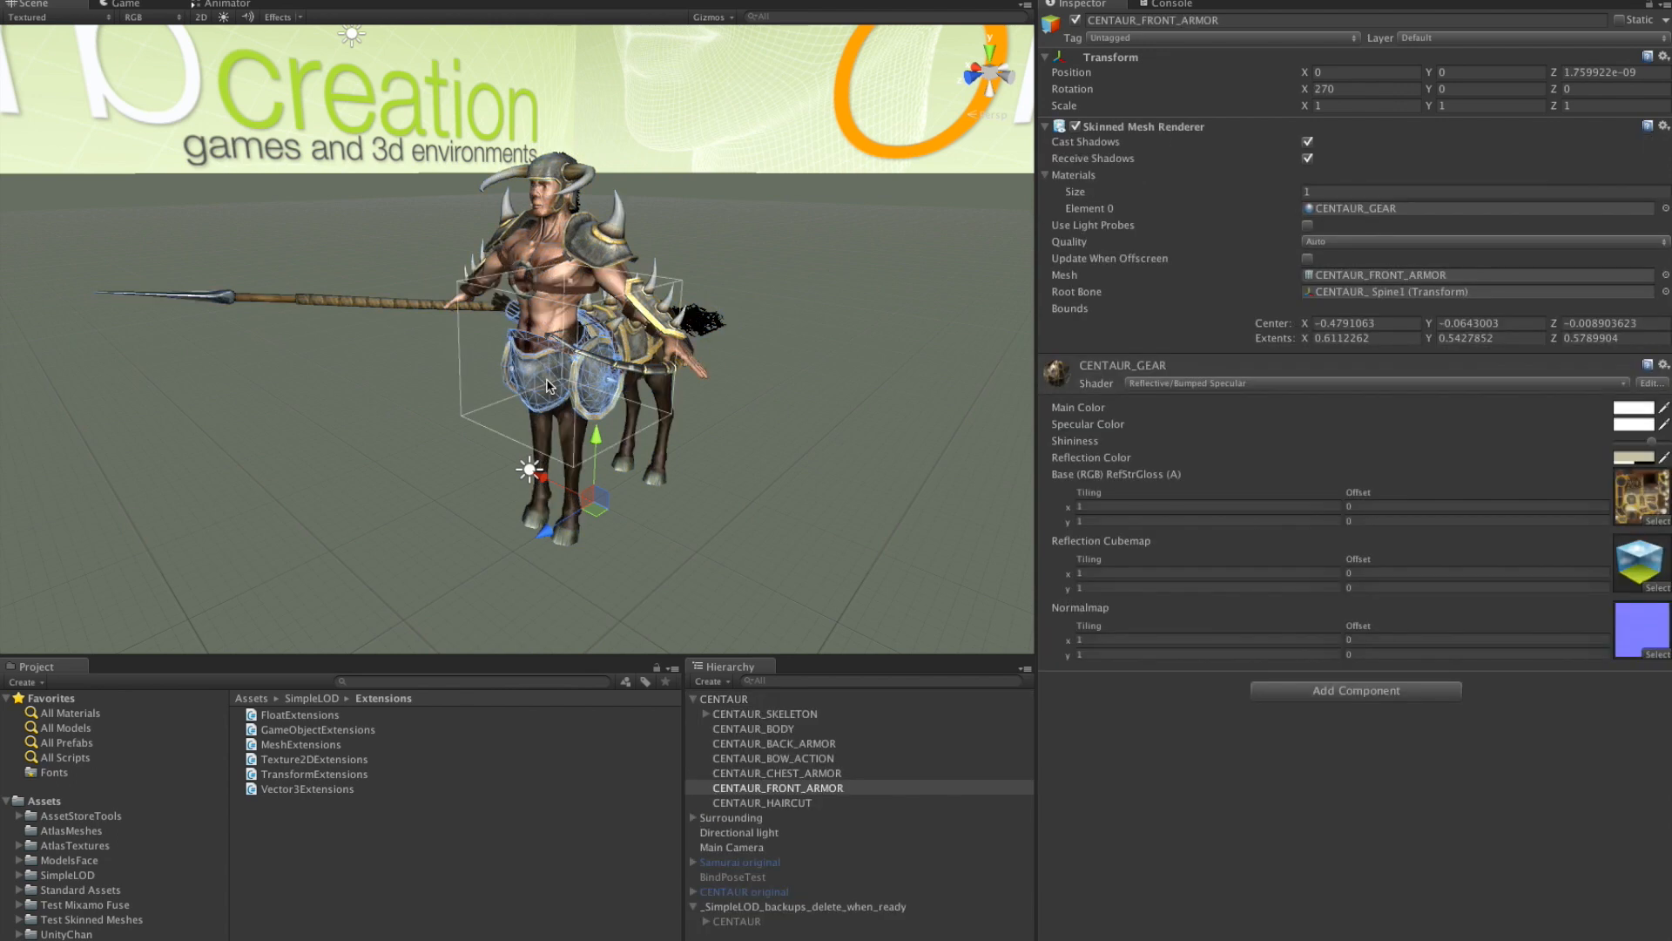
mouse_move(585, 261)
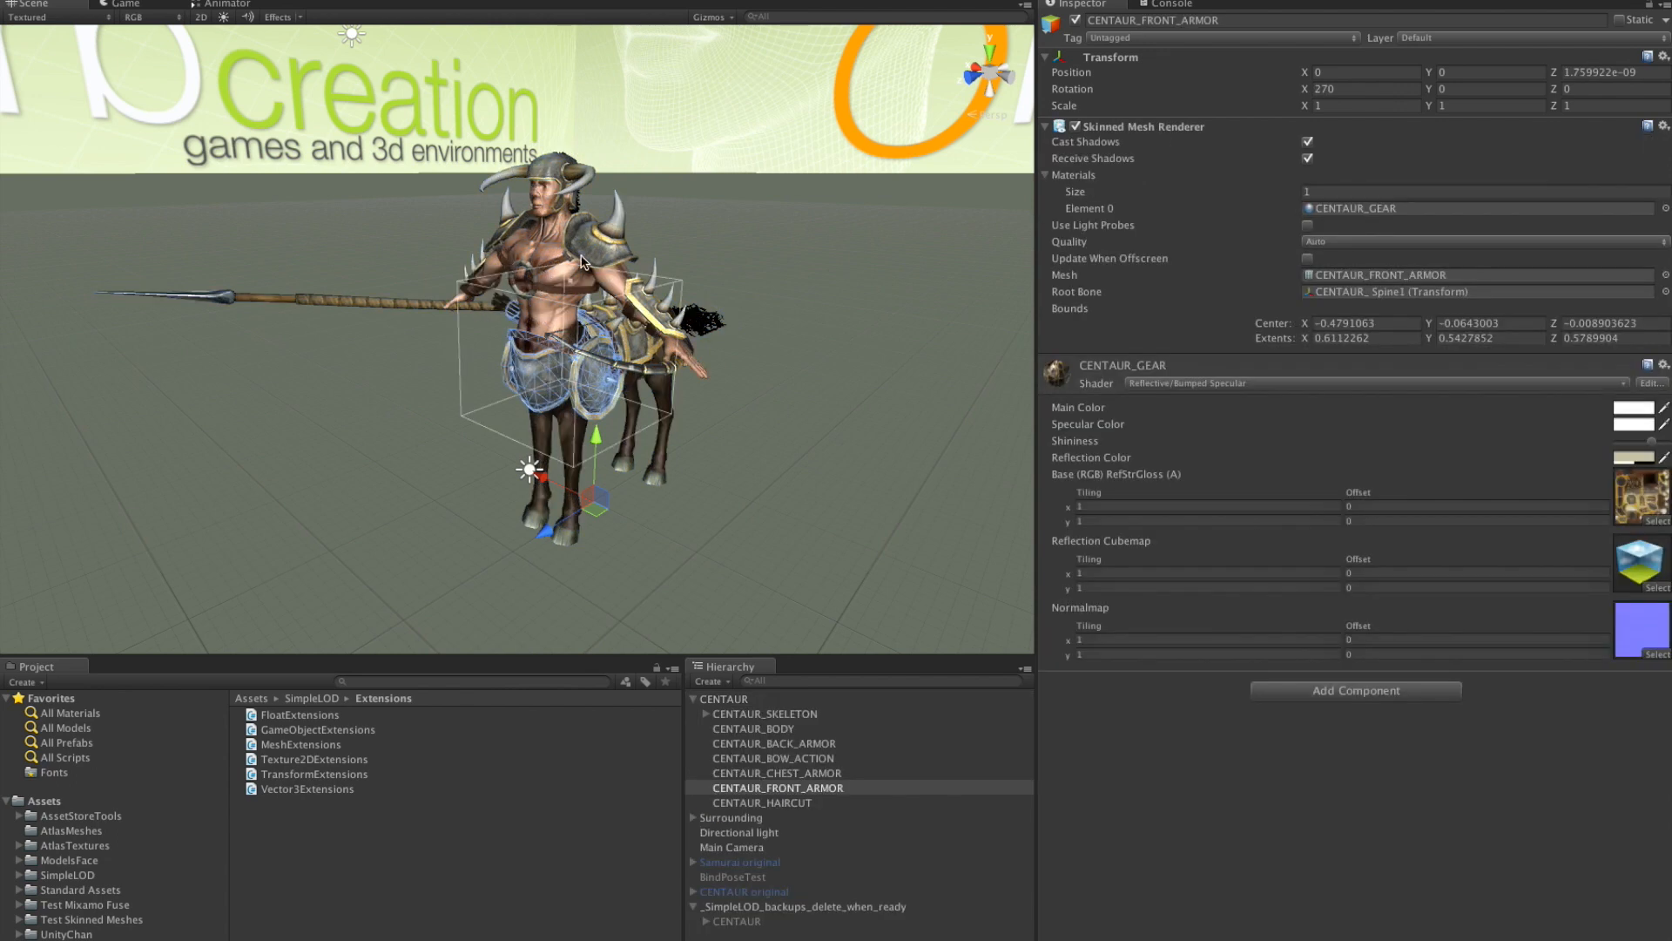
click(777, 773)
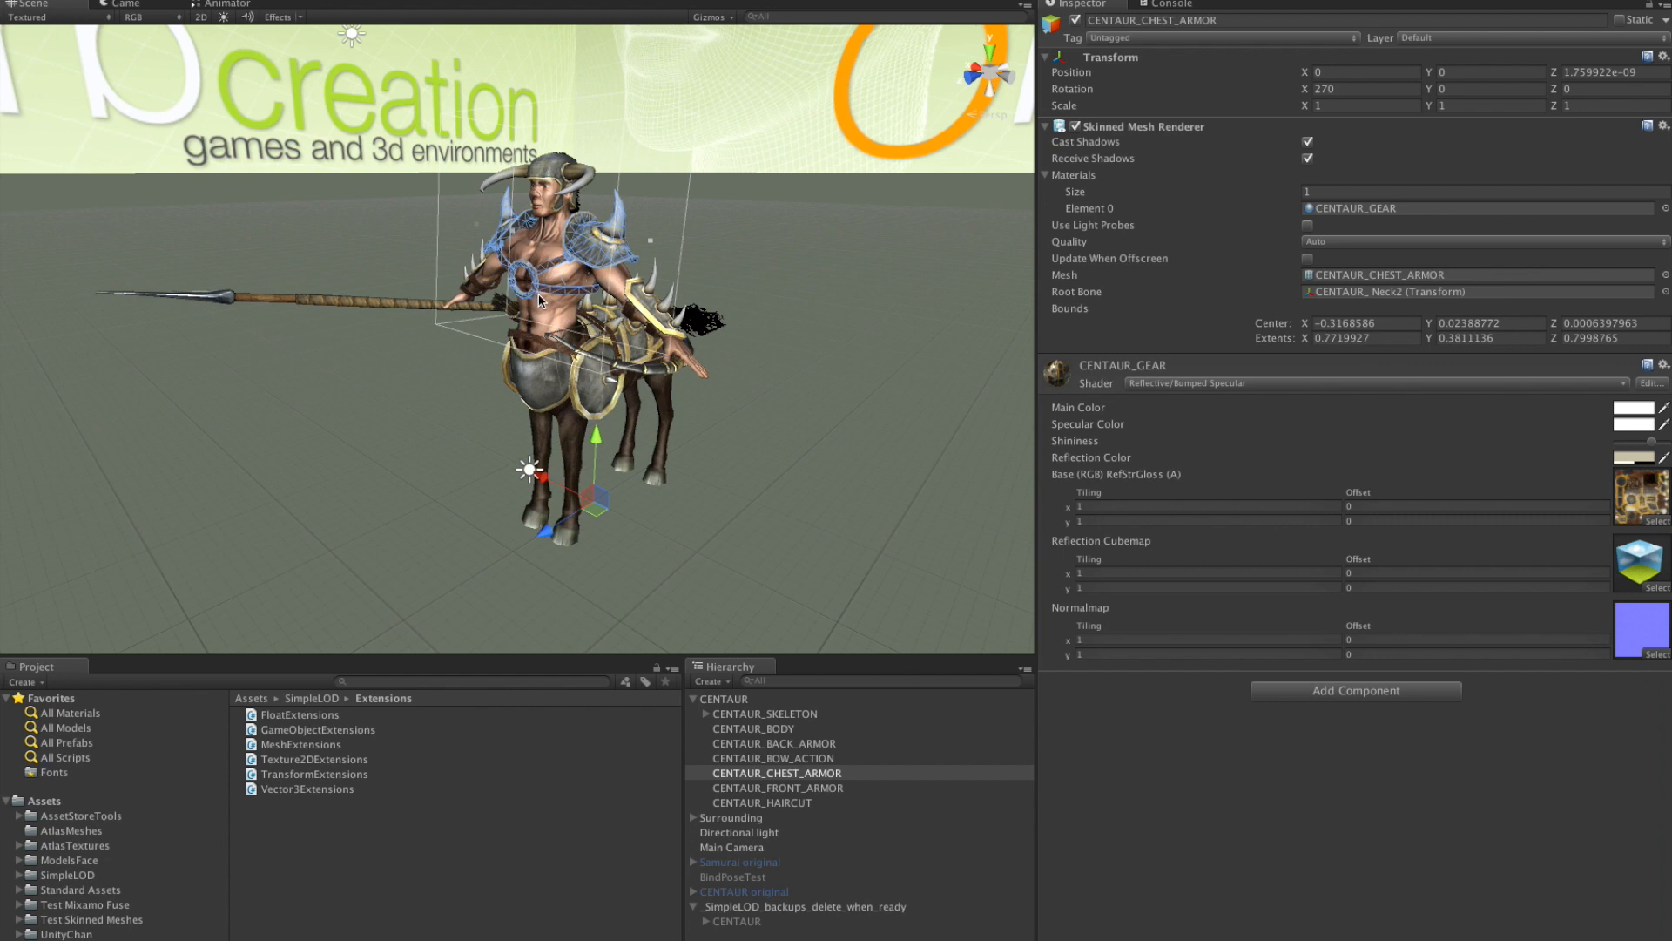
mouse_move(414, 310)
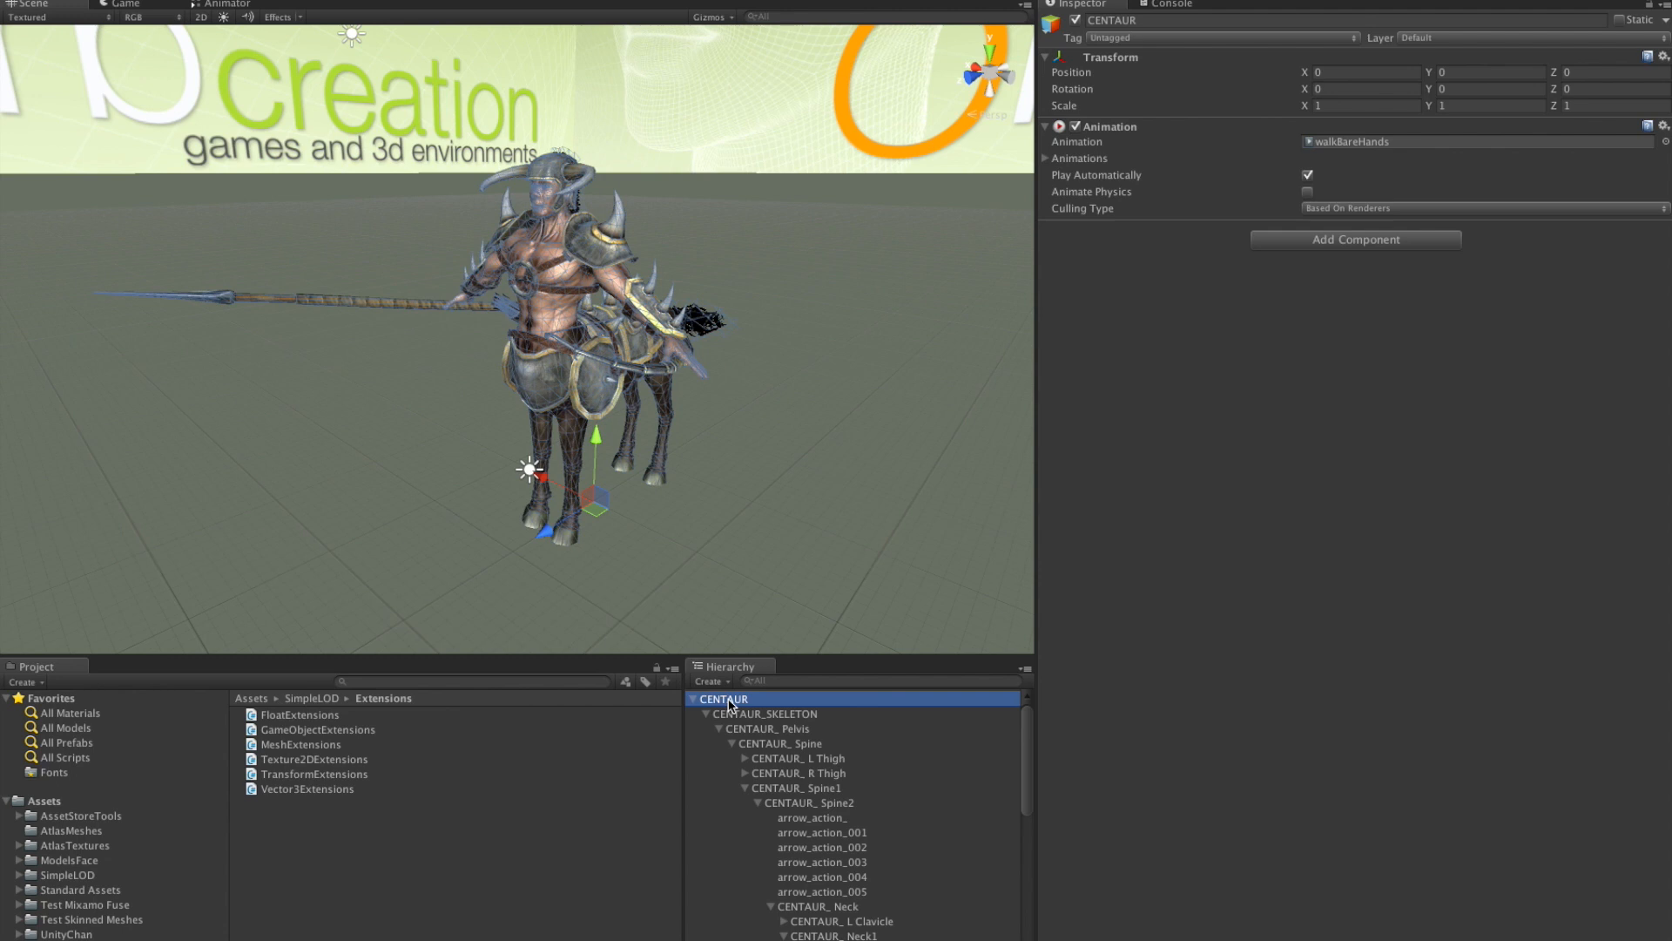
mouse_move(685, 662)
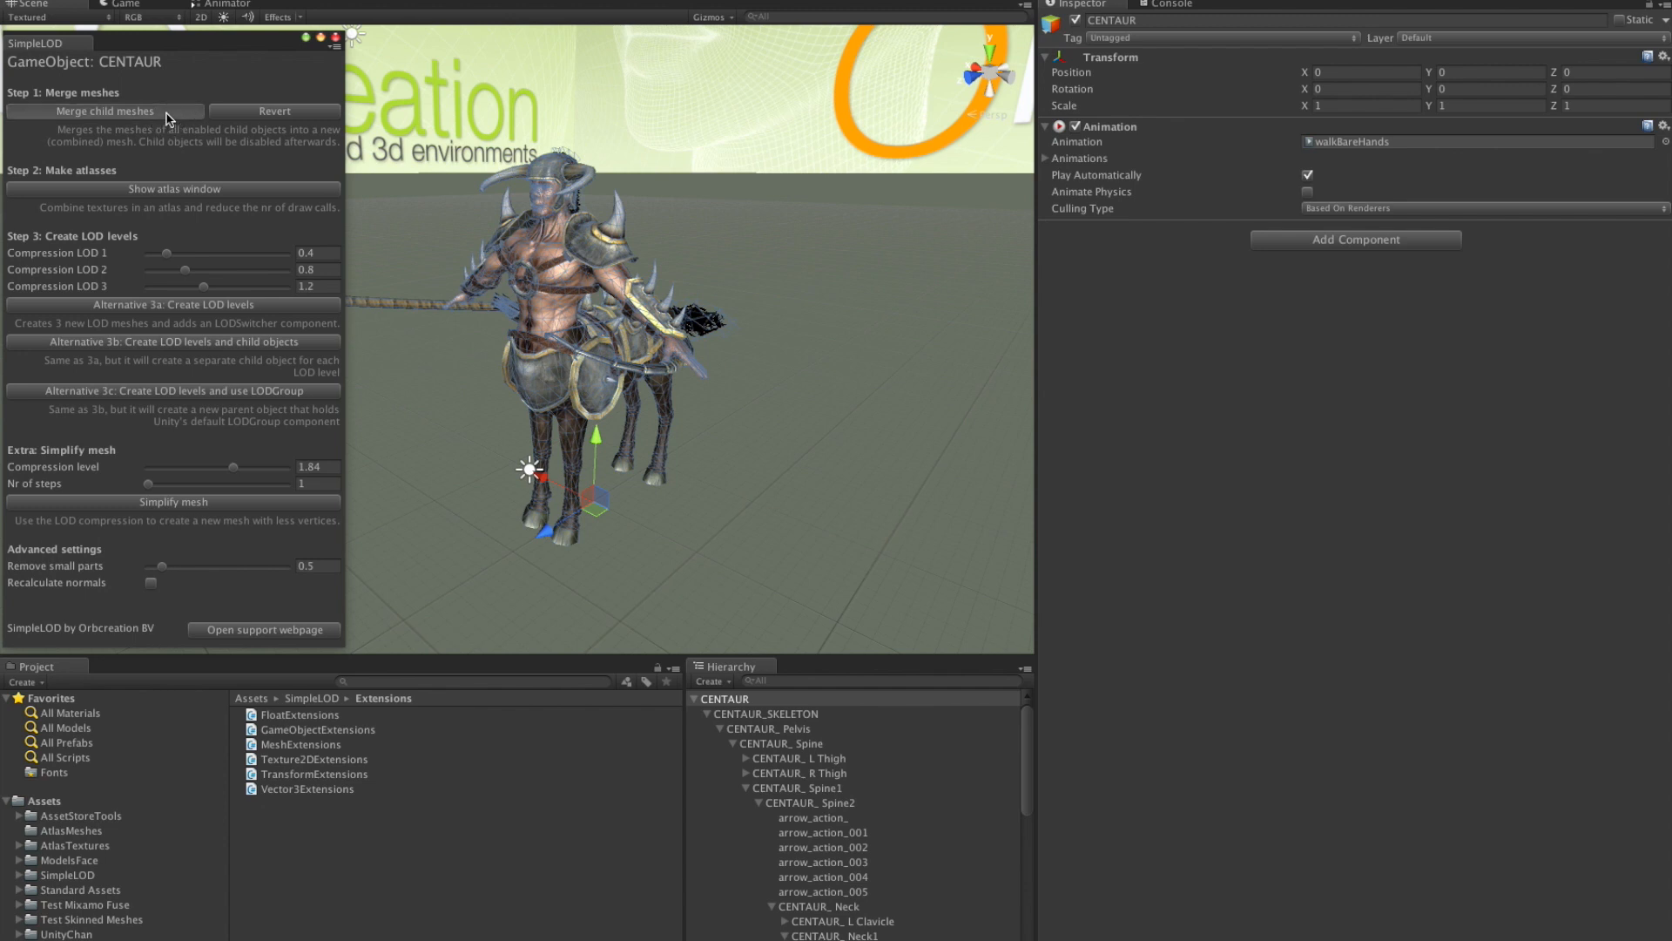
Step: Run SimpleLOD's Merge child meshes on CENTAUR to combine all child meshes
click(104, 111)
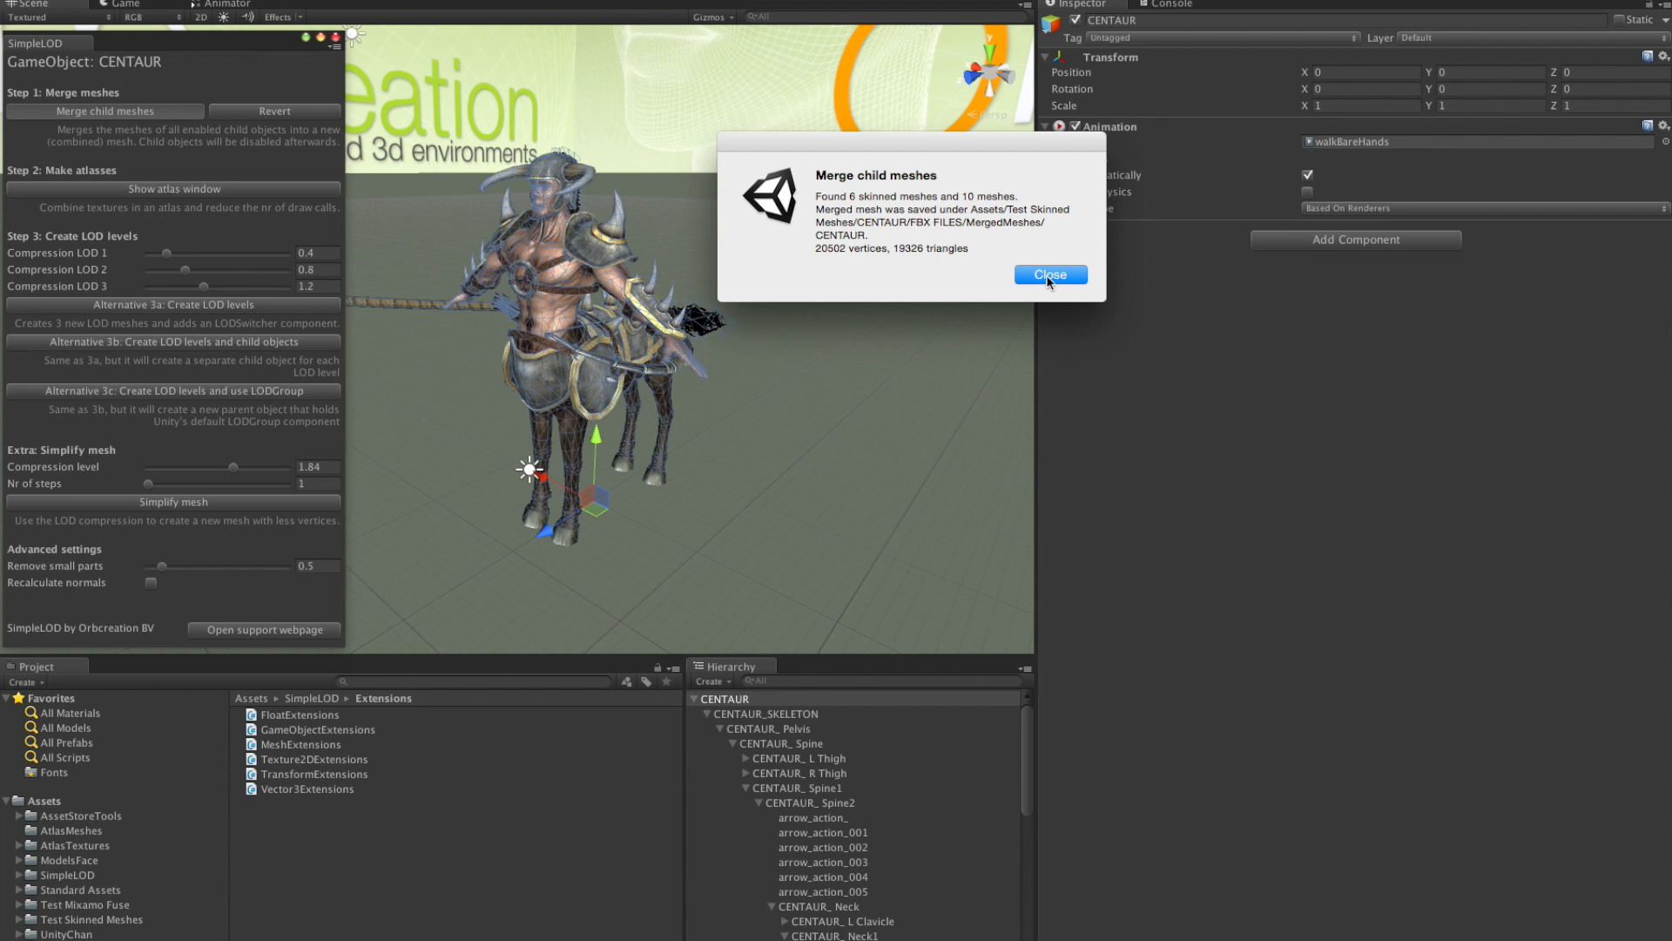
Step: Dismiss the merge results report showing the combined 20502-vertex mesh
click(1048, 273)
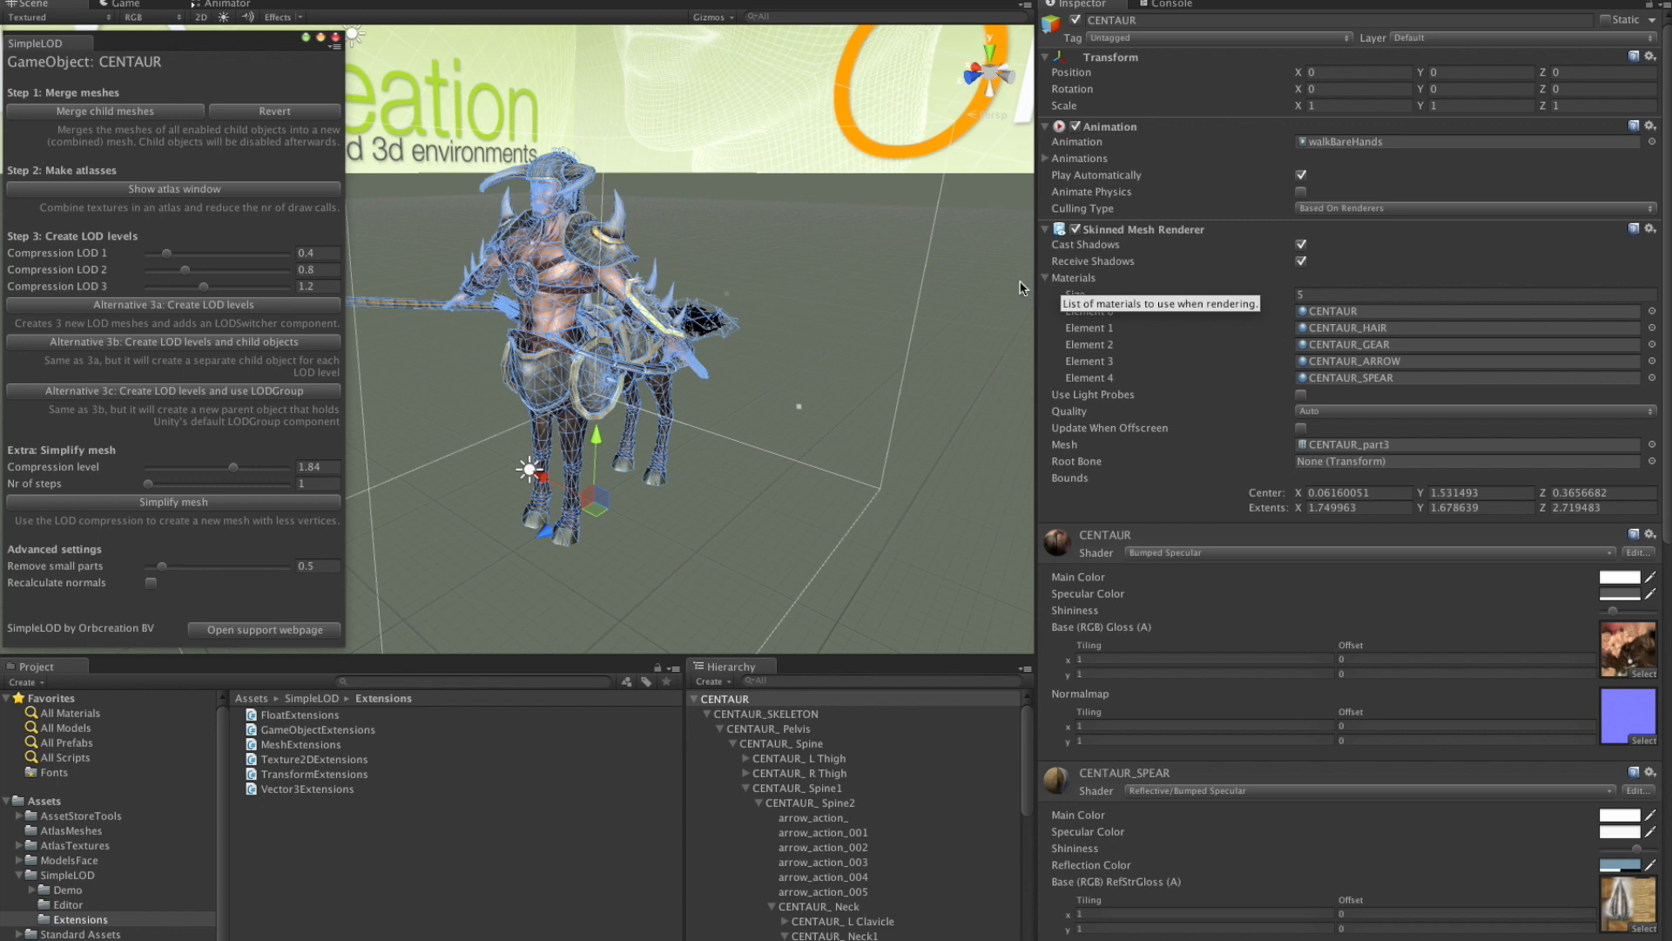
mouse_move(1021, 287)
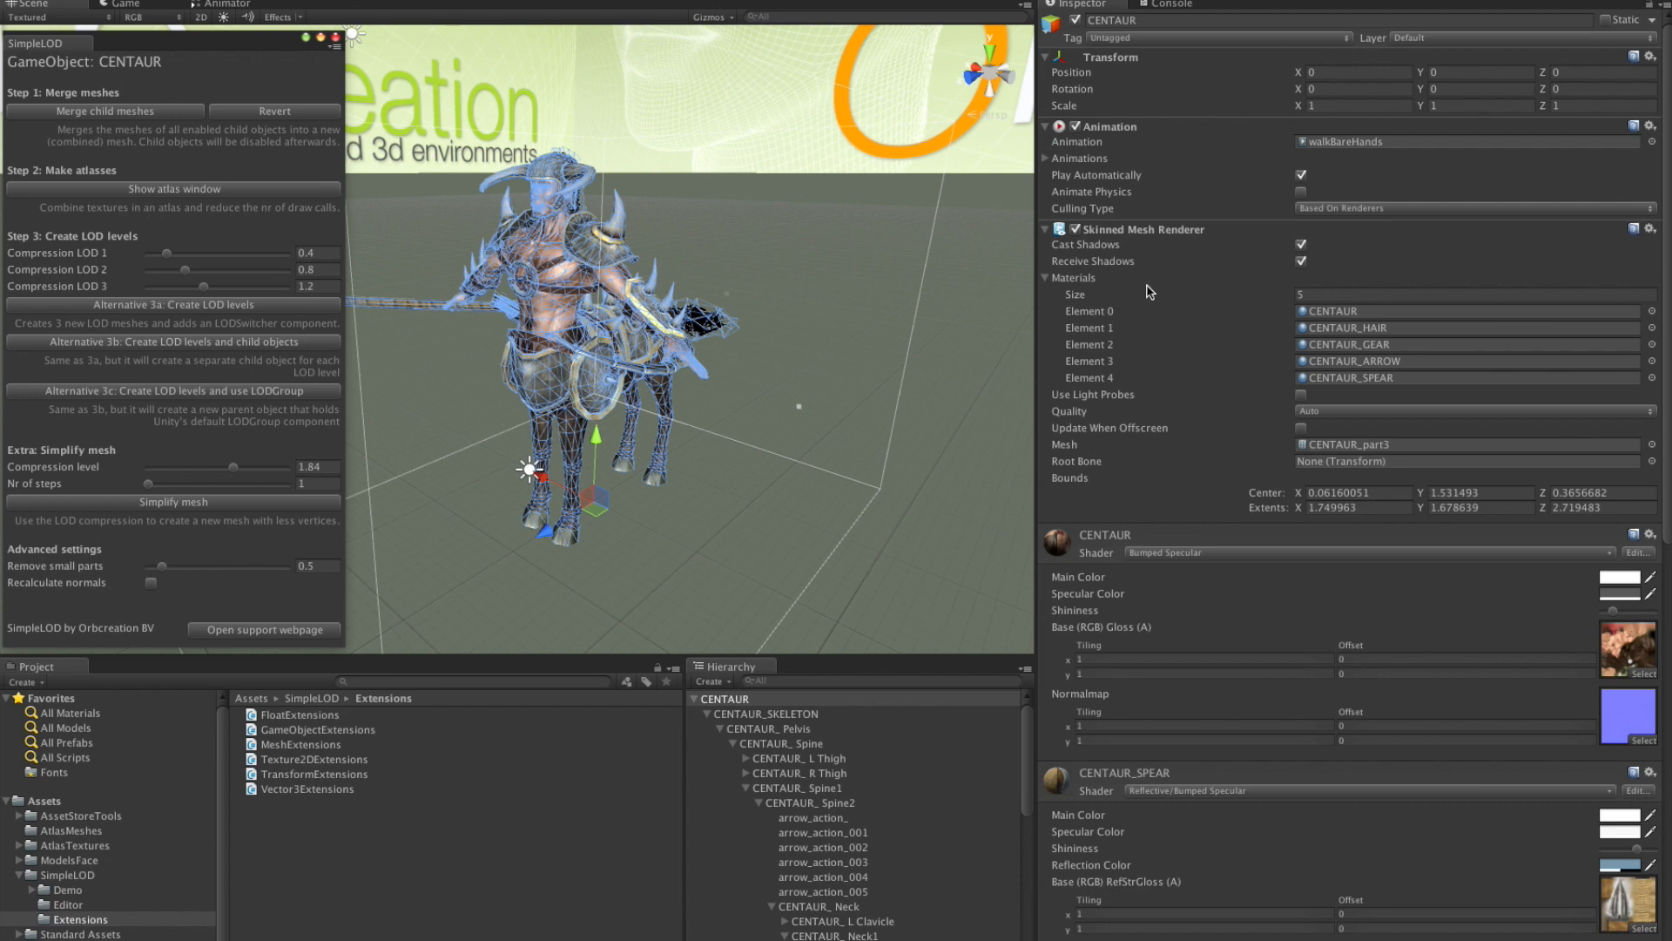
mouse_move(1104, 594)
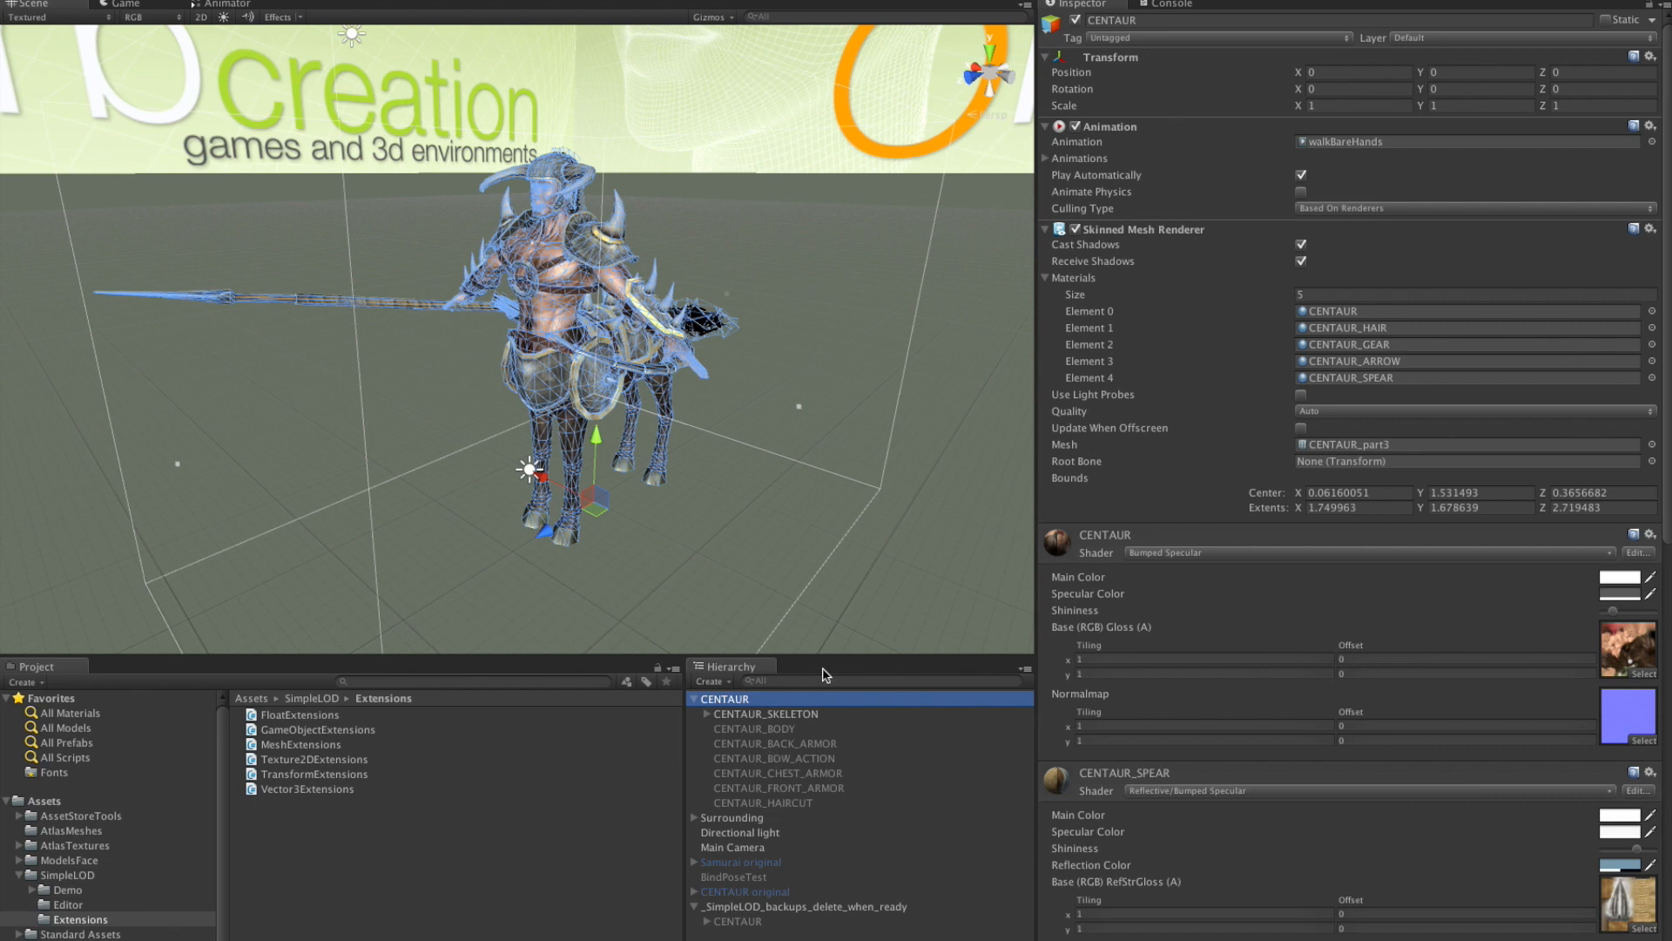
mouse_move(749, 709)
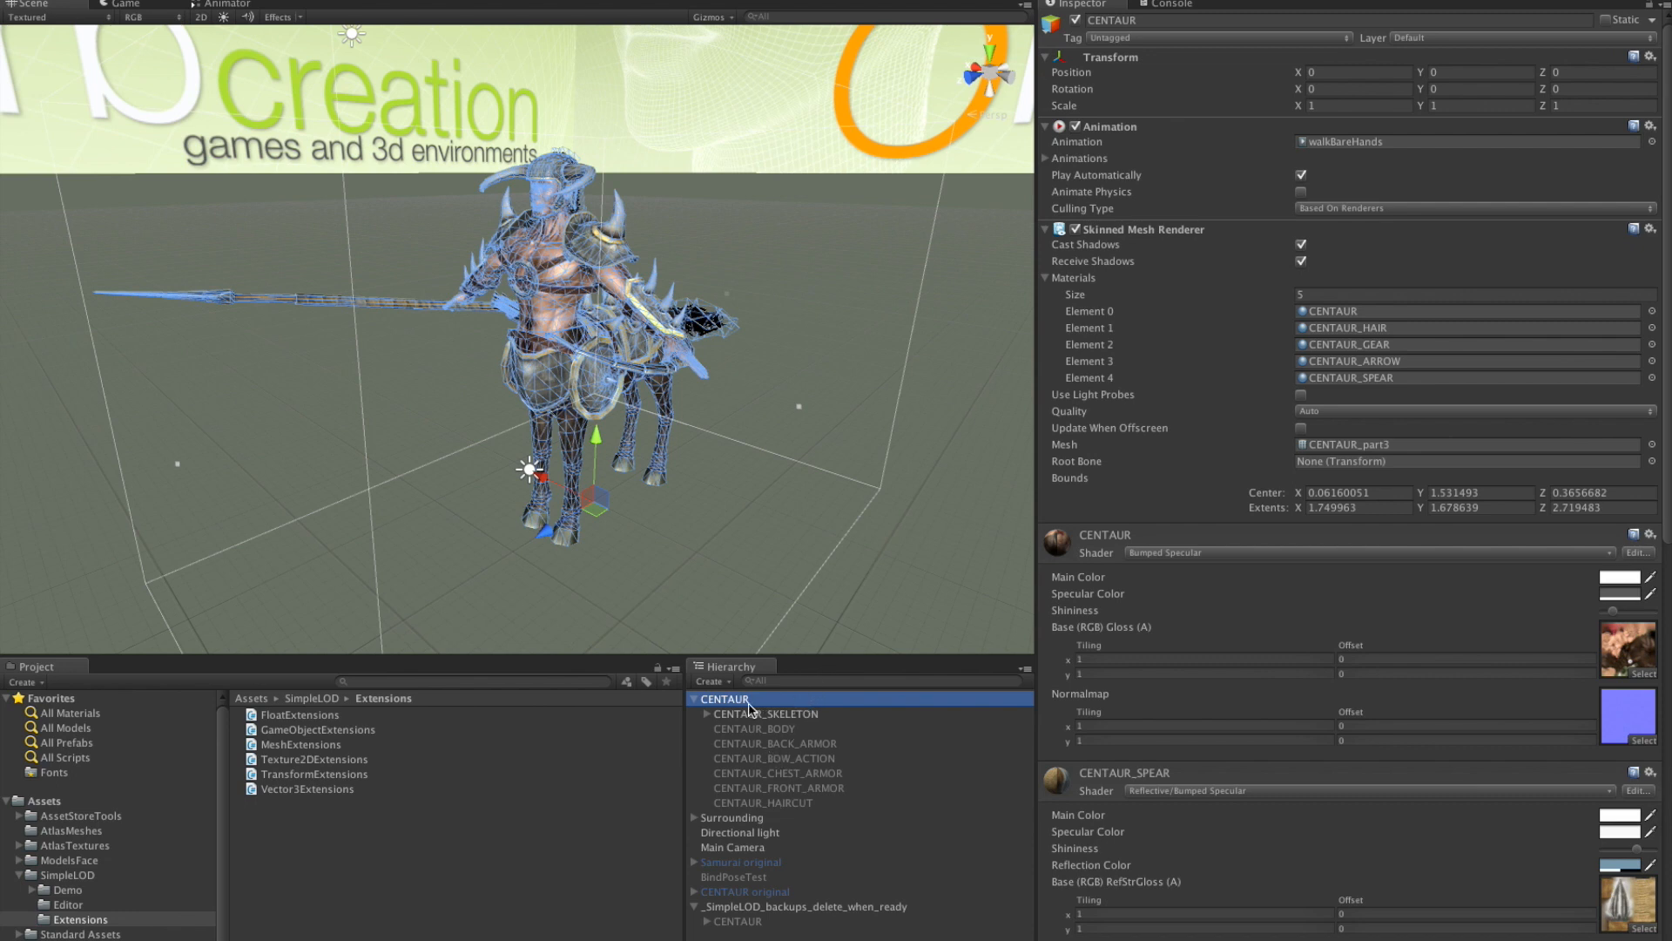
mouse_move(442, 344)
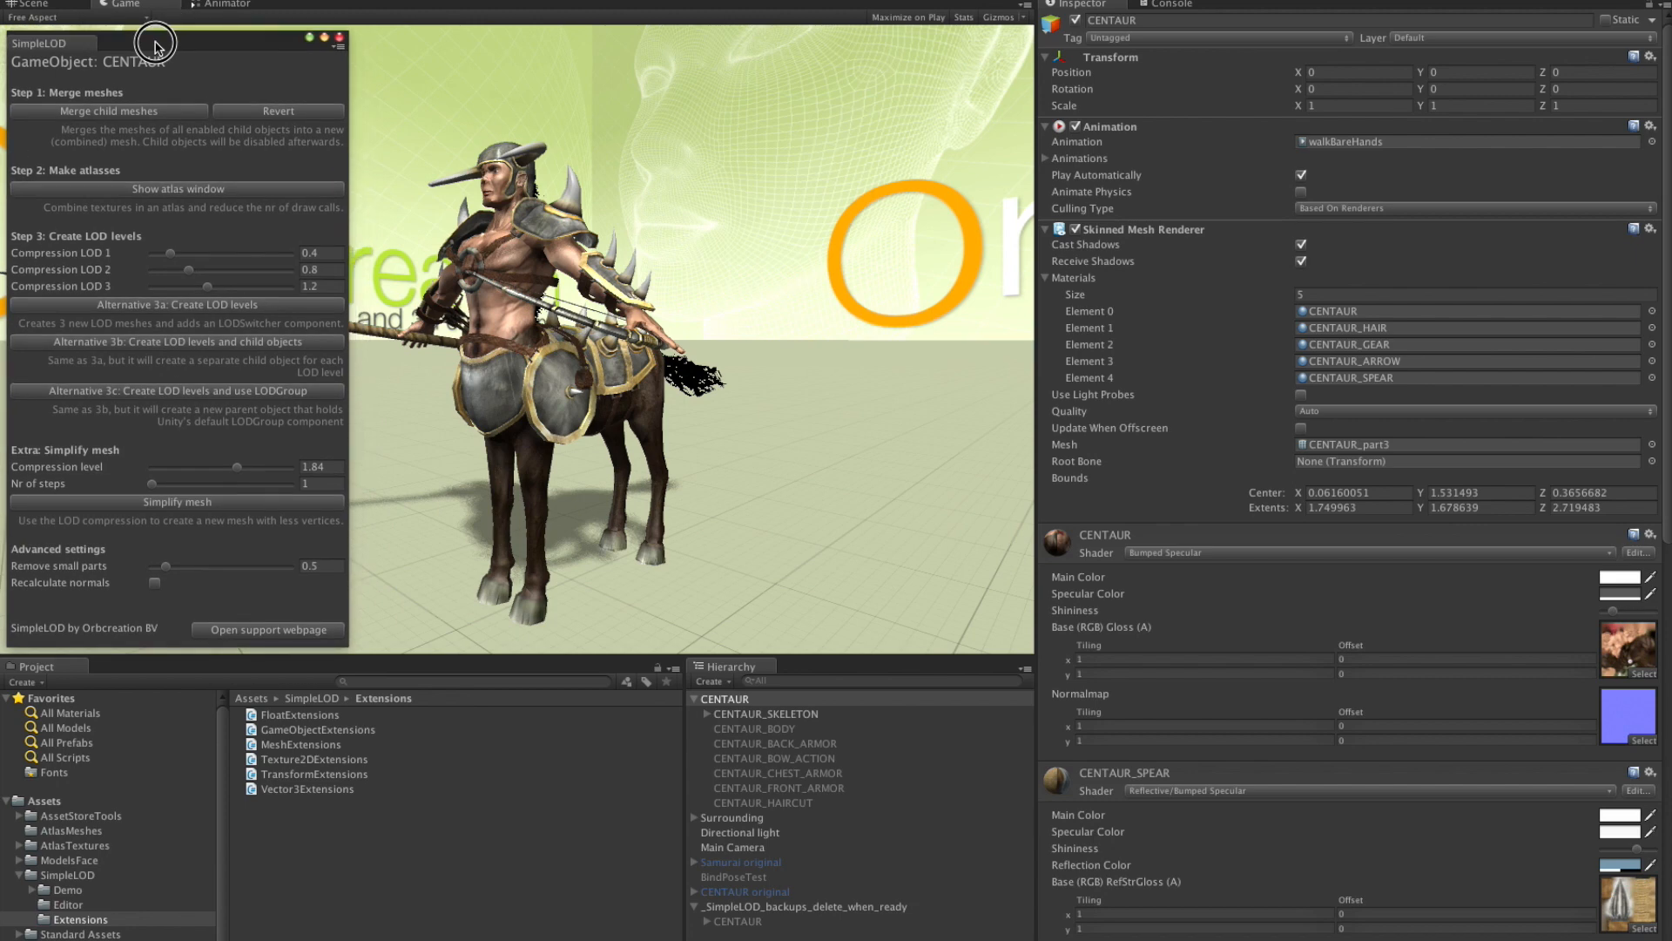
mouse_move(171, 201)
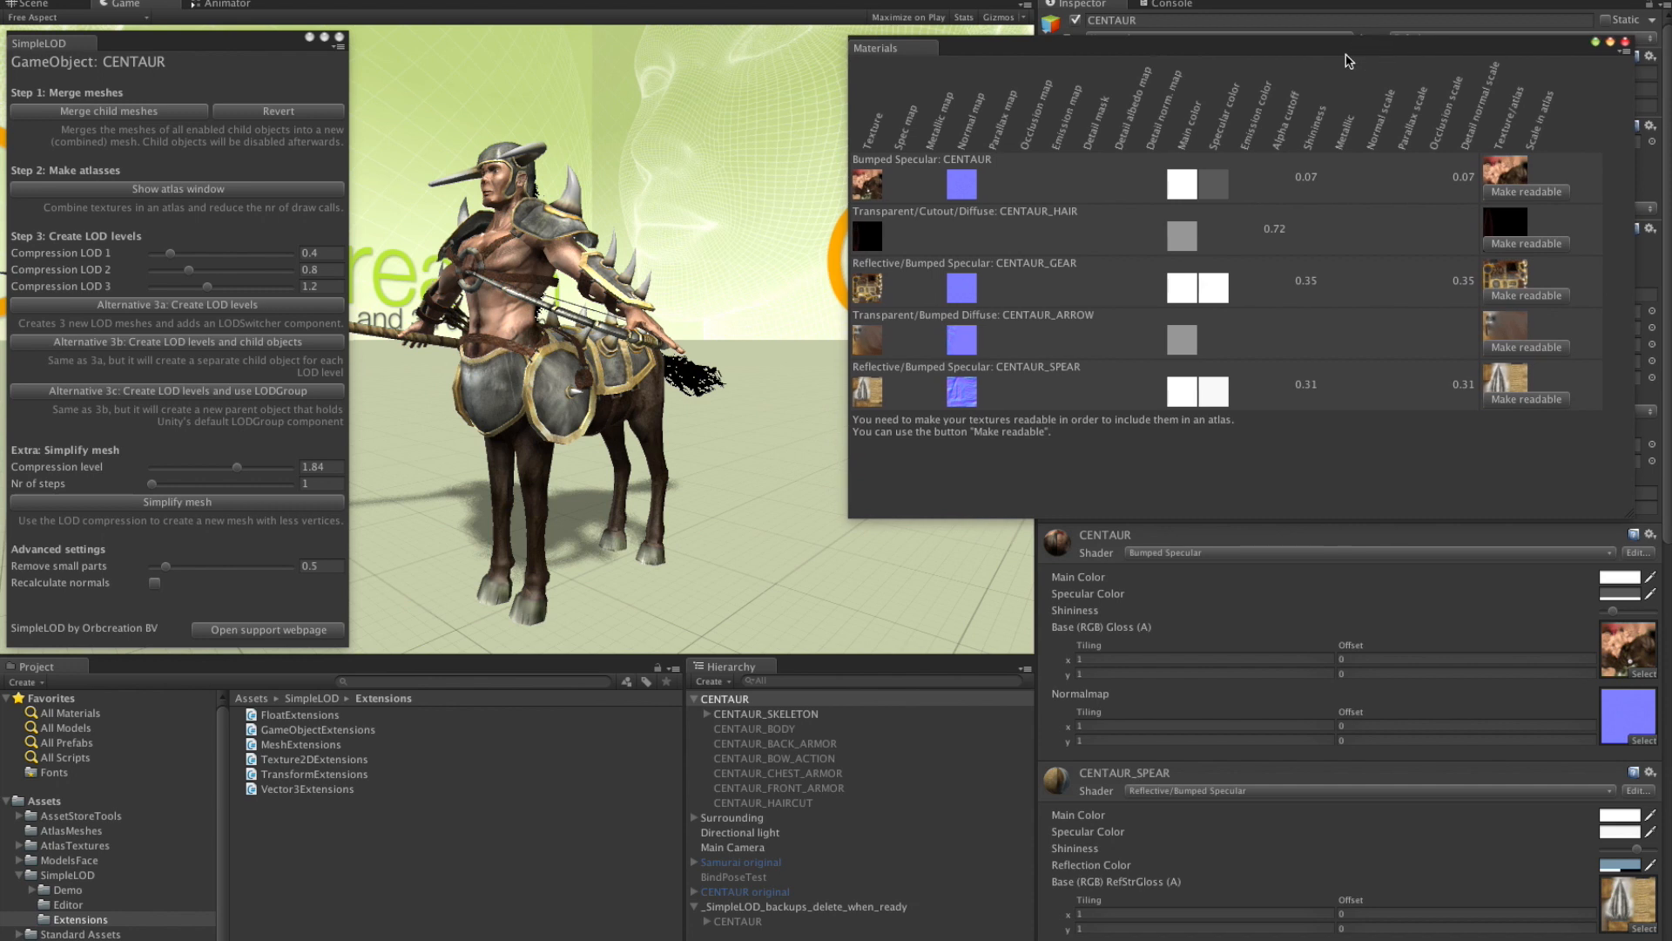
mouse_move(1327, 68)
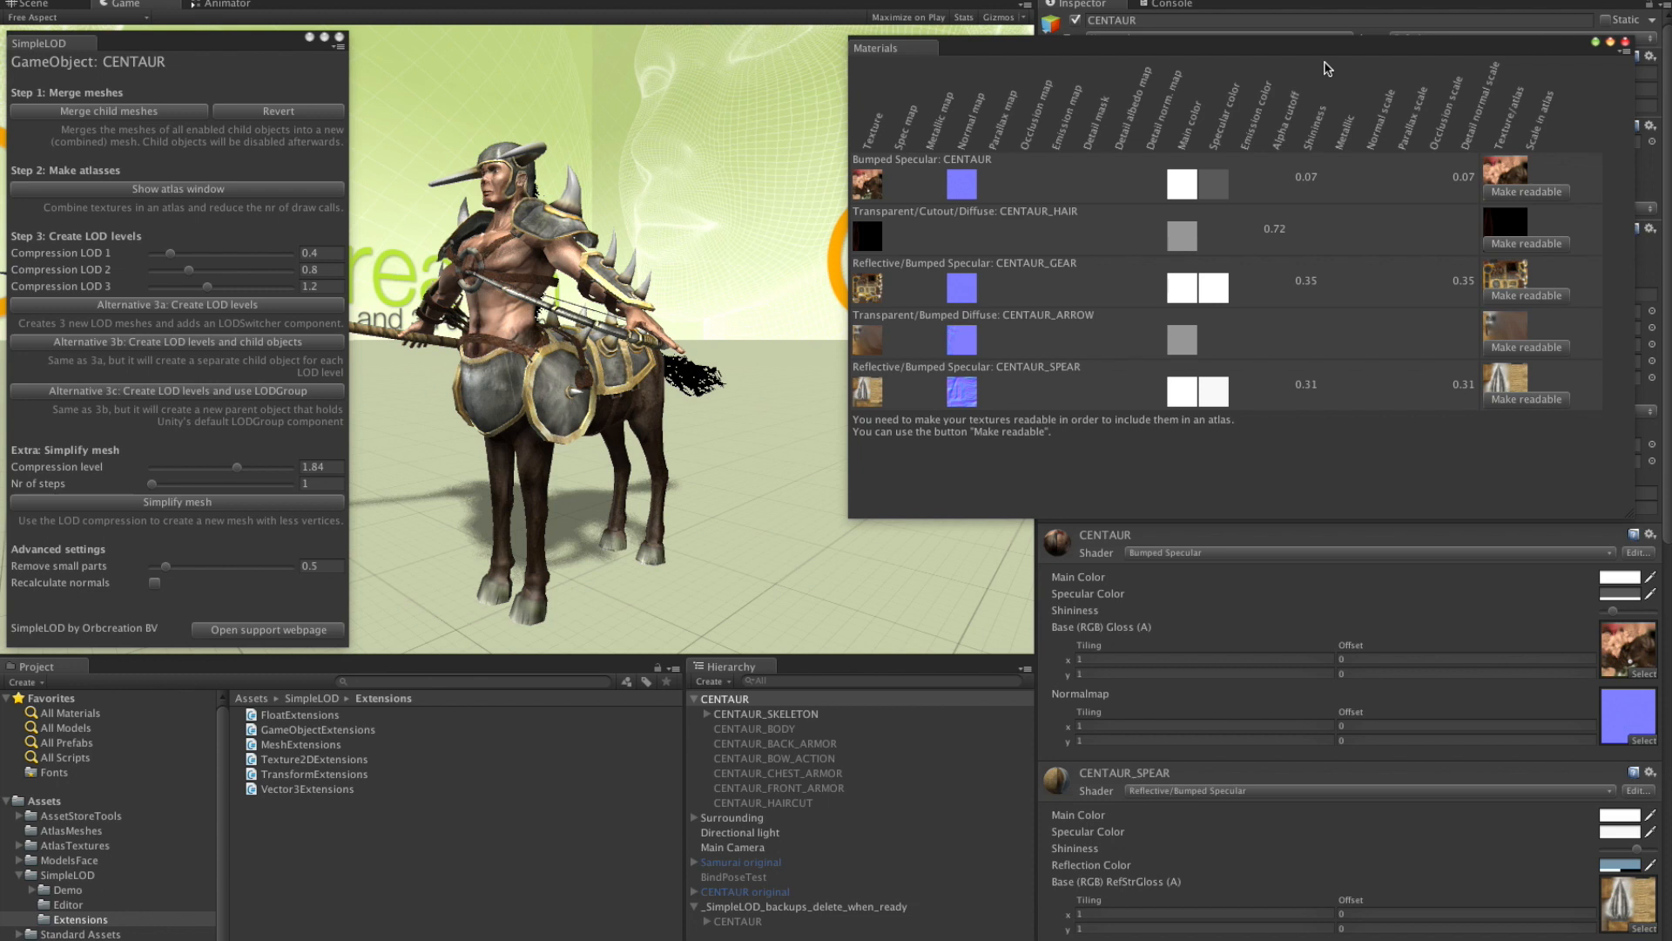
mouse_move(1186, 195)
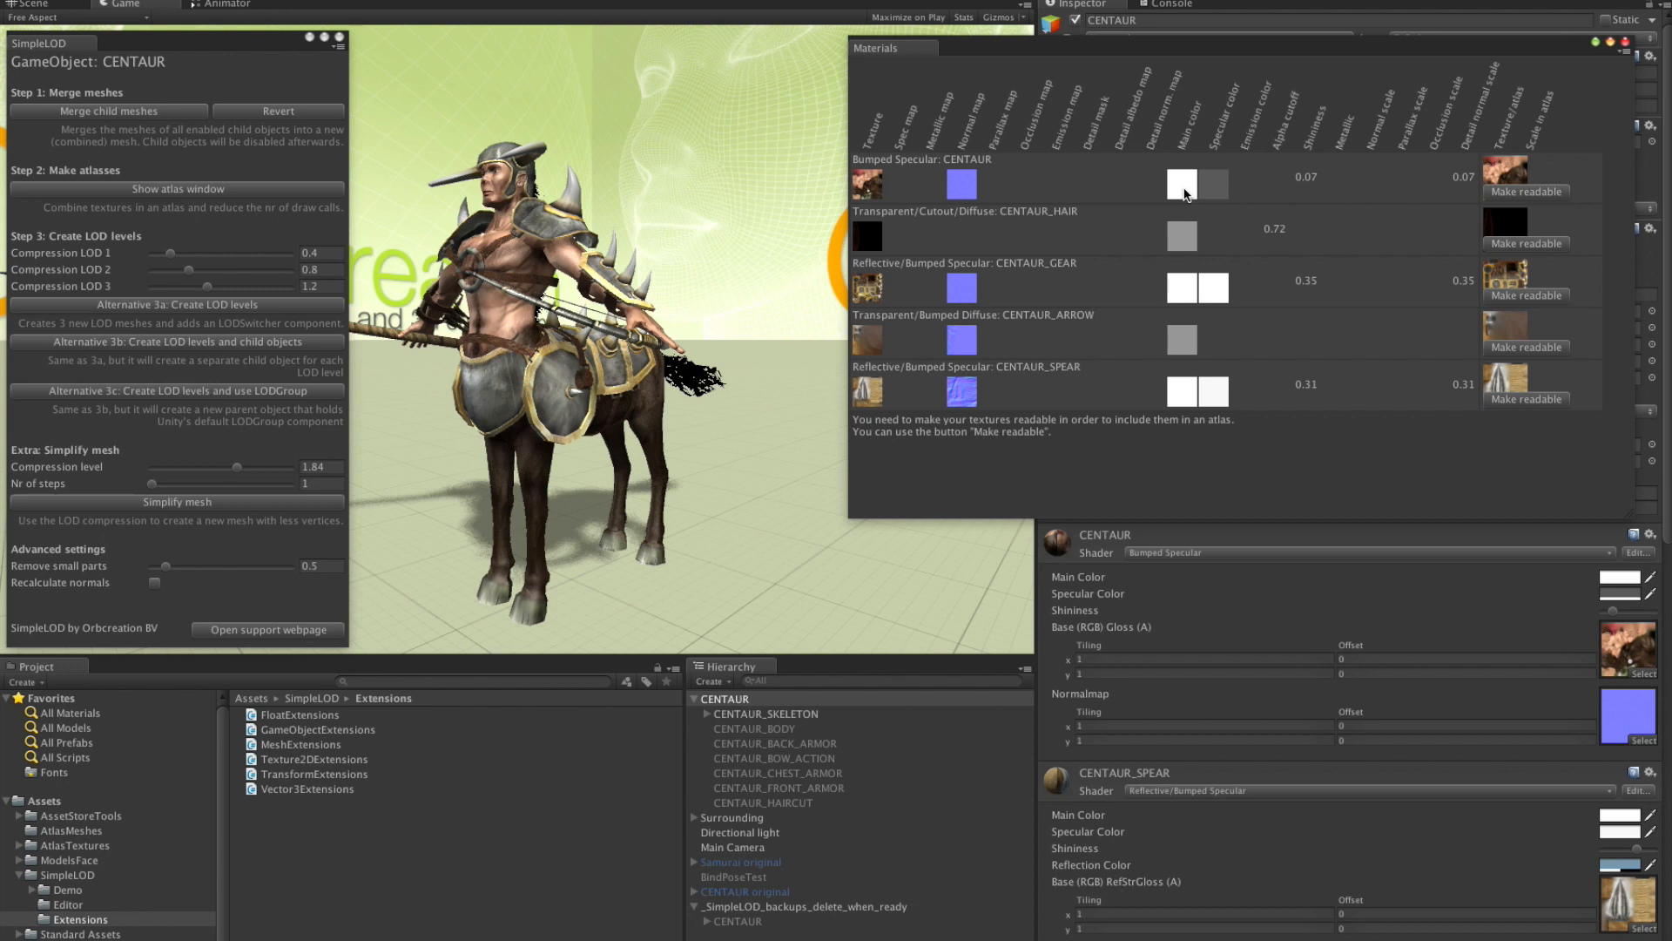
mouse_move(1522, 250)
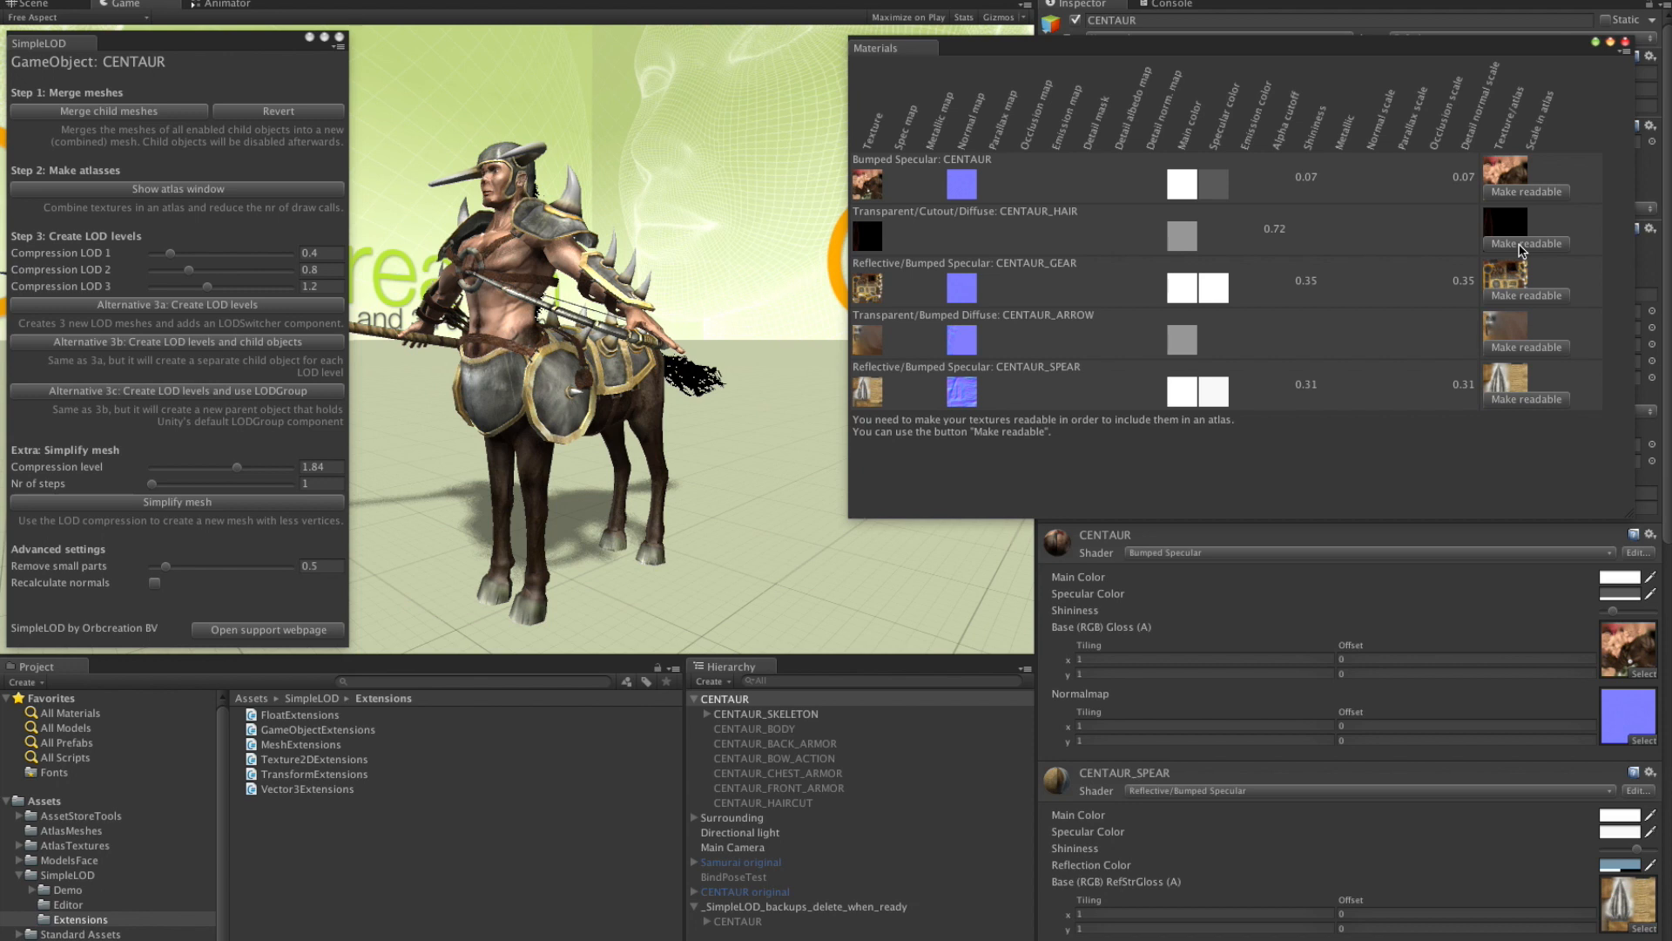
mouse_move(1587, 235)
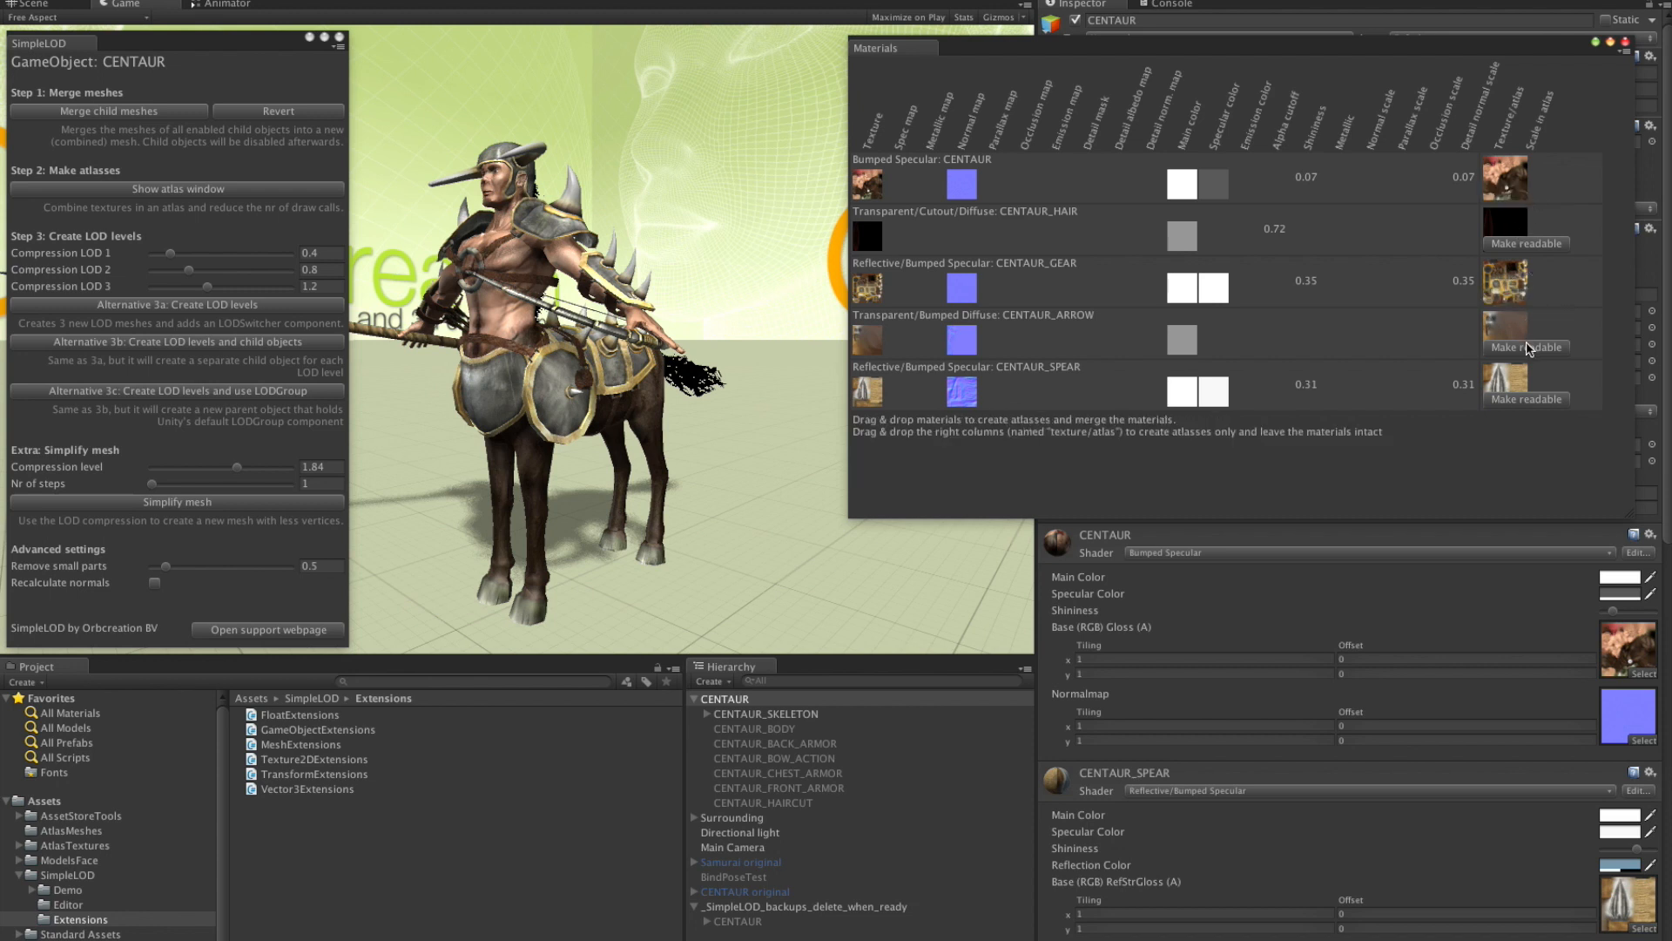
mouse_move(1528, 402)
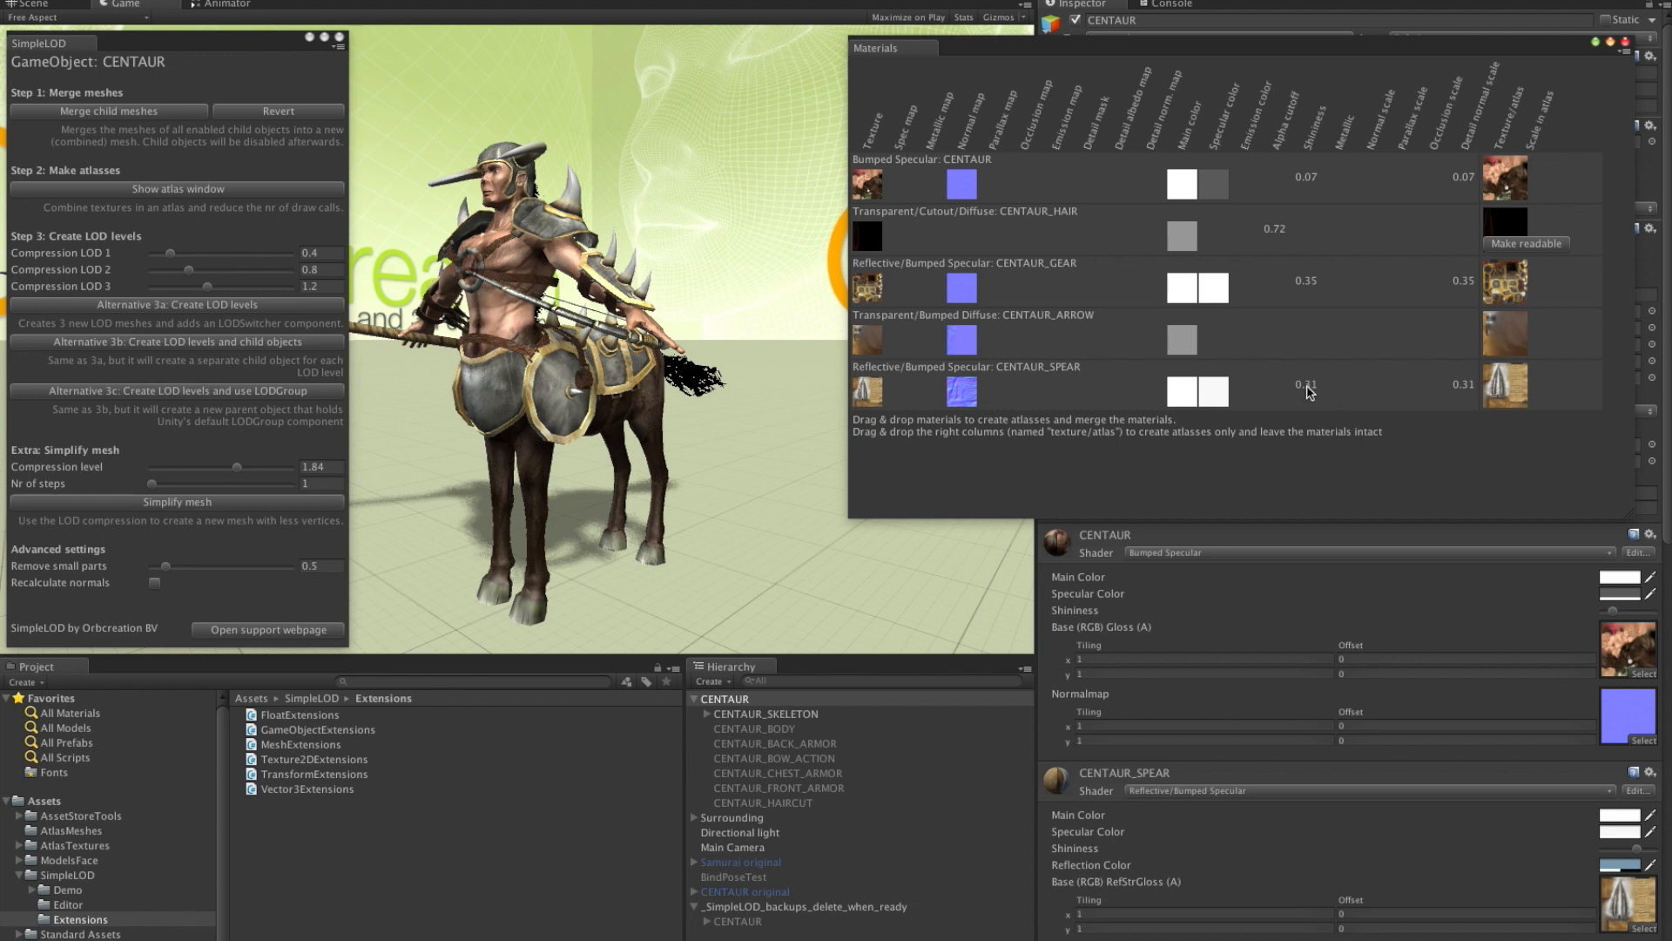
mouse_move(1310, 391)
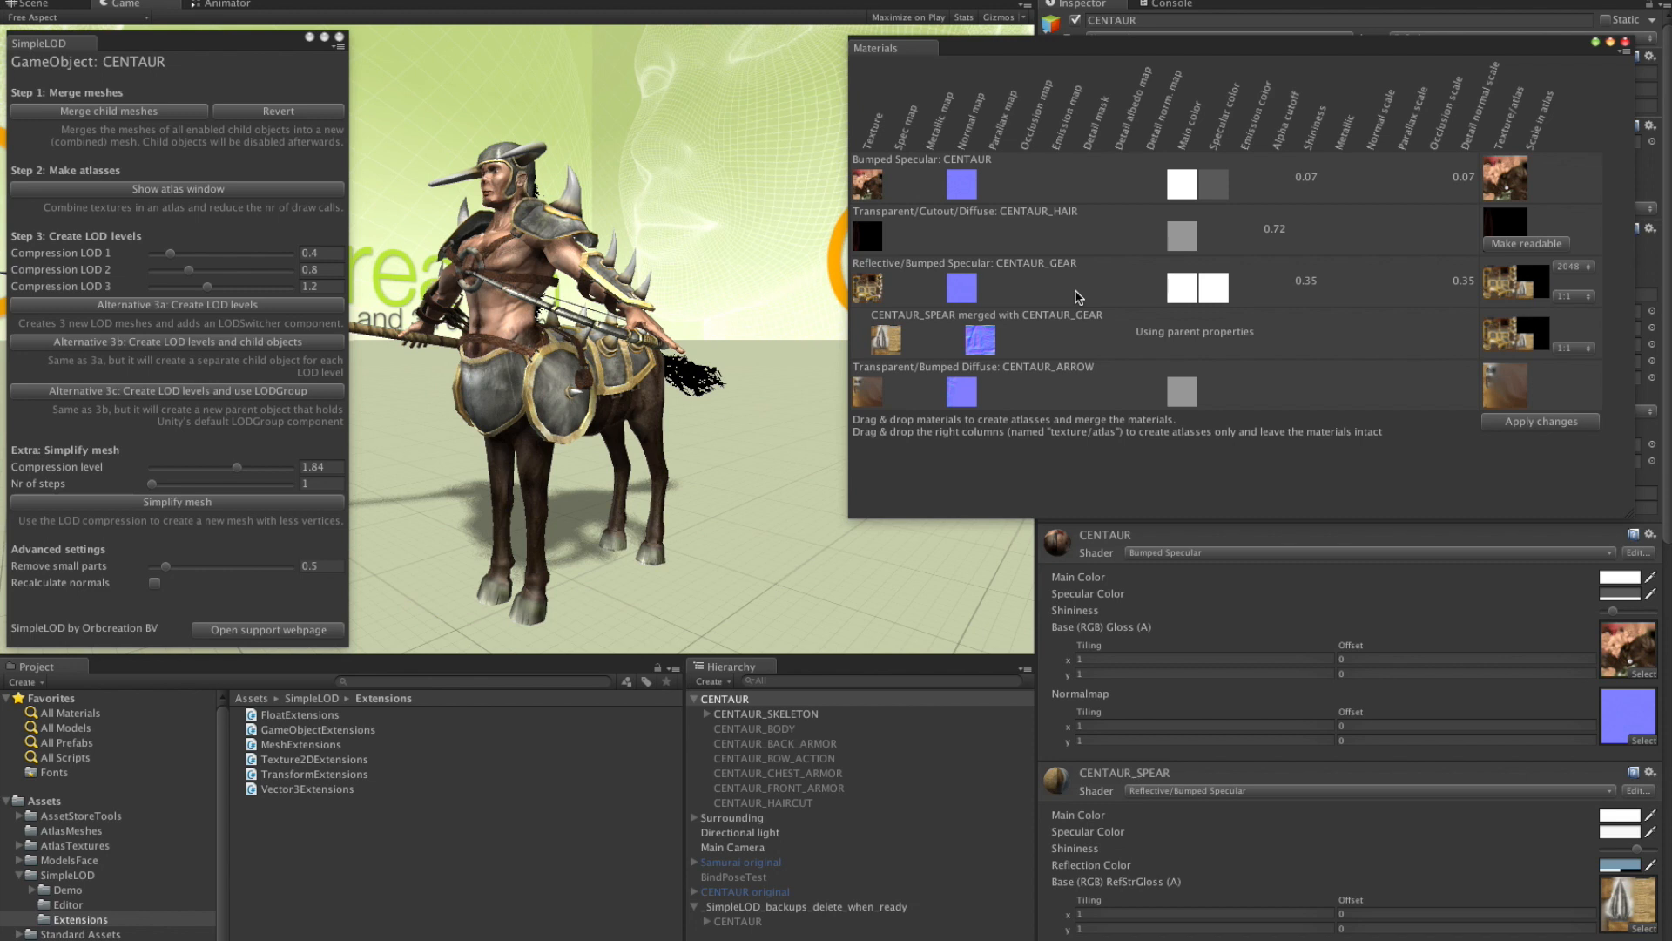
mouse_move(416, 398)
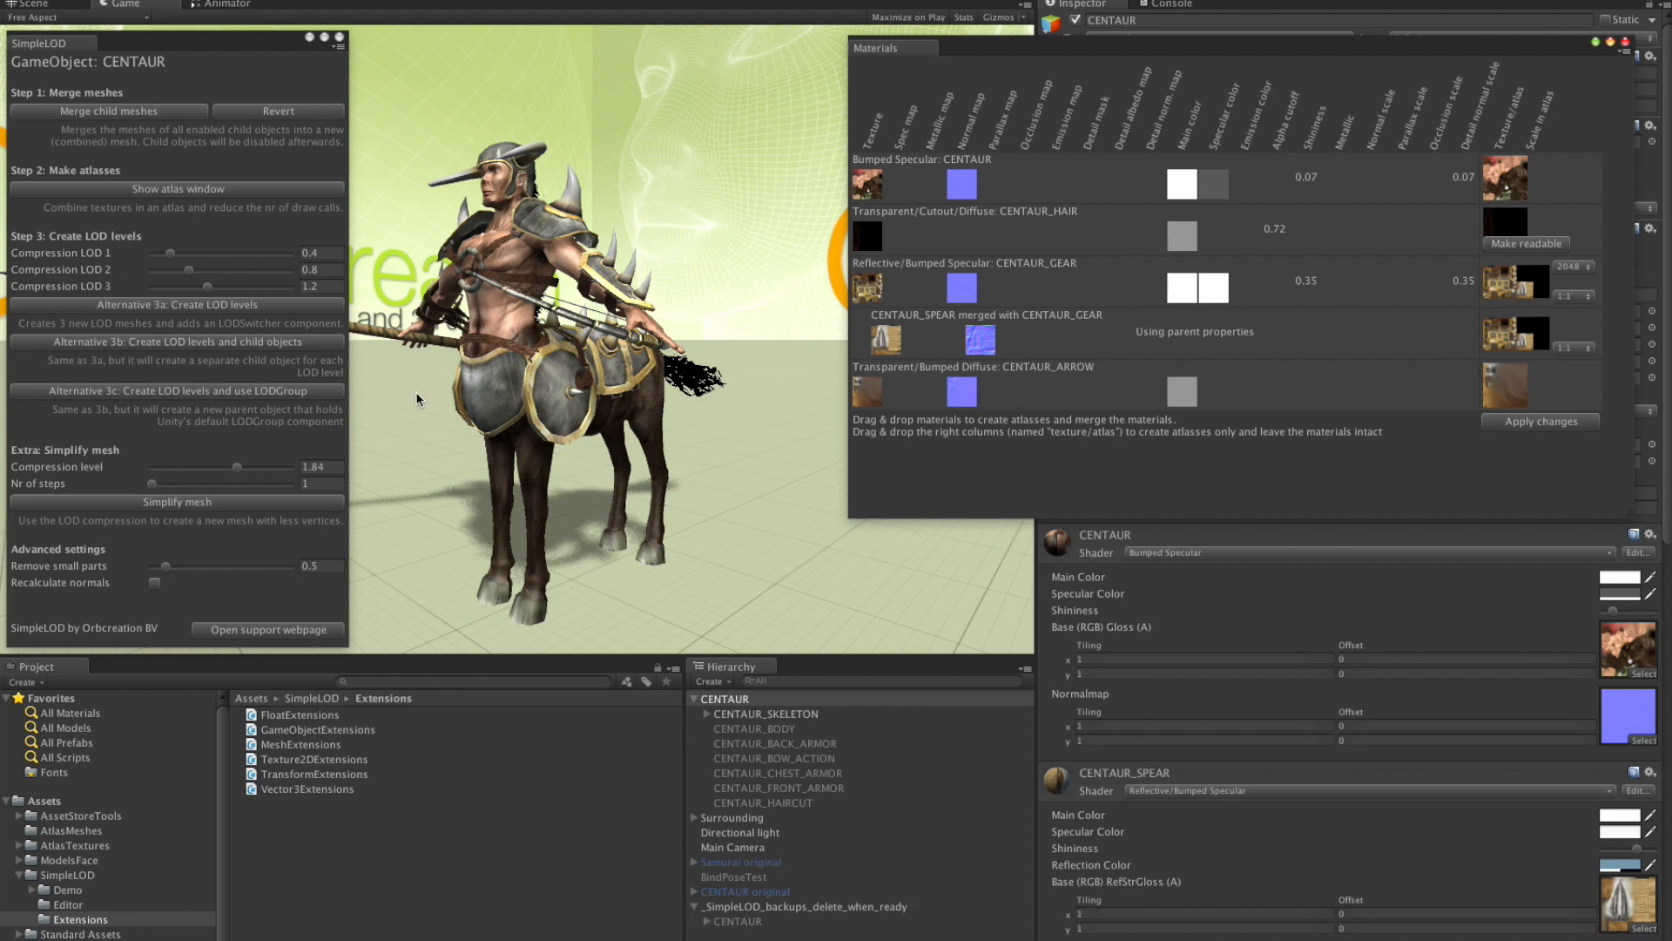
mouse_move(961, 415)
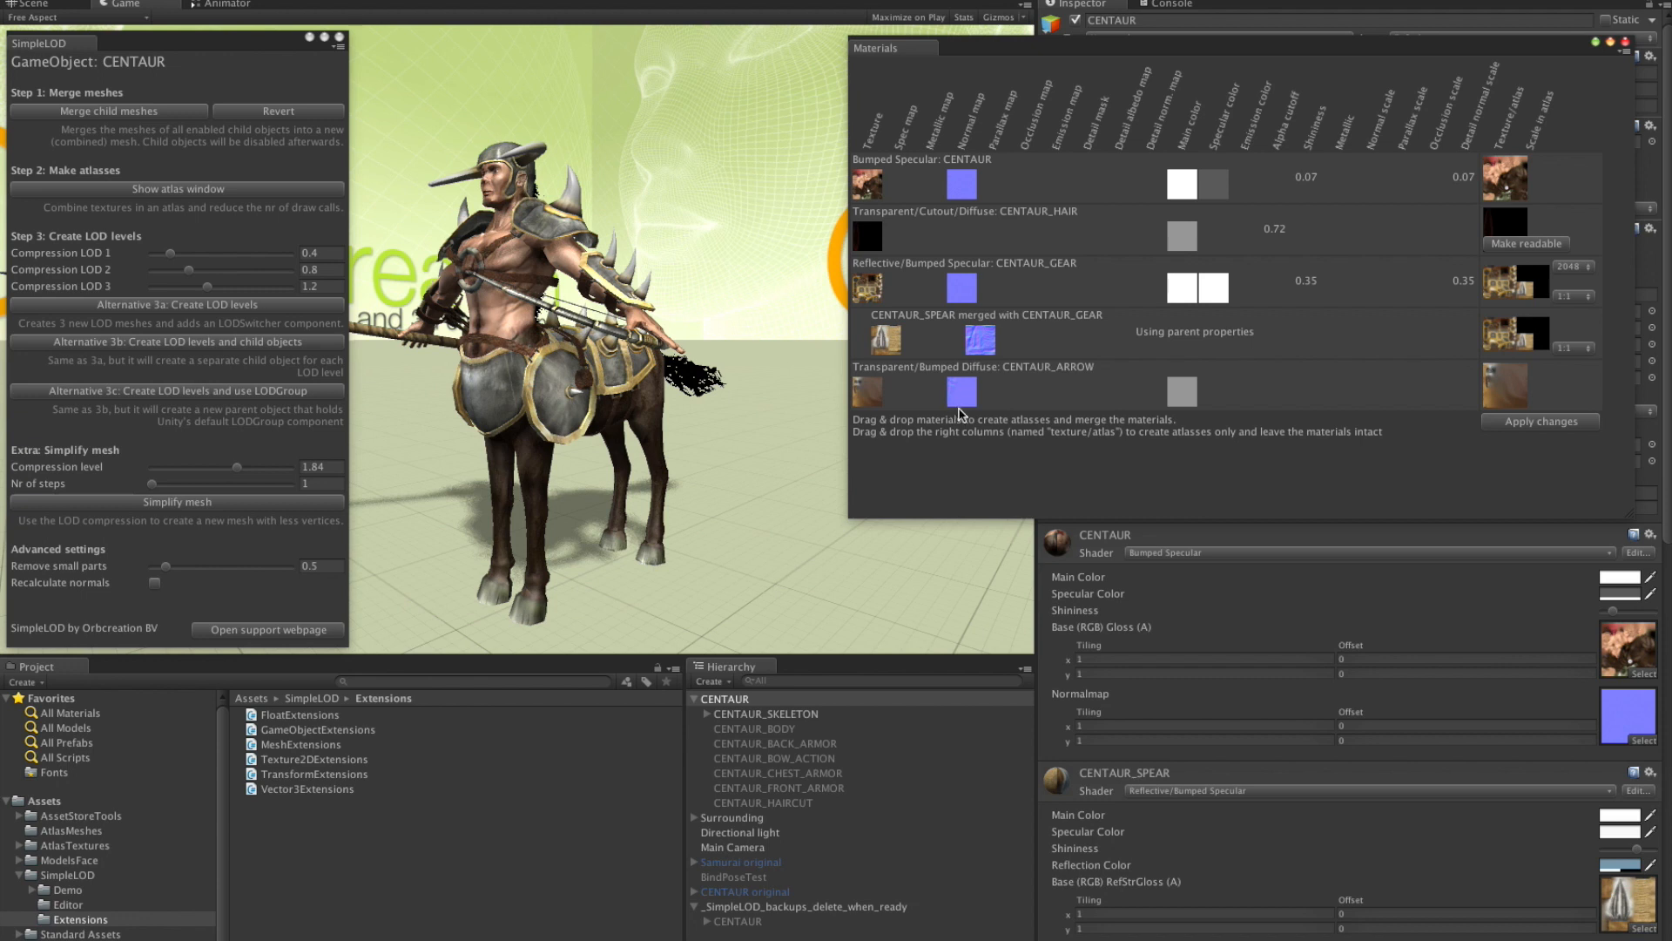
mouse_move(940, 386)
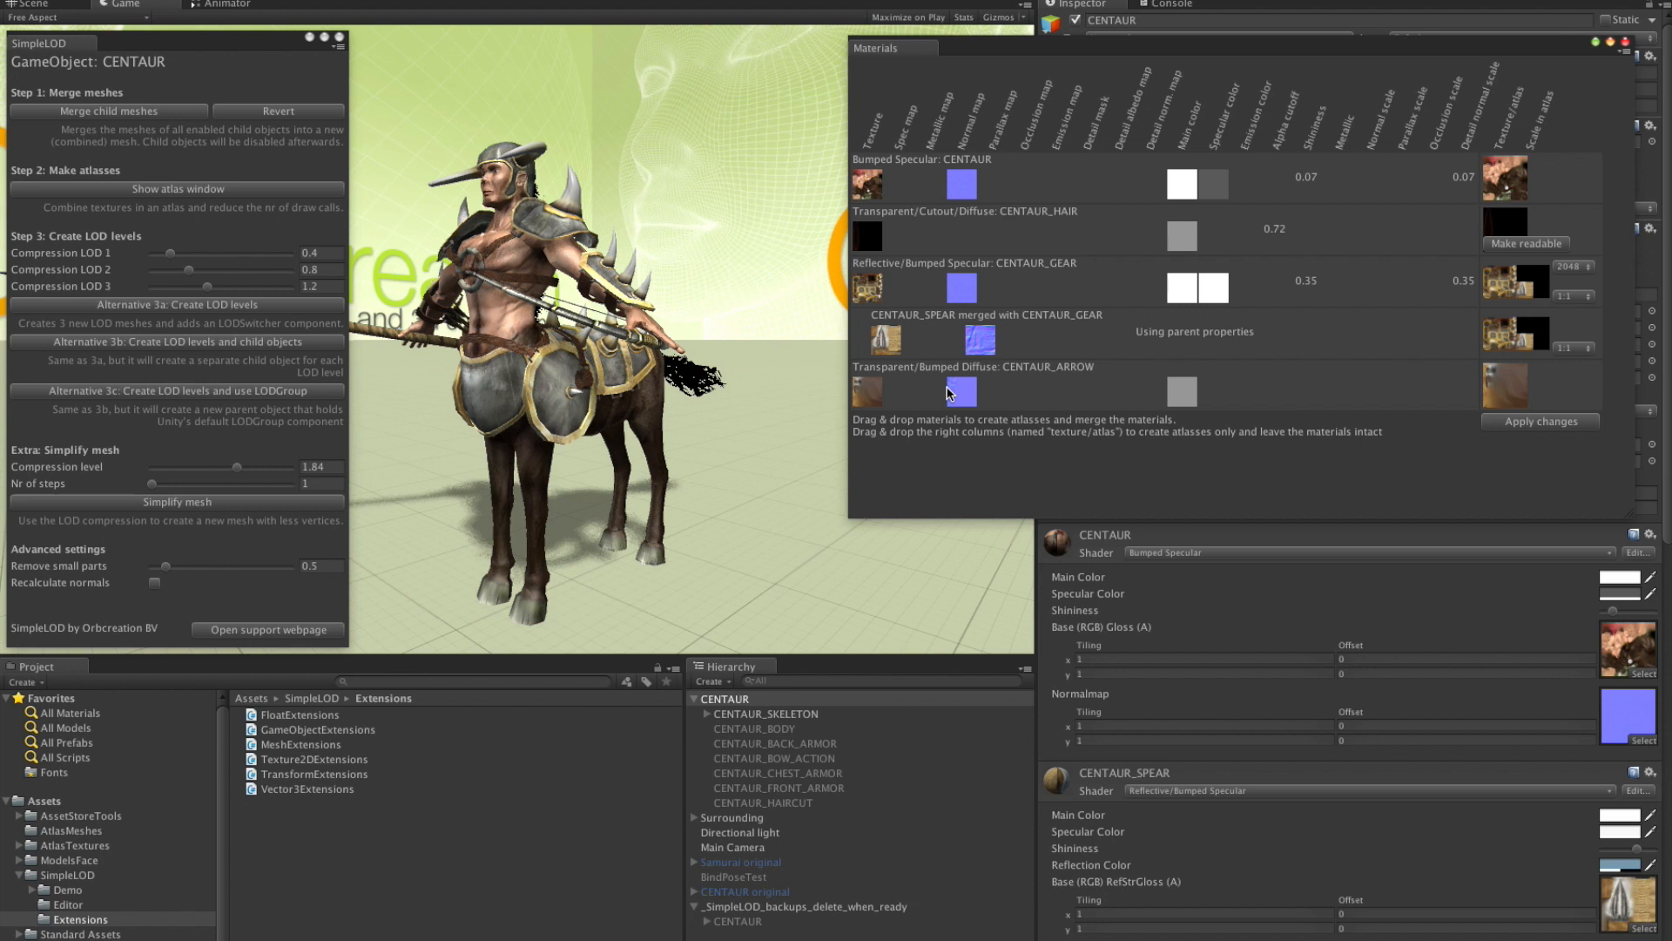
mouse_move(1028, 387)
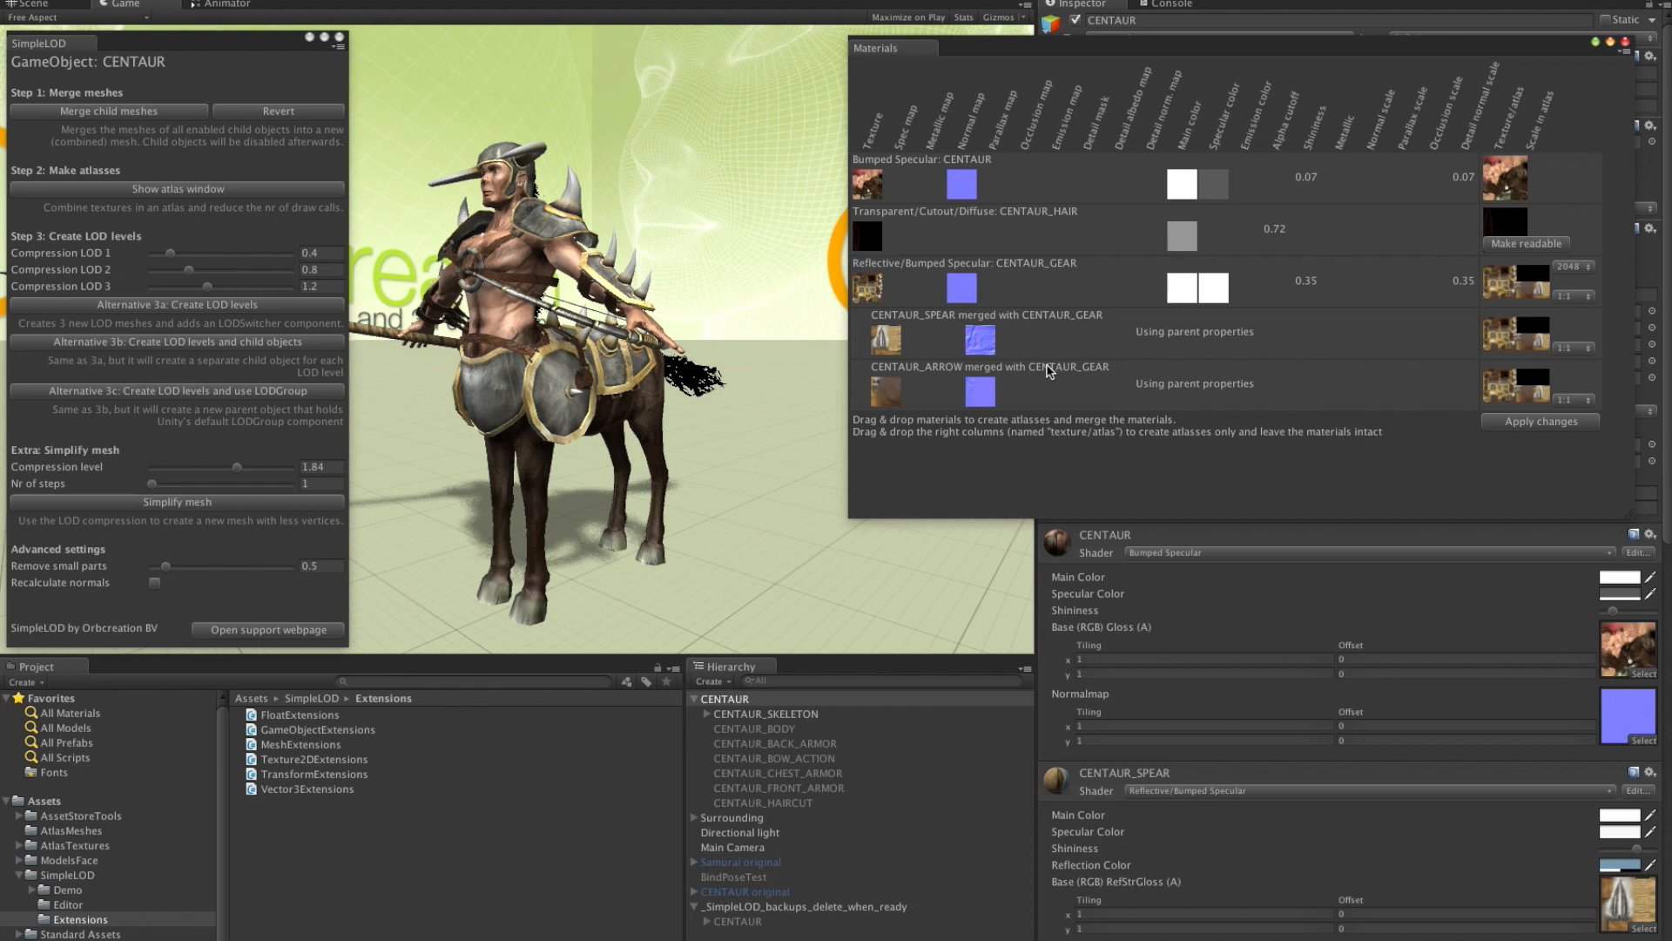
mouse_move(968, 286)
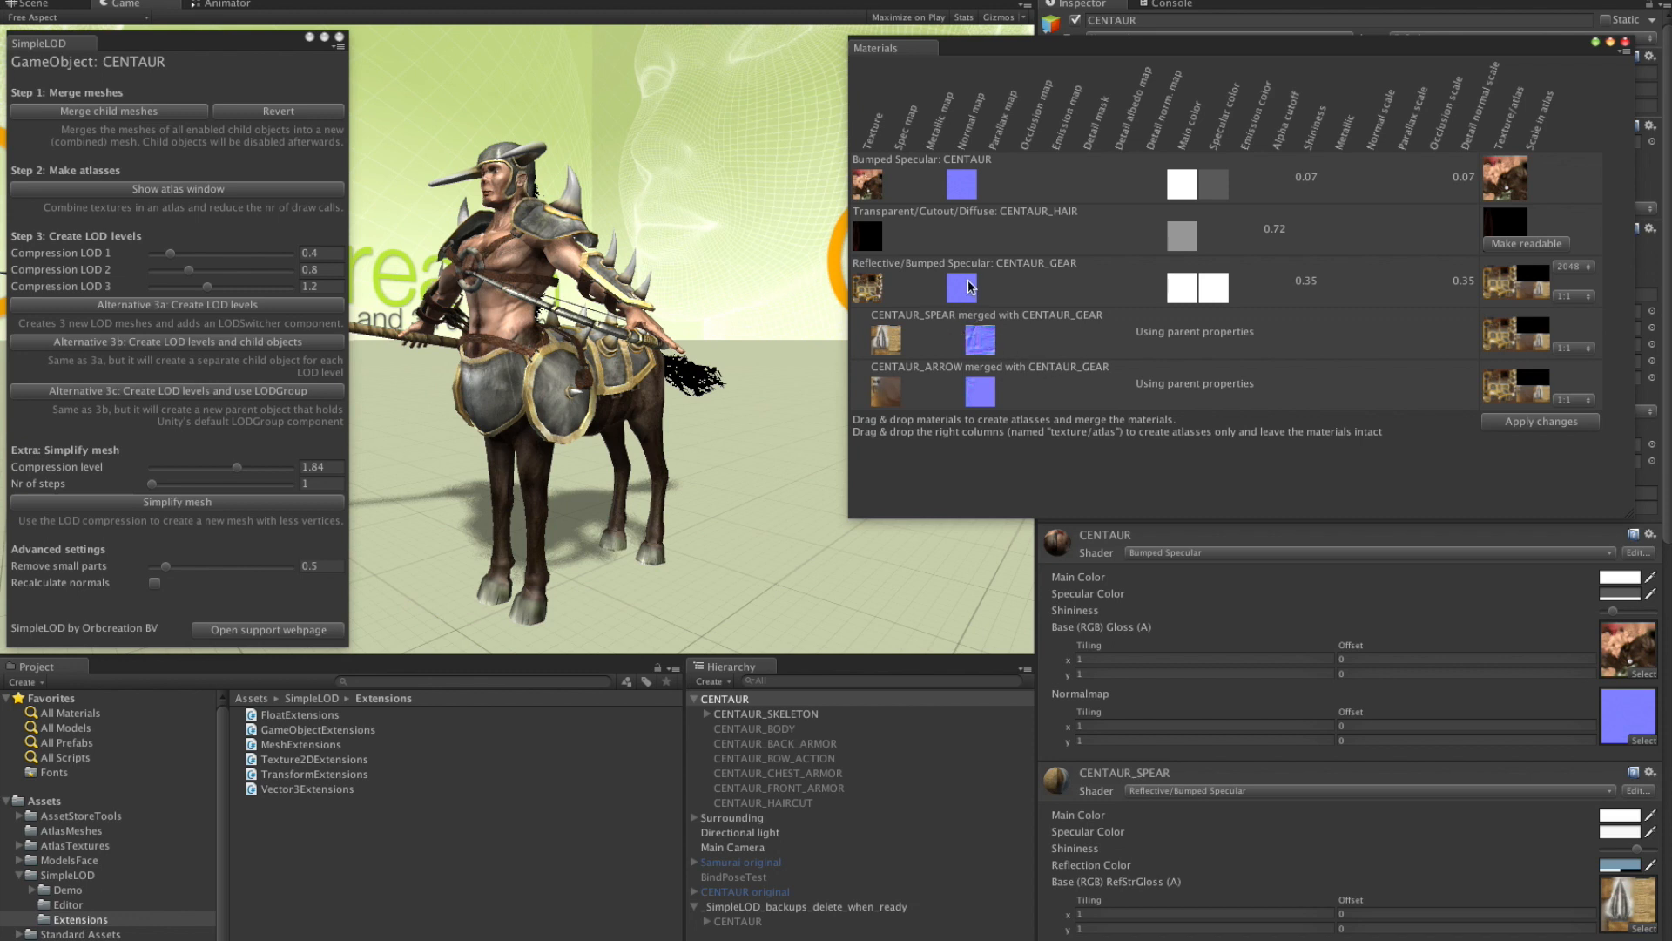
mouse_move(911, 171)
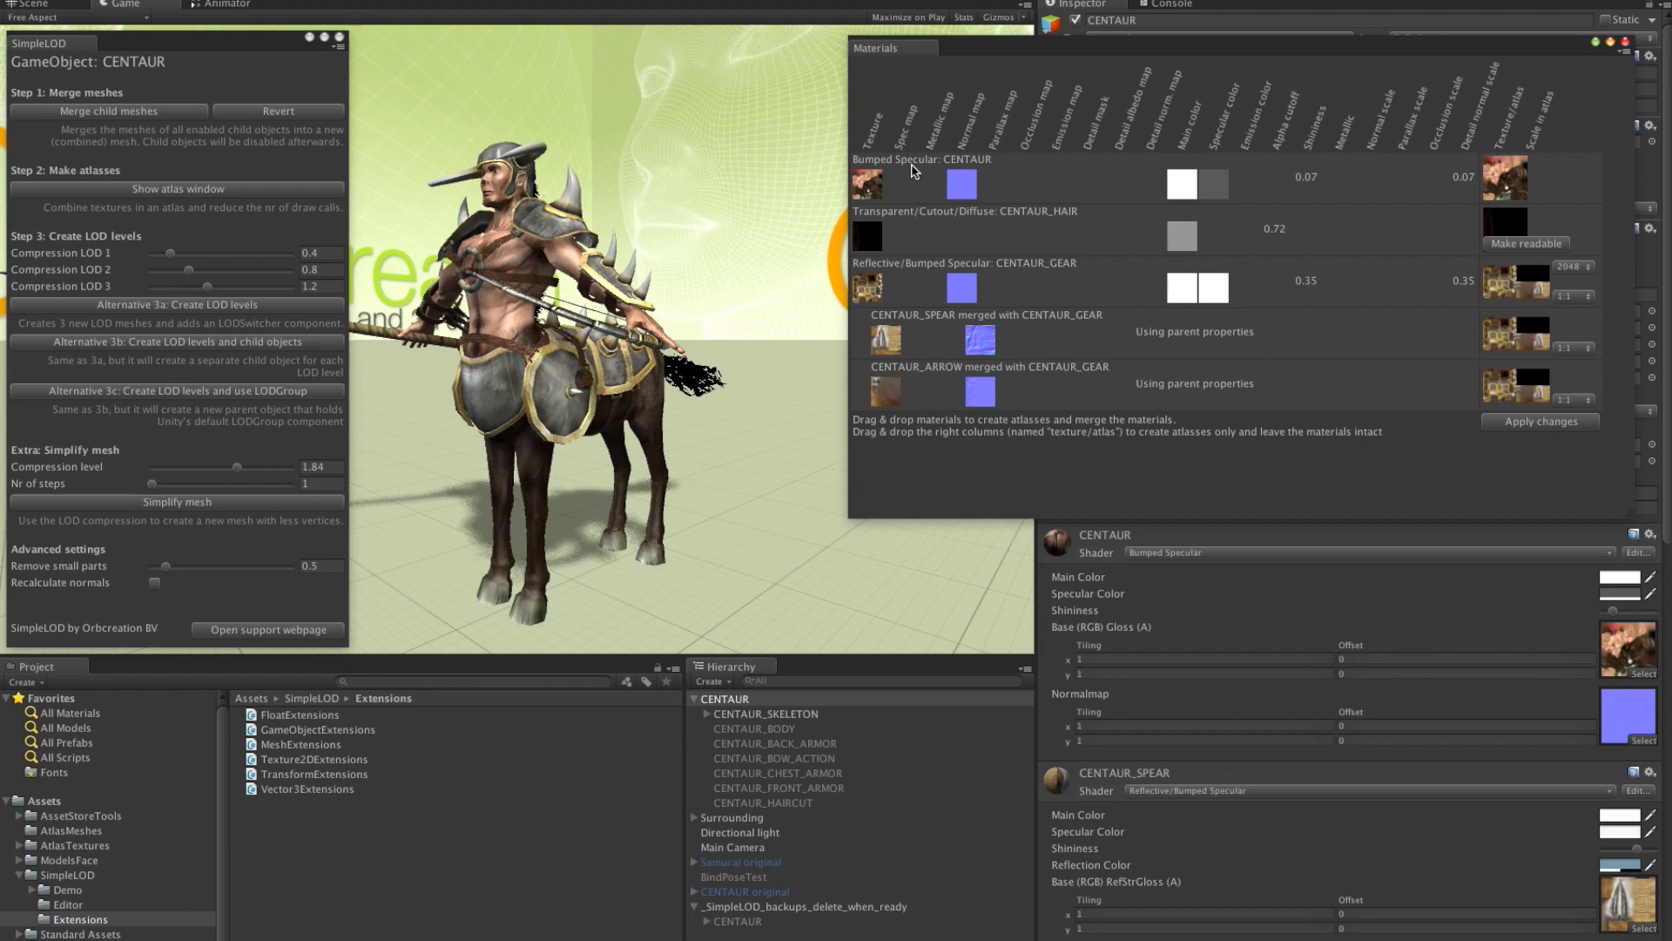
mouse_move(912, 175)
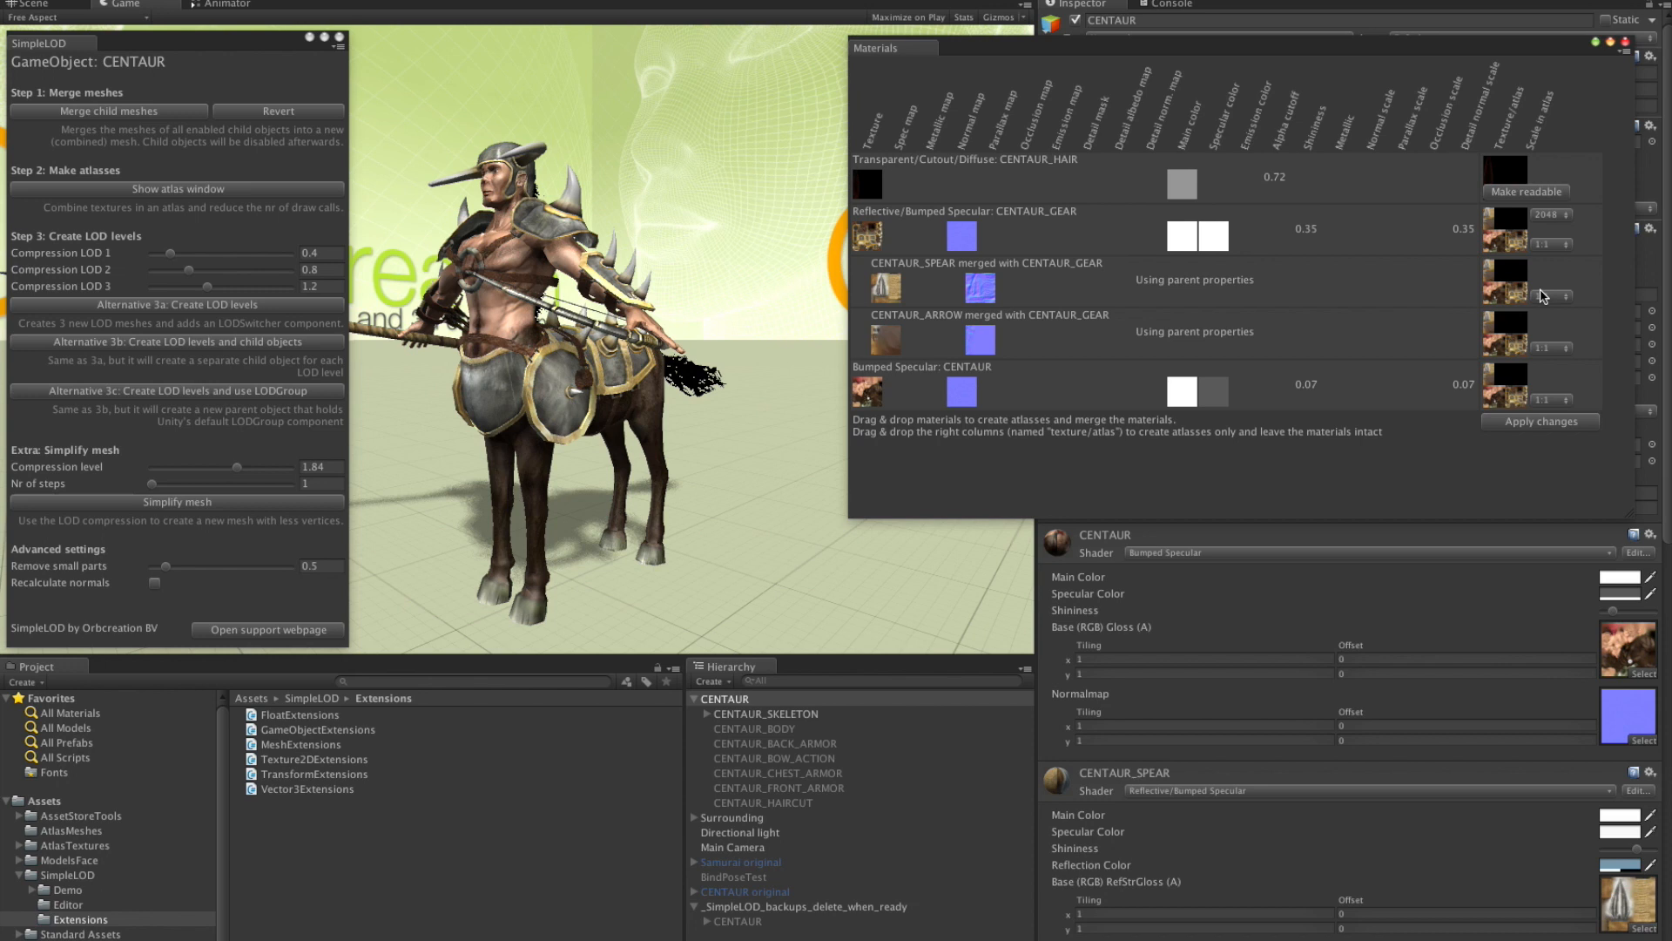
mouse_move(1279, 387)
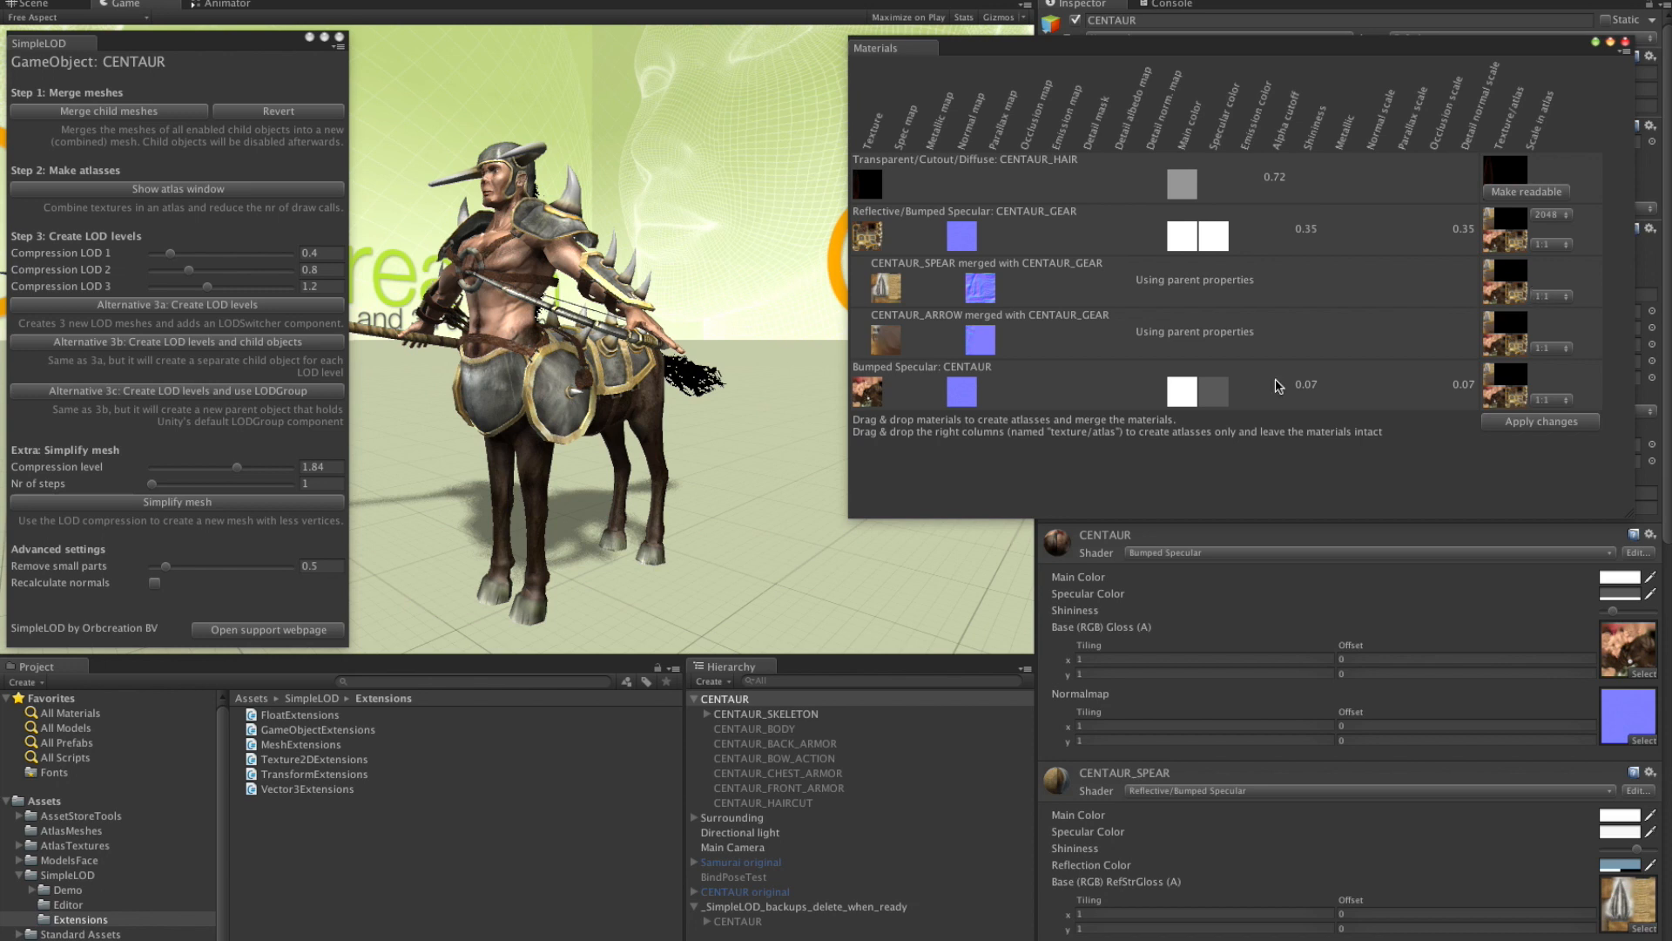
mouse_move(1286, 387)
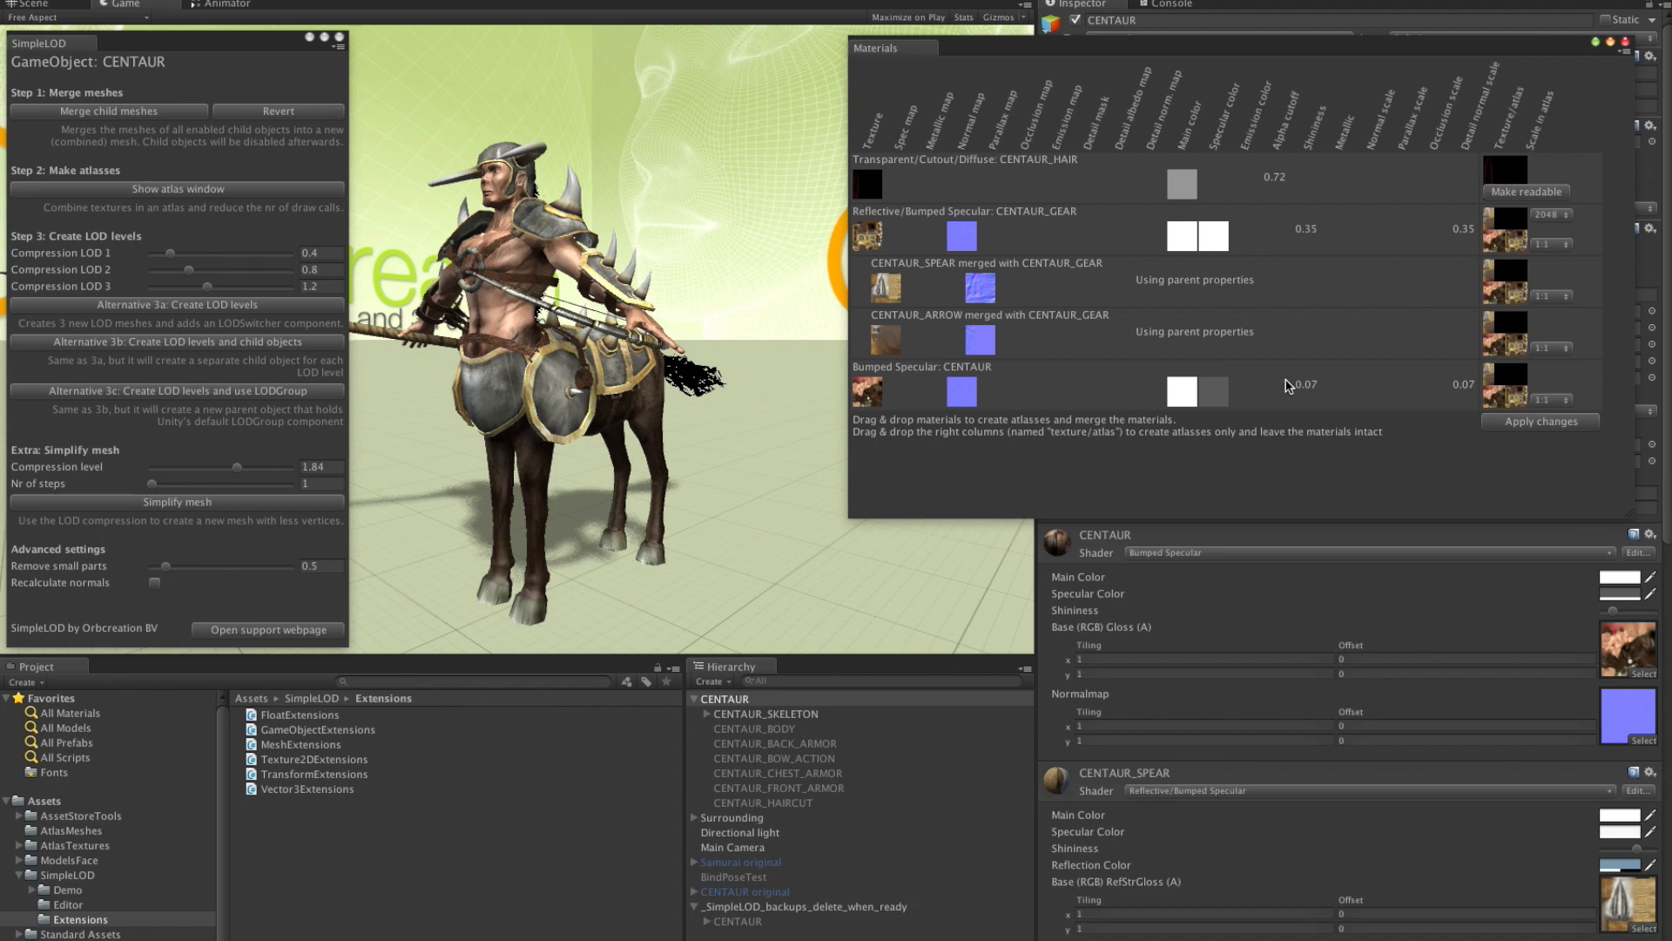
mouse_move(1513, 382)
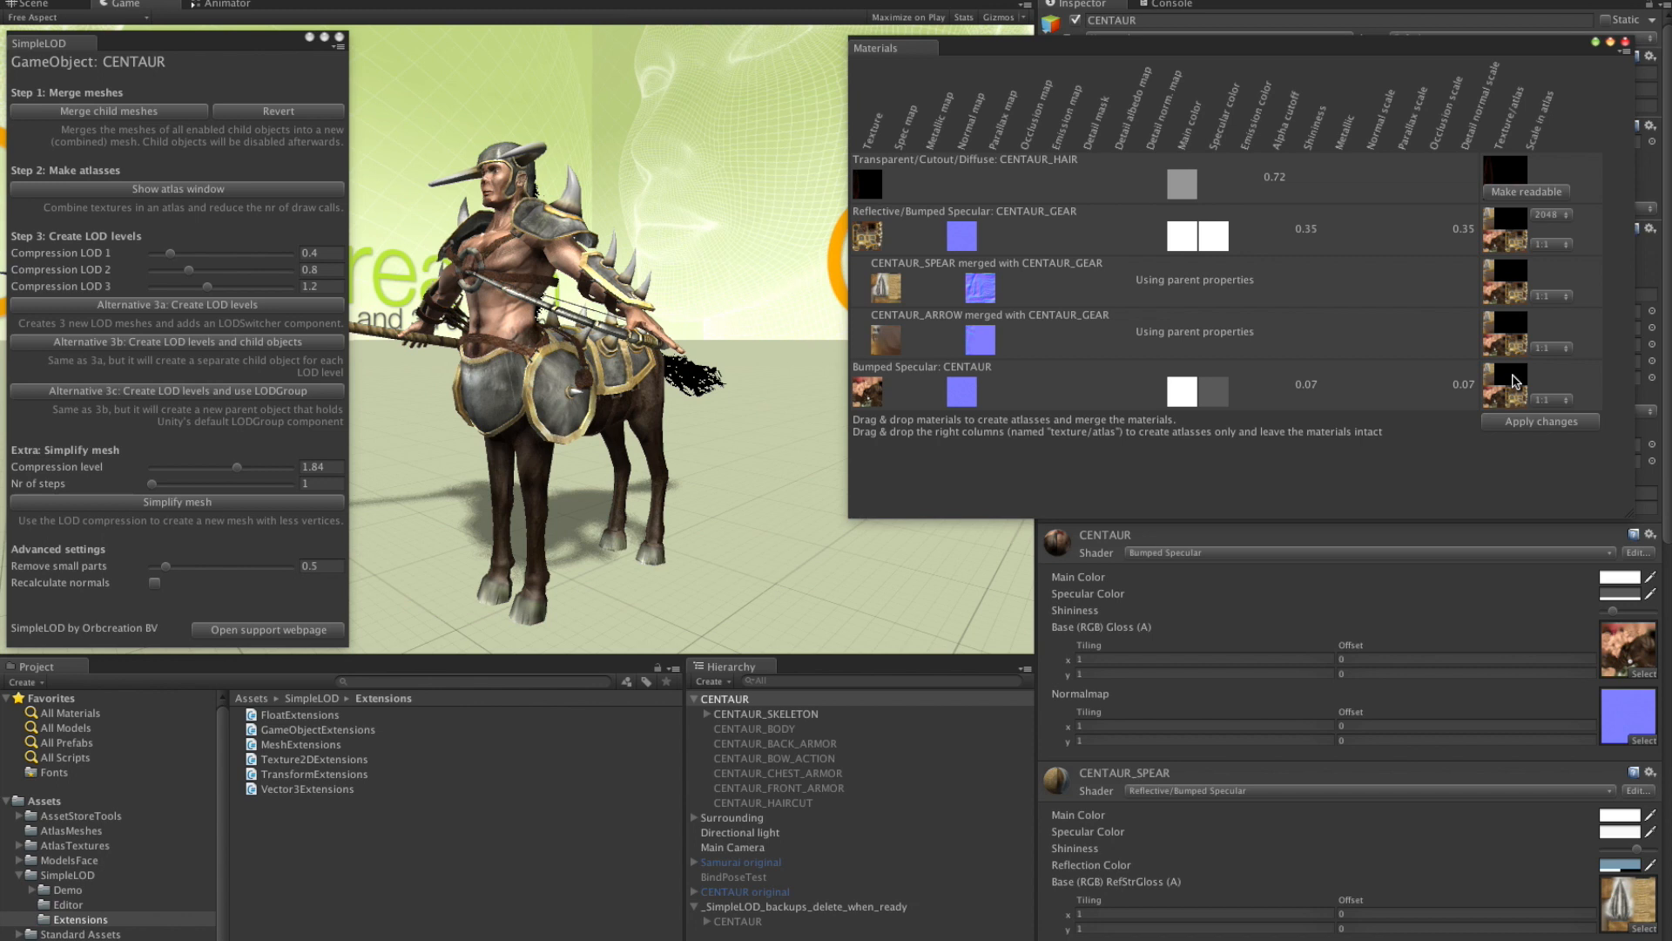
mouse_move(1545, 391)
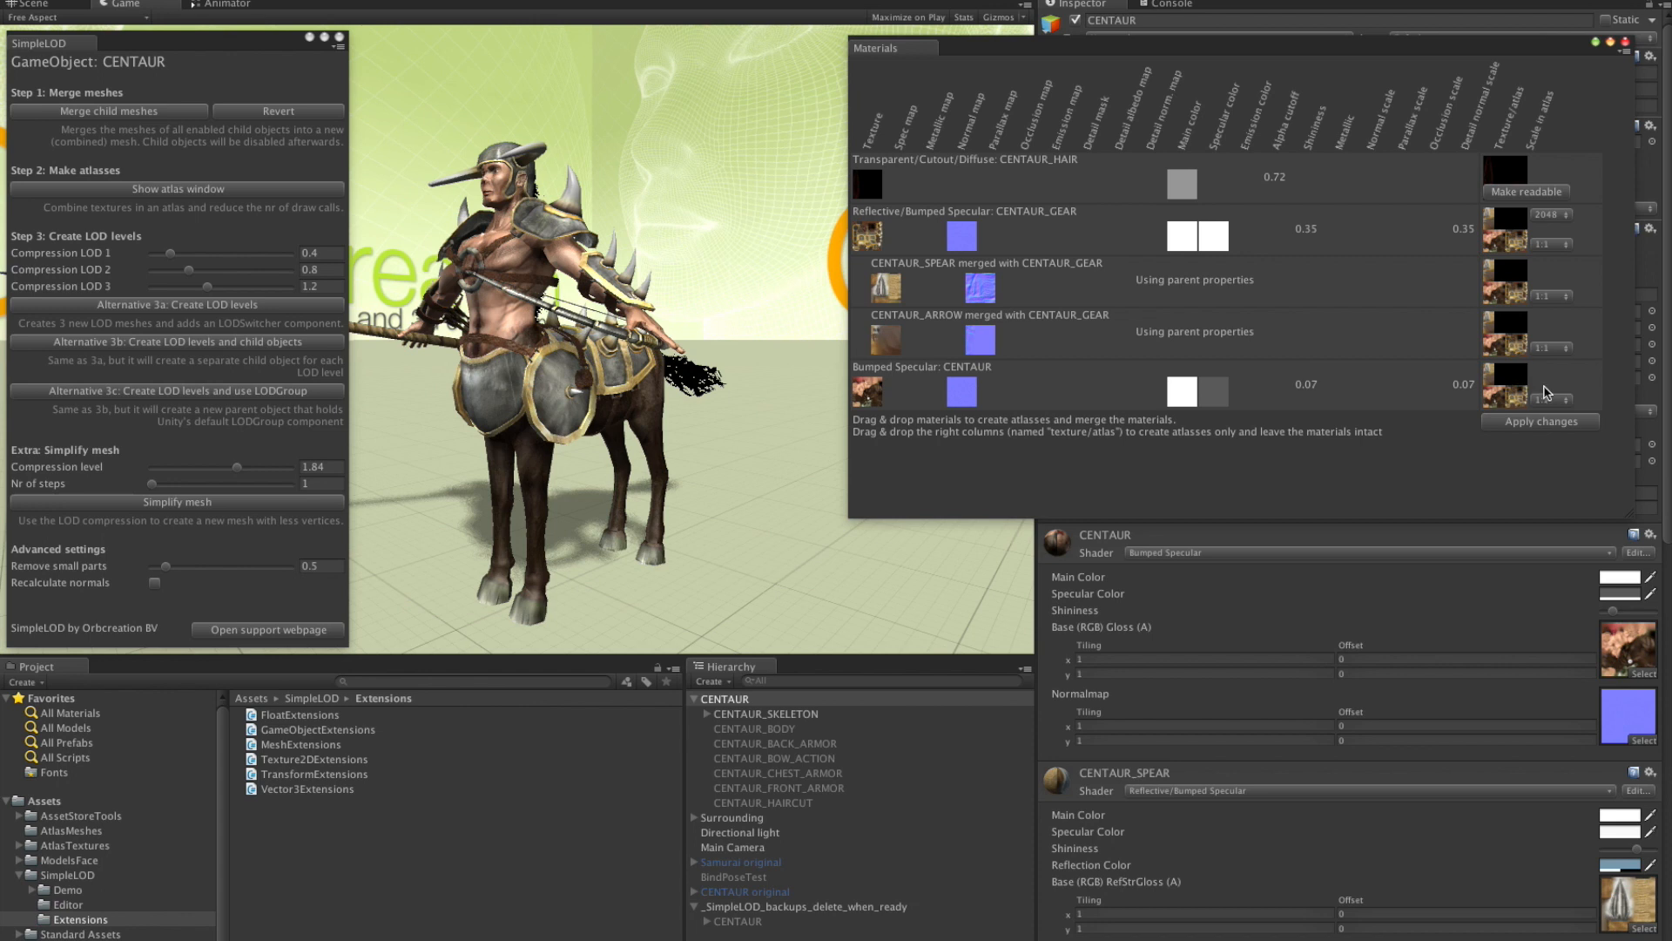
mouse_move(1556, 251)
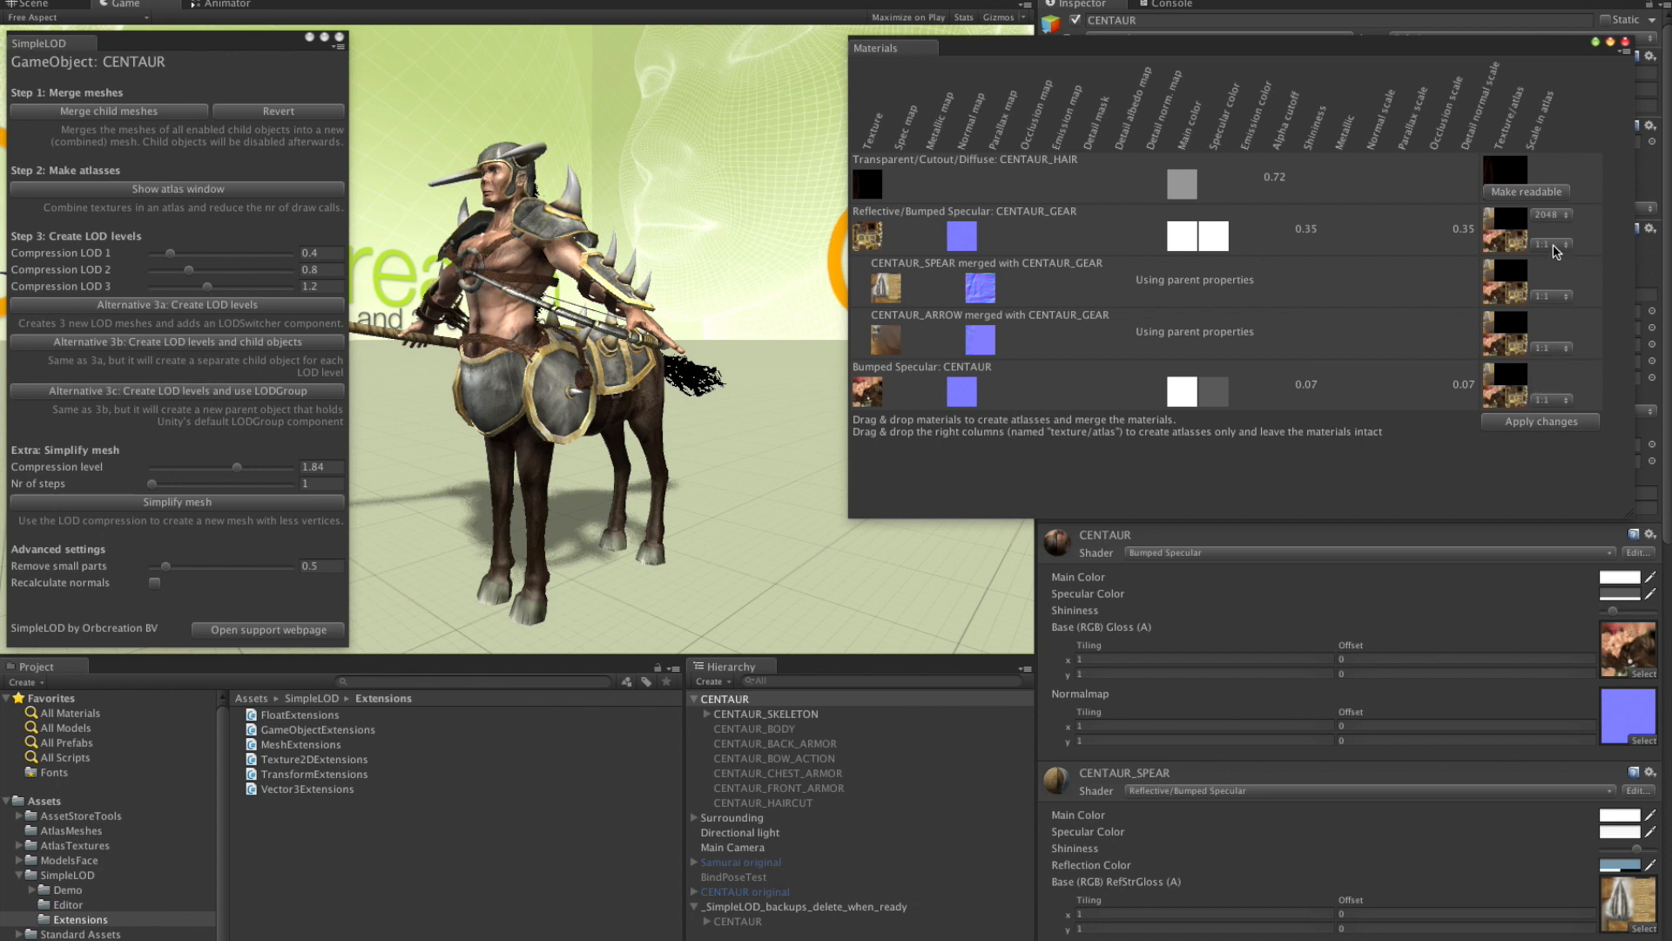
mouse_move(1555, 246)
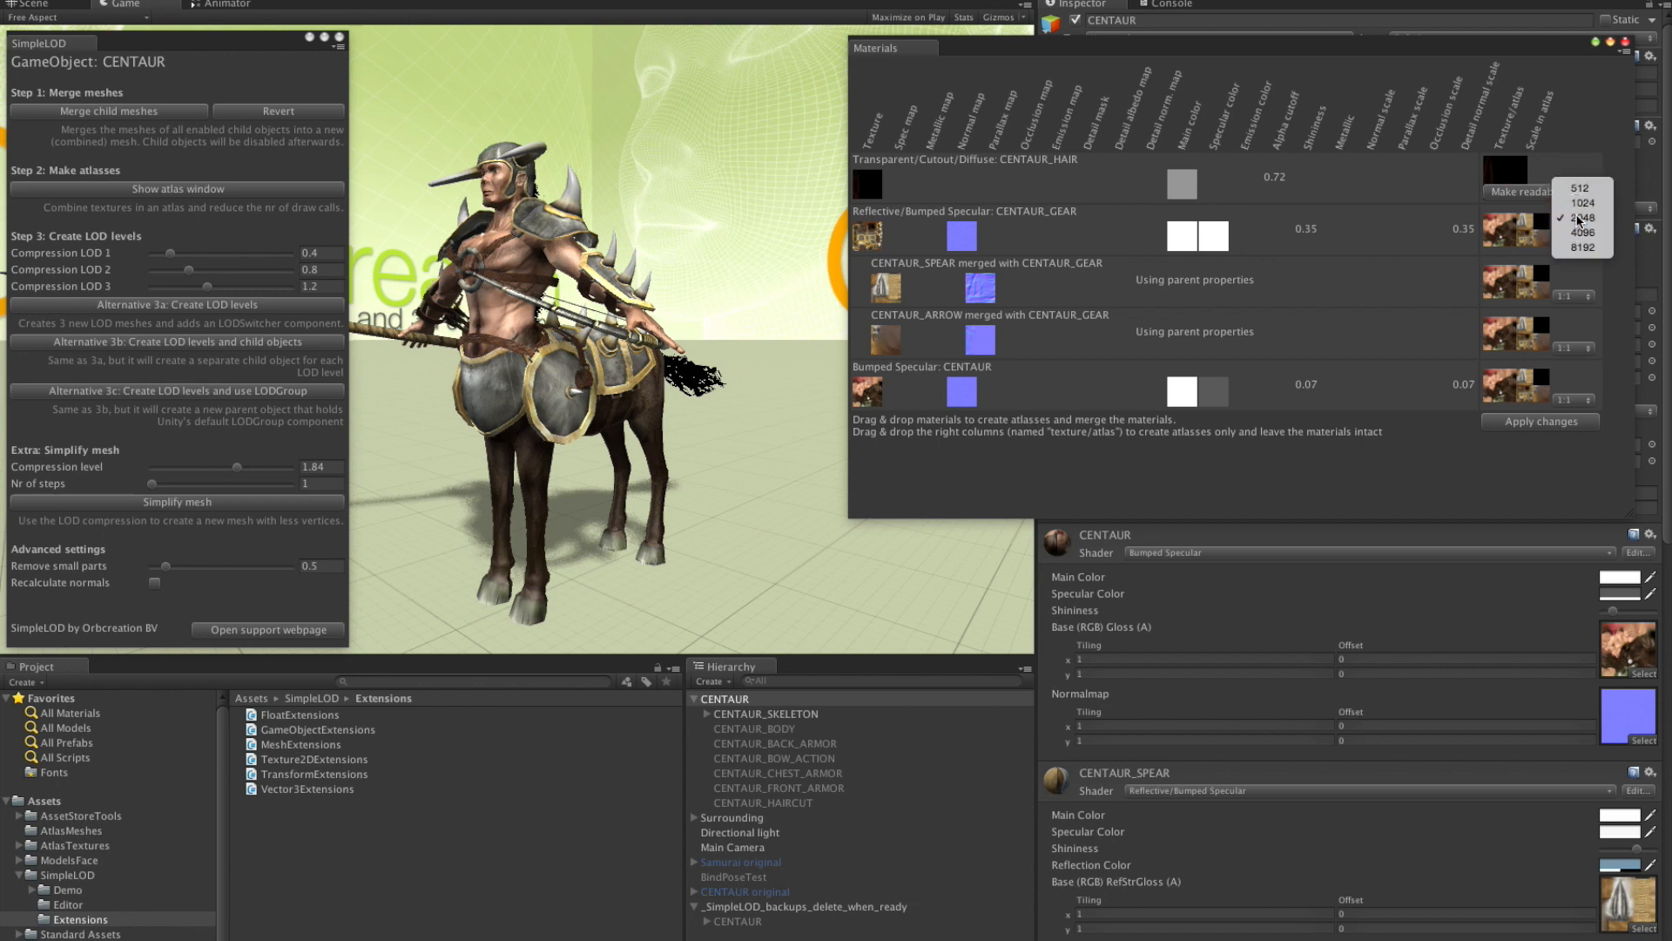
Step: Set the CENTAUR_GEAR atlas size to 2048 and apply the material merge
click(1583, 218)
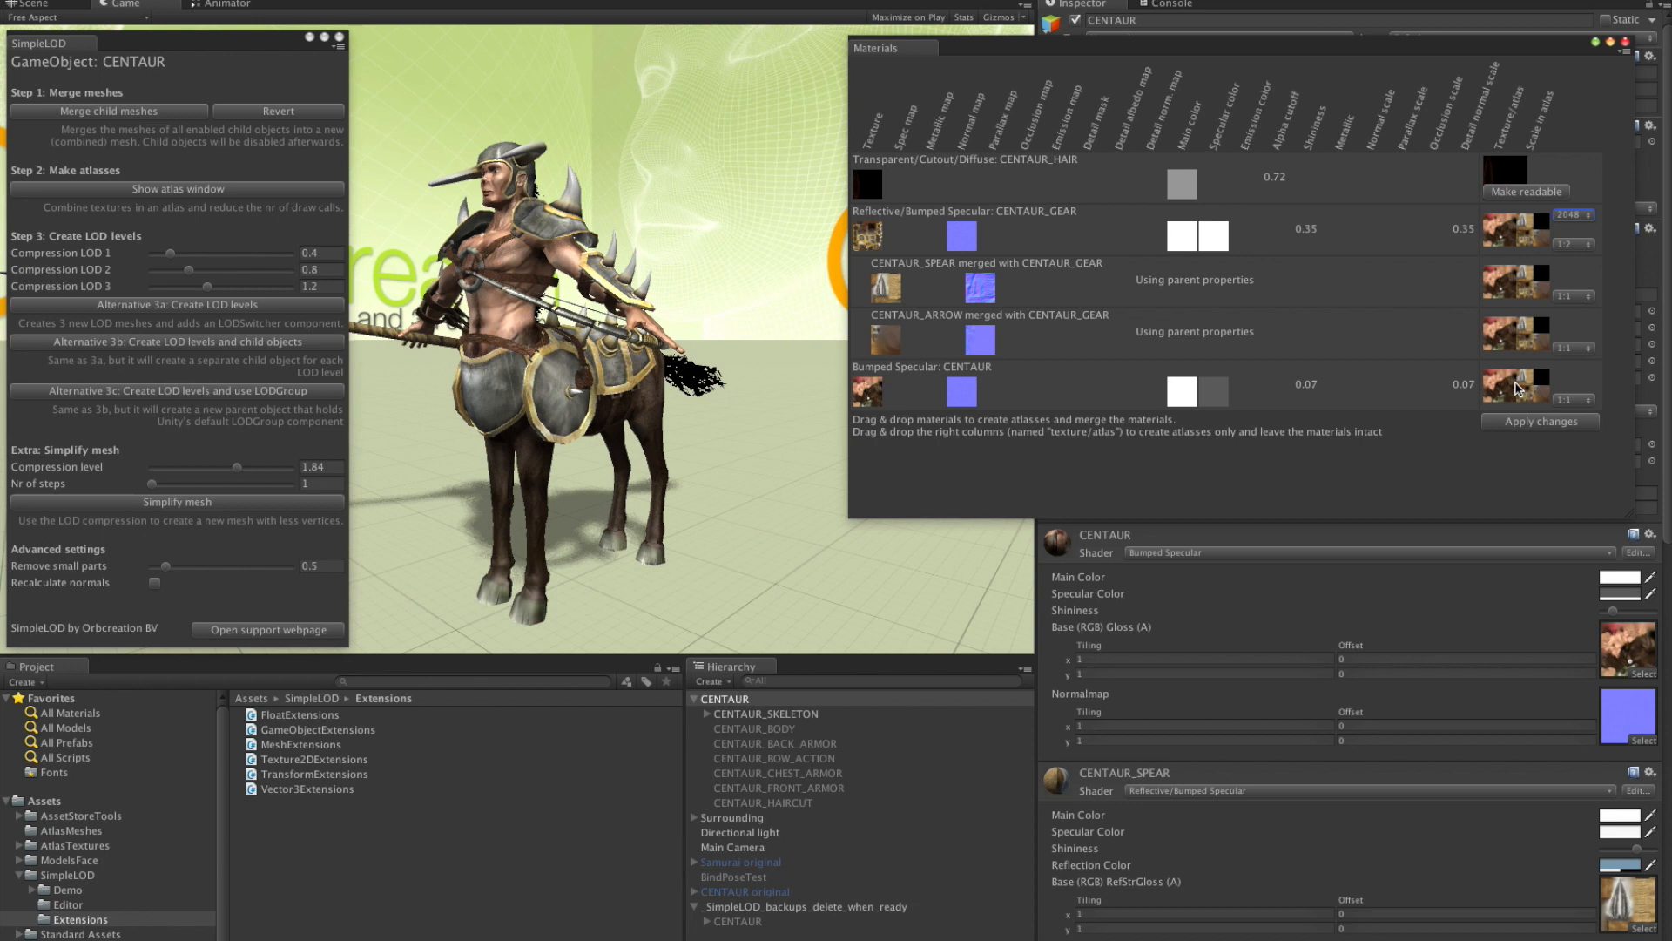
mouse_move(1533, 427)
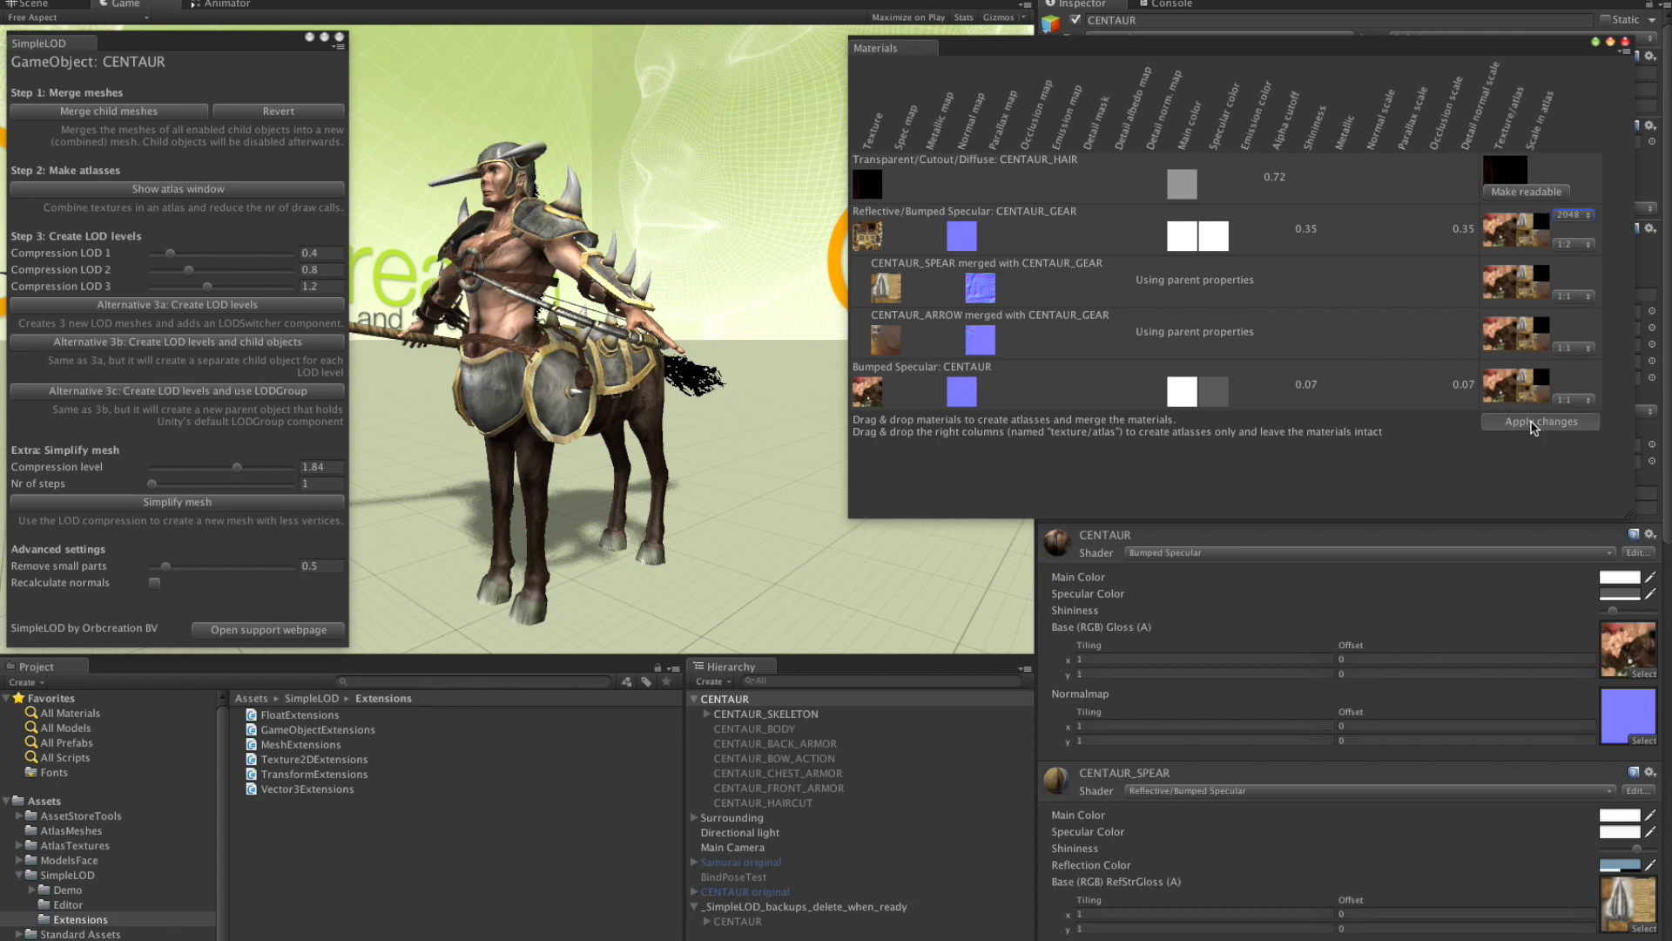
click(1538, 419)
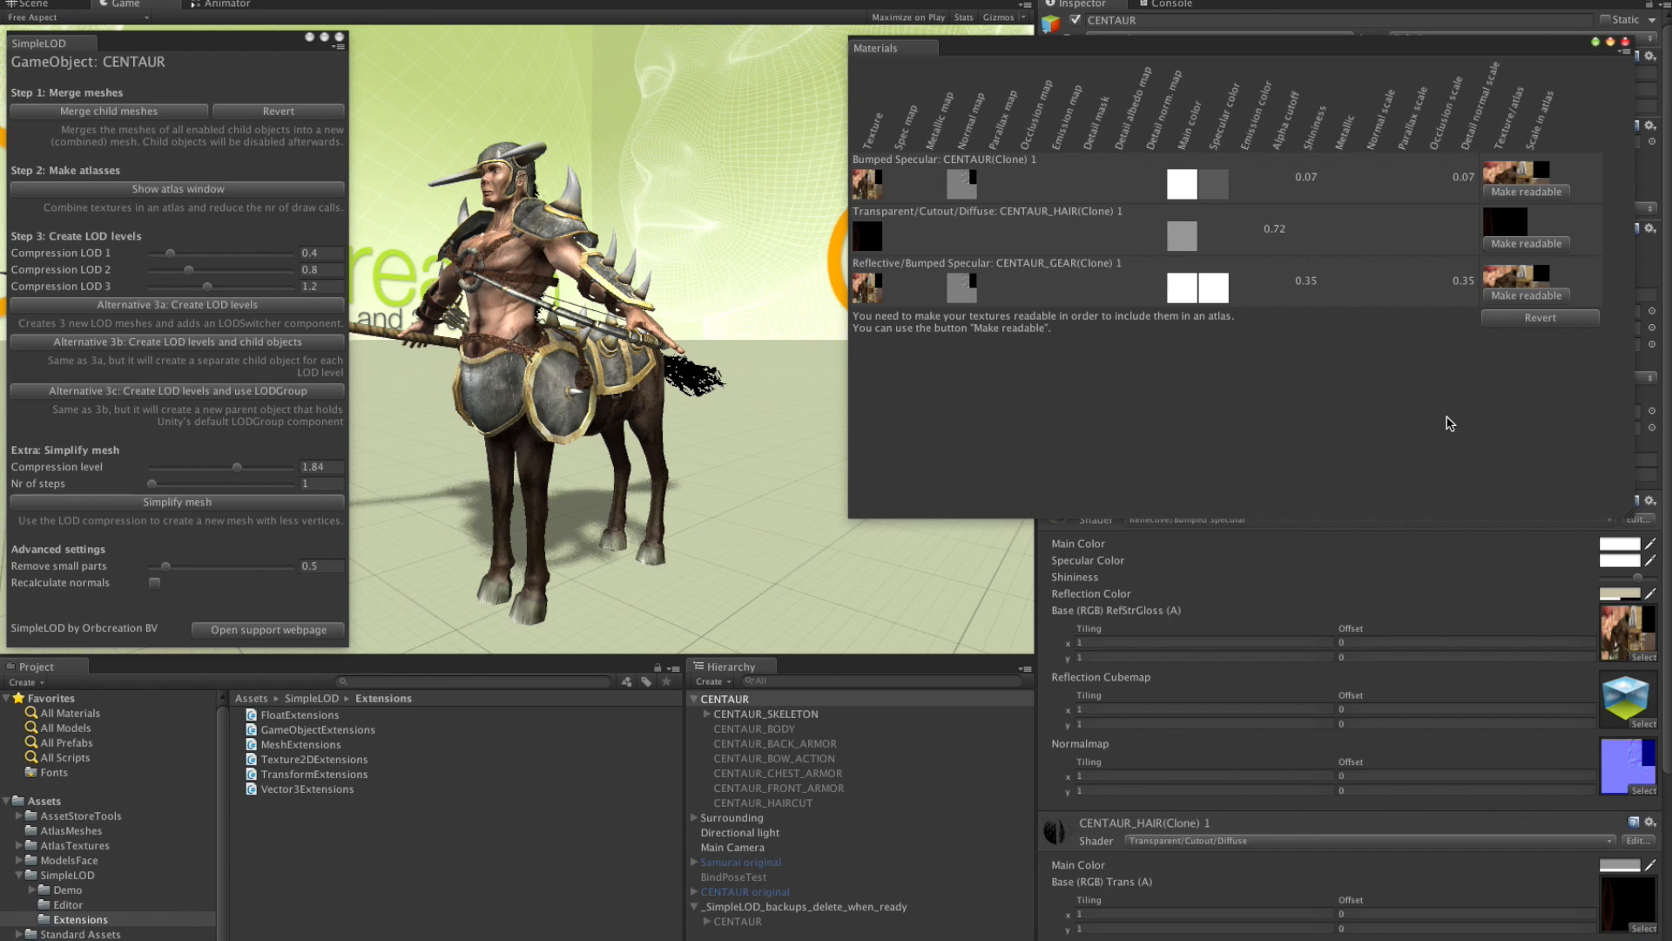
mouse_move(953, 188)
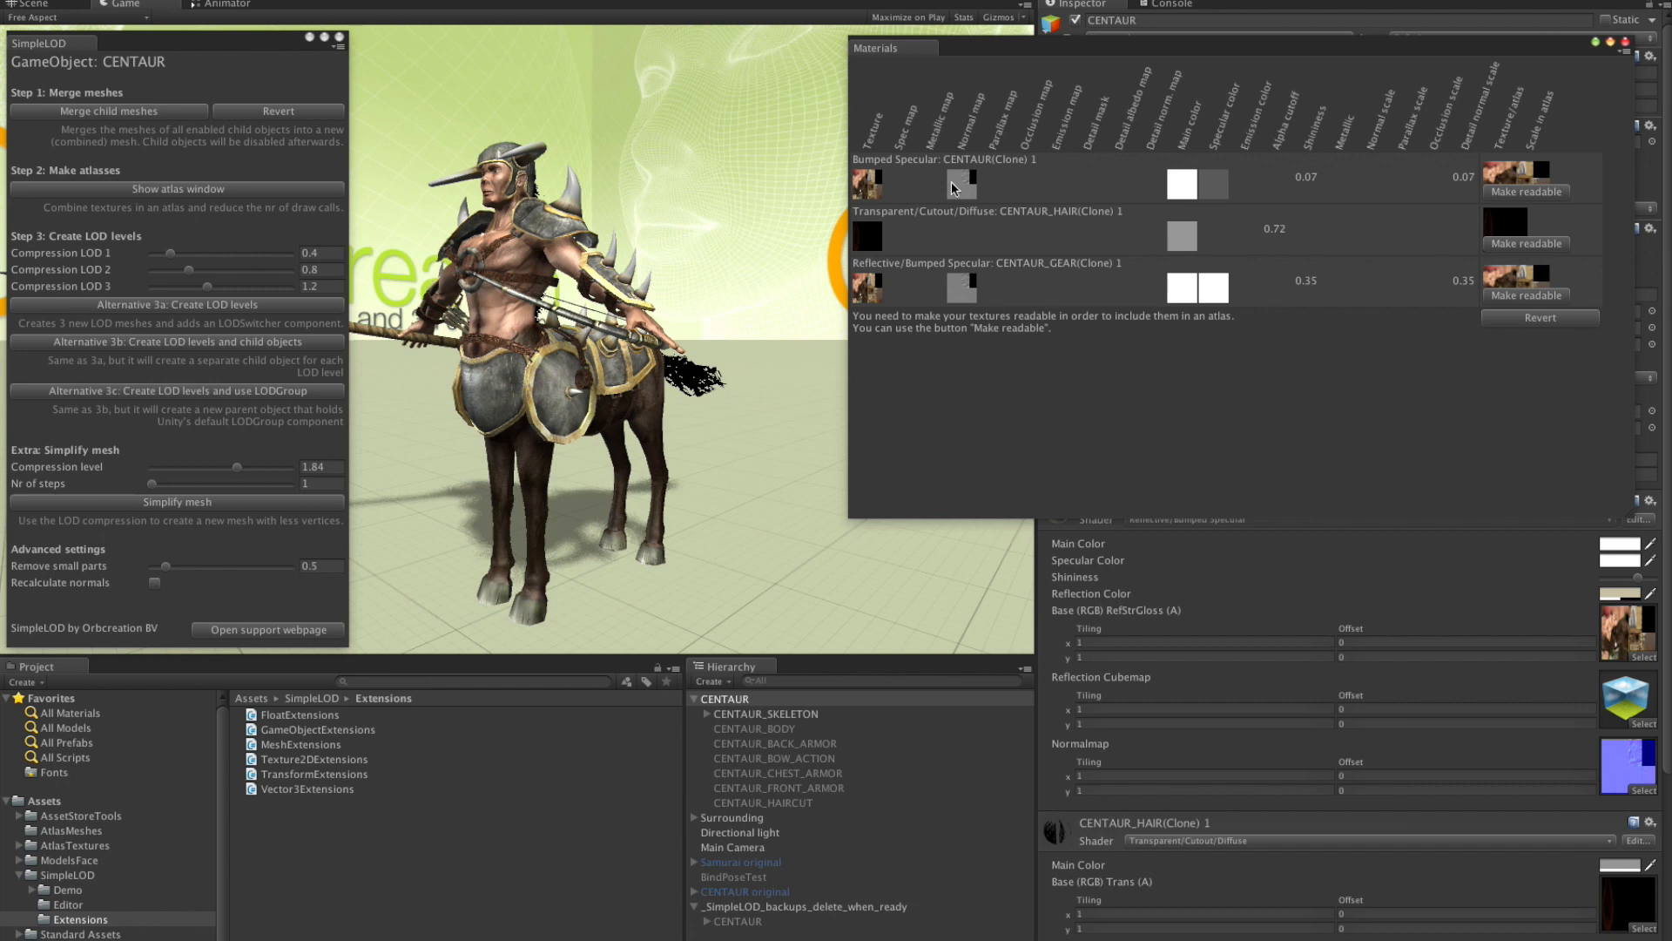
mouse_move(914, 198)
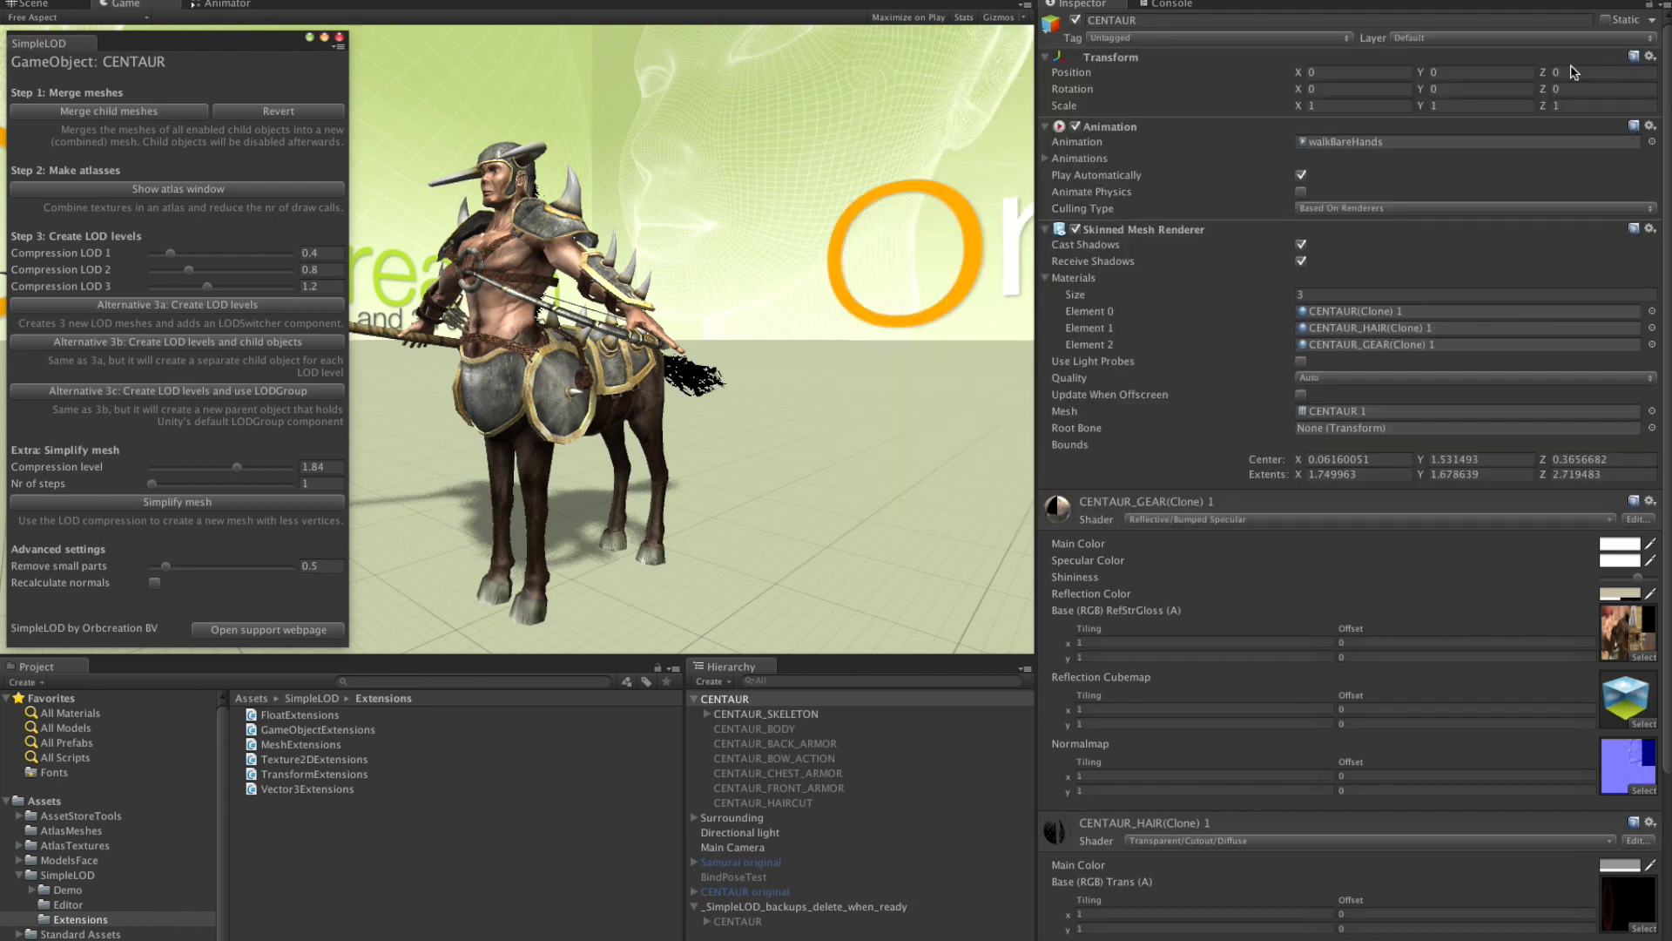
mouse_move(1419, 756)
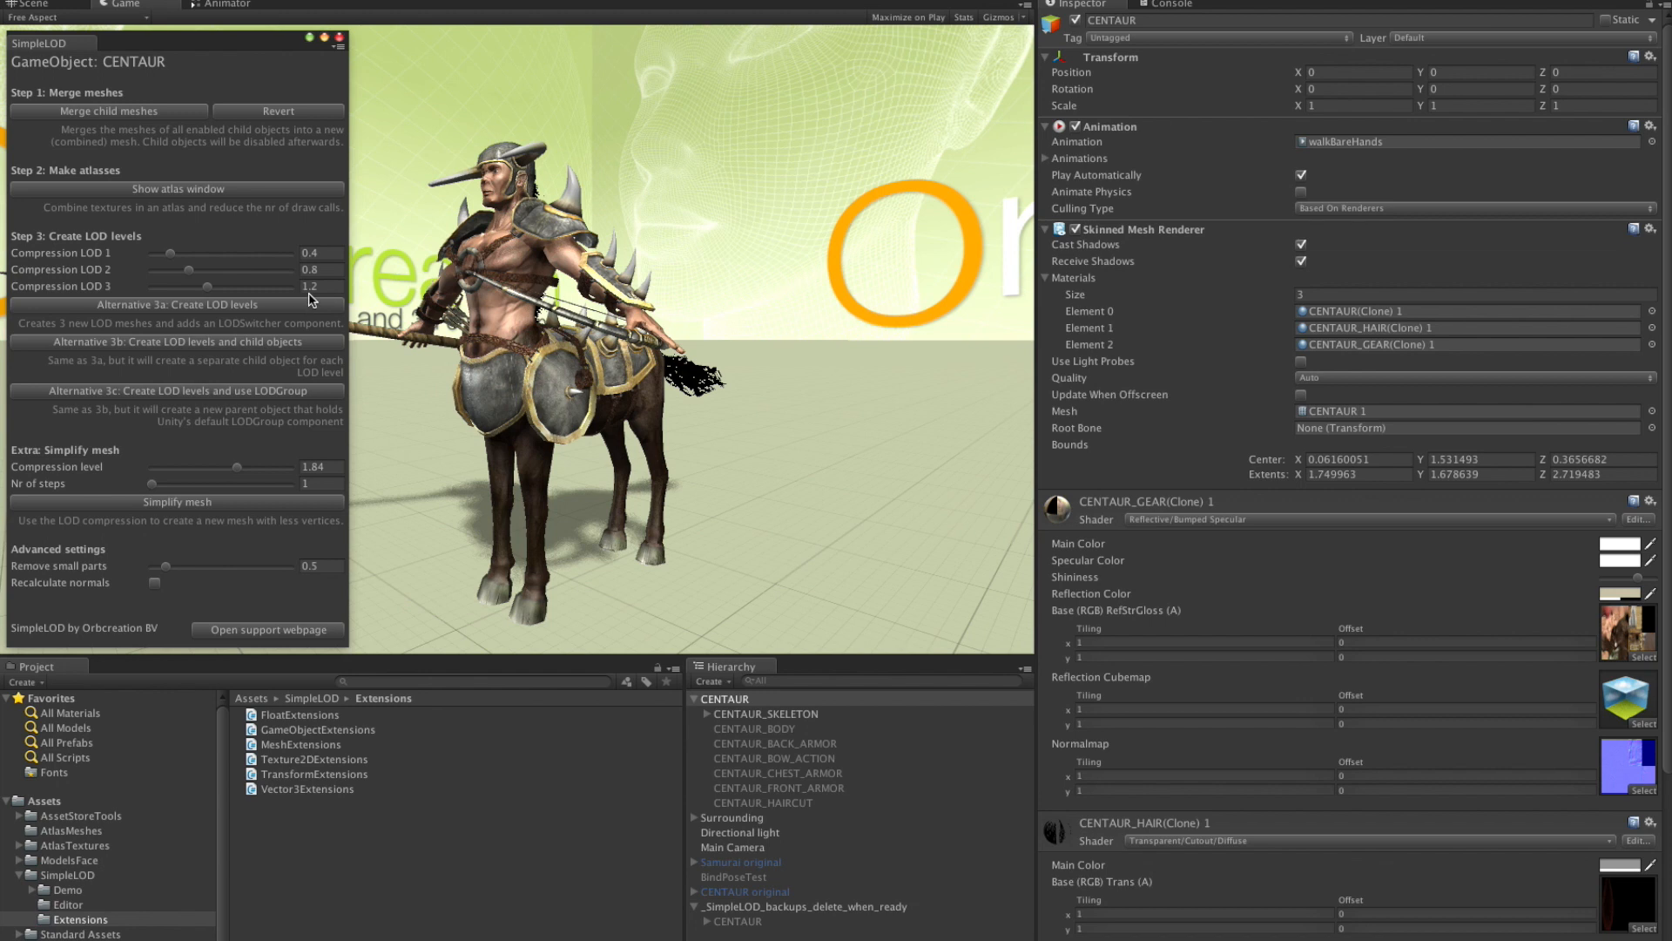
mouse_move(263, 277)
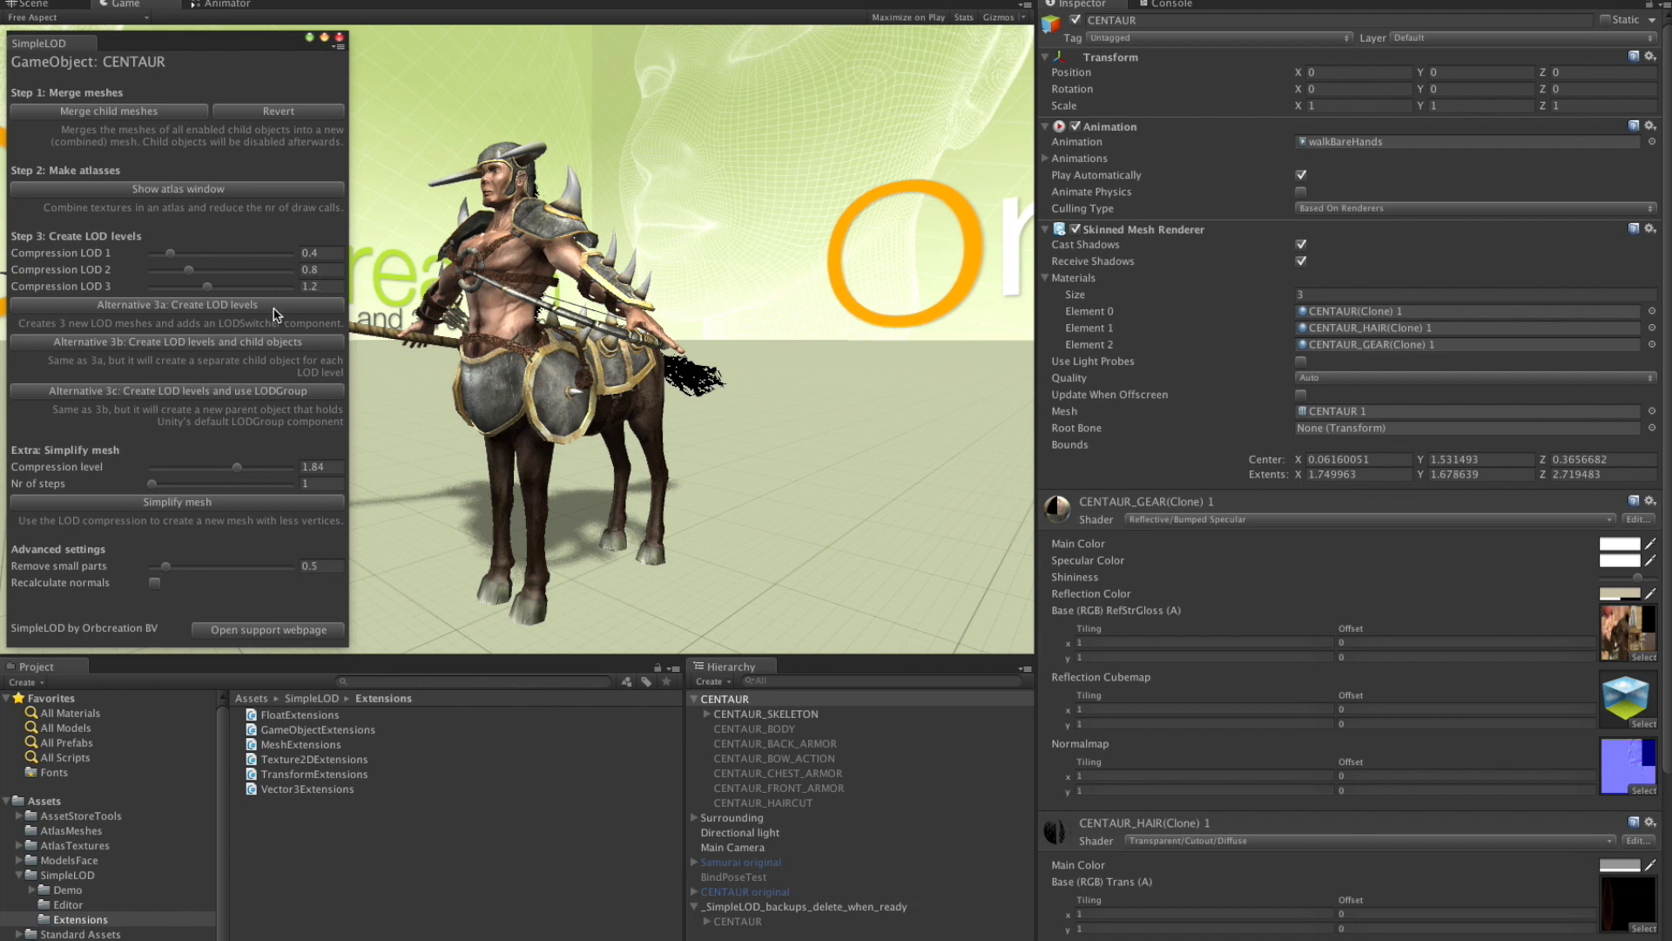
Step: Run Alternative 3a: Create LOD levels for the centaur and confirm with Ok, let's go
click(178, 305)
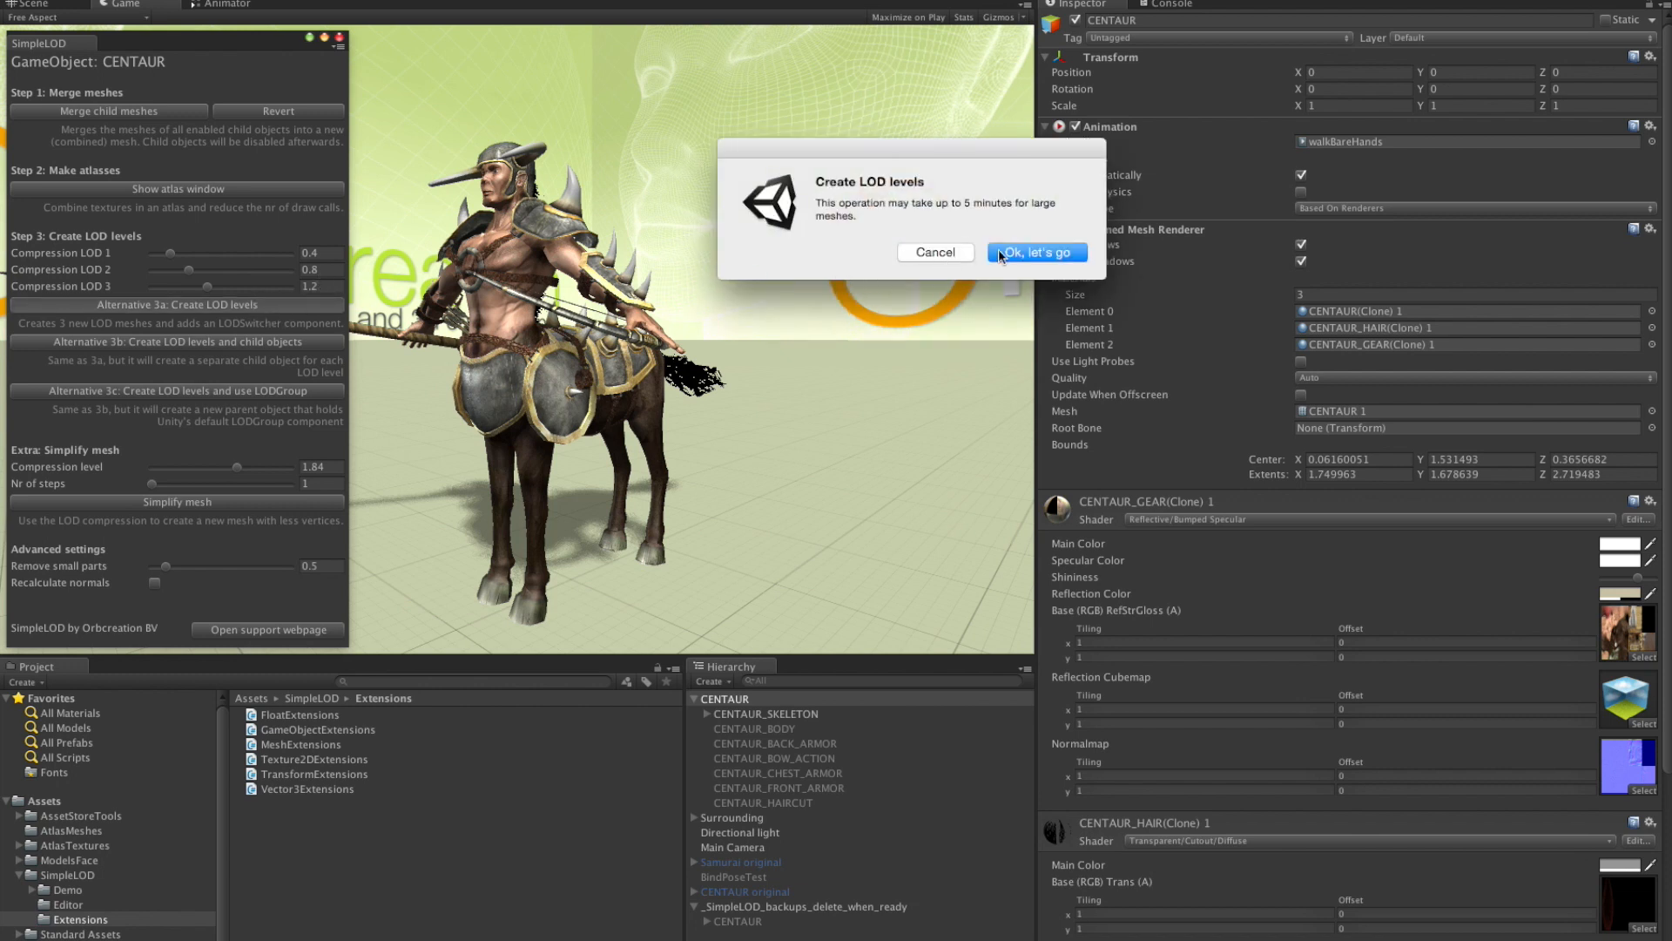
click(1034, 256)
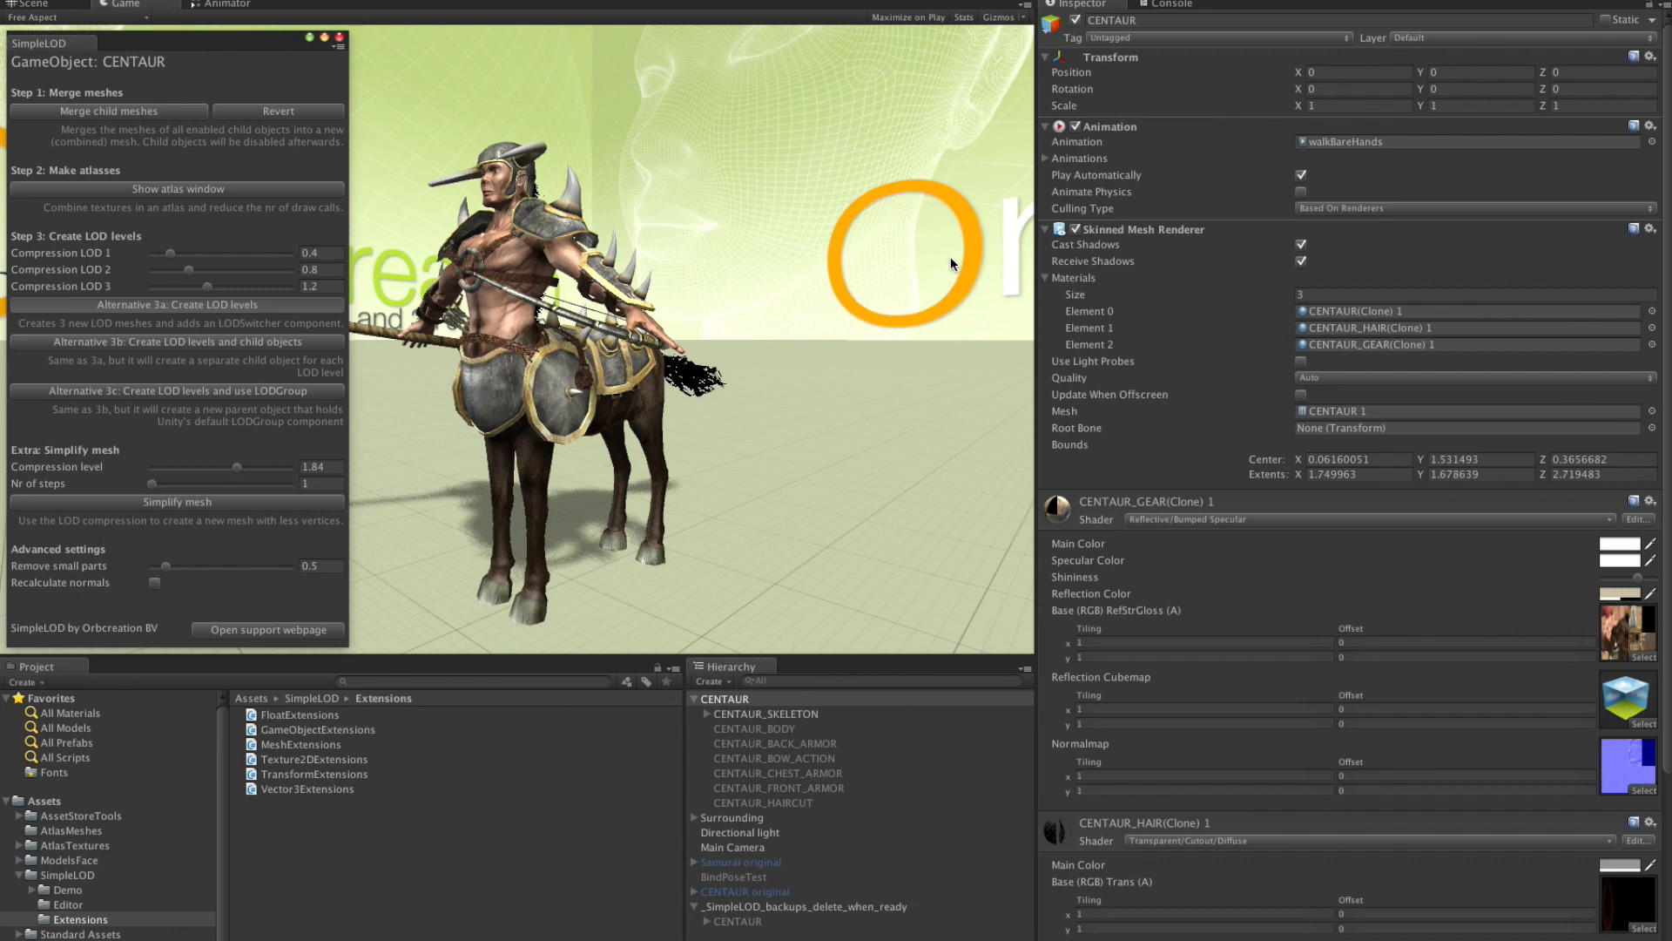
mouse_move(616, 474)
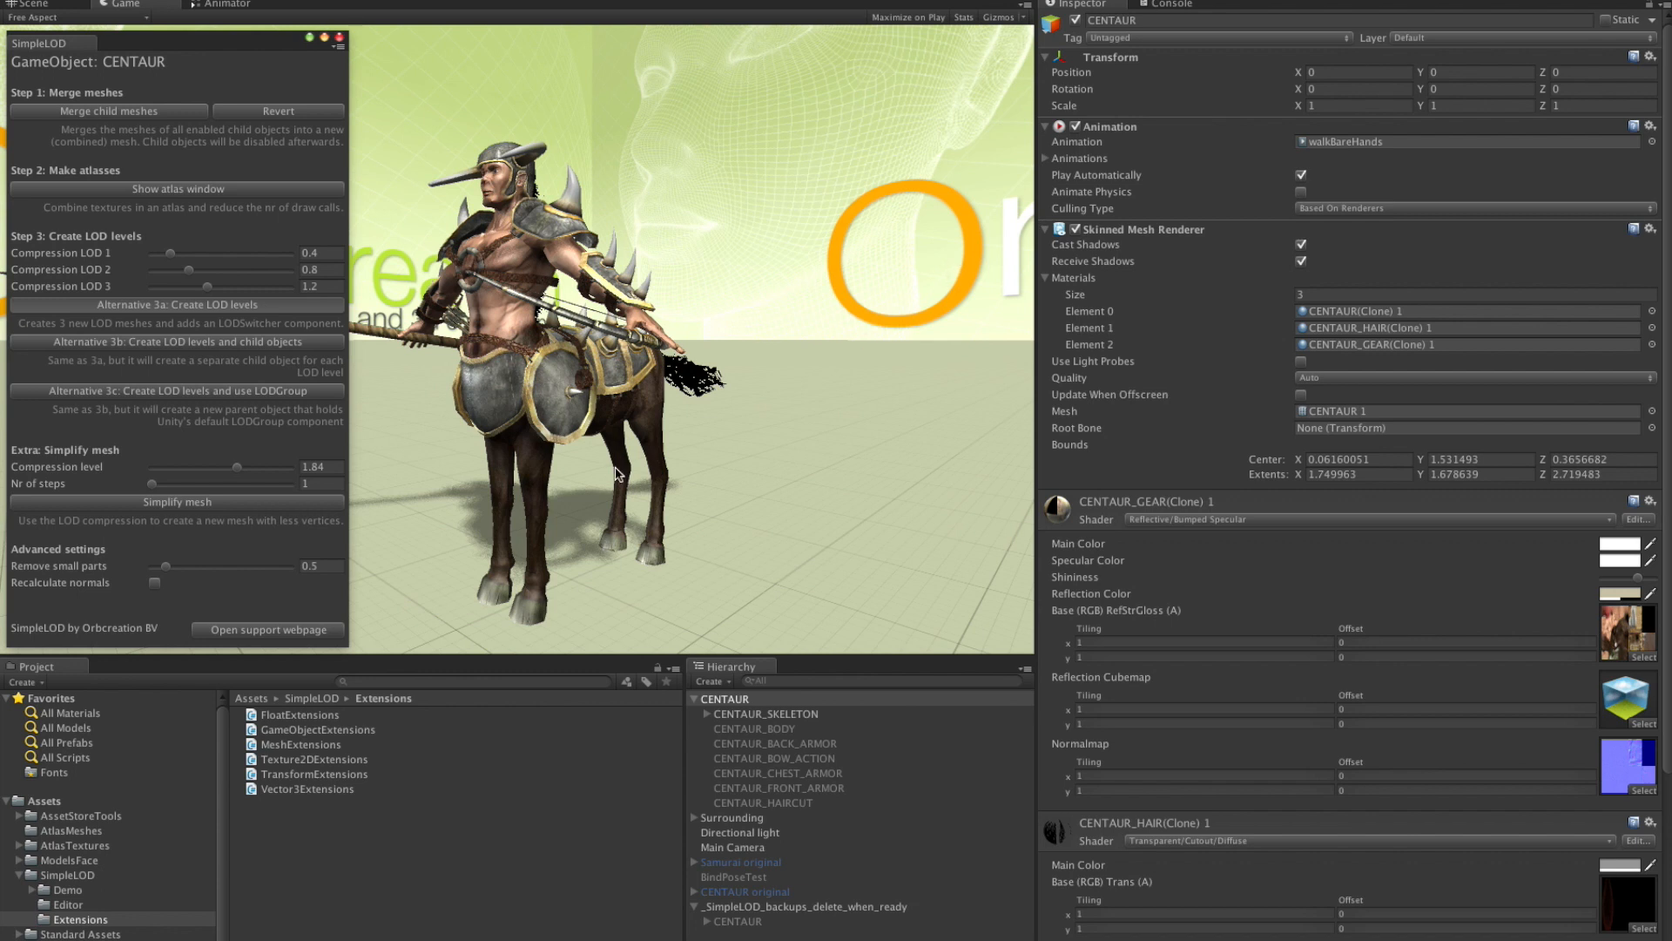
mouse_move(190, 577)
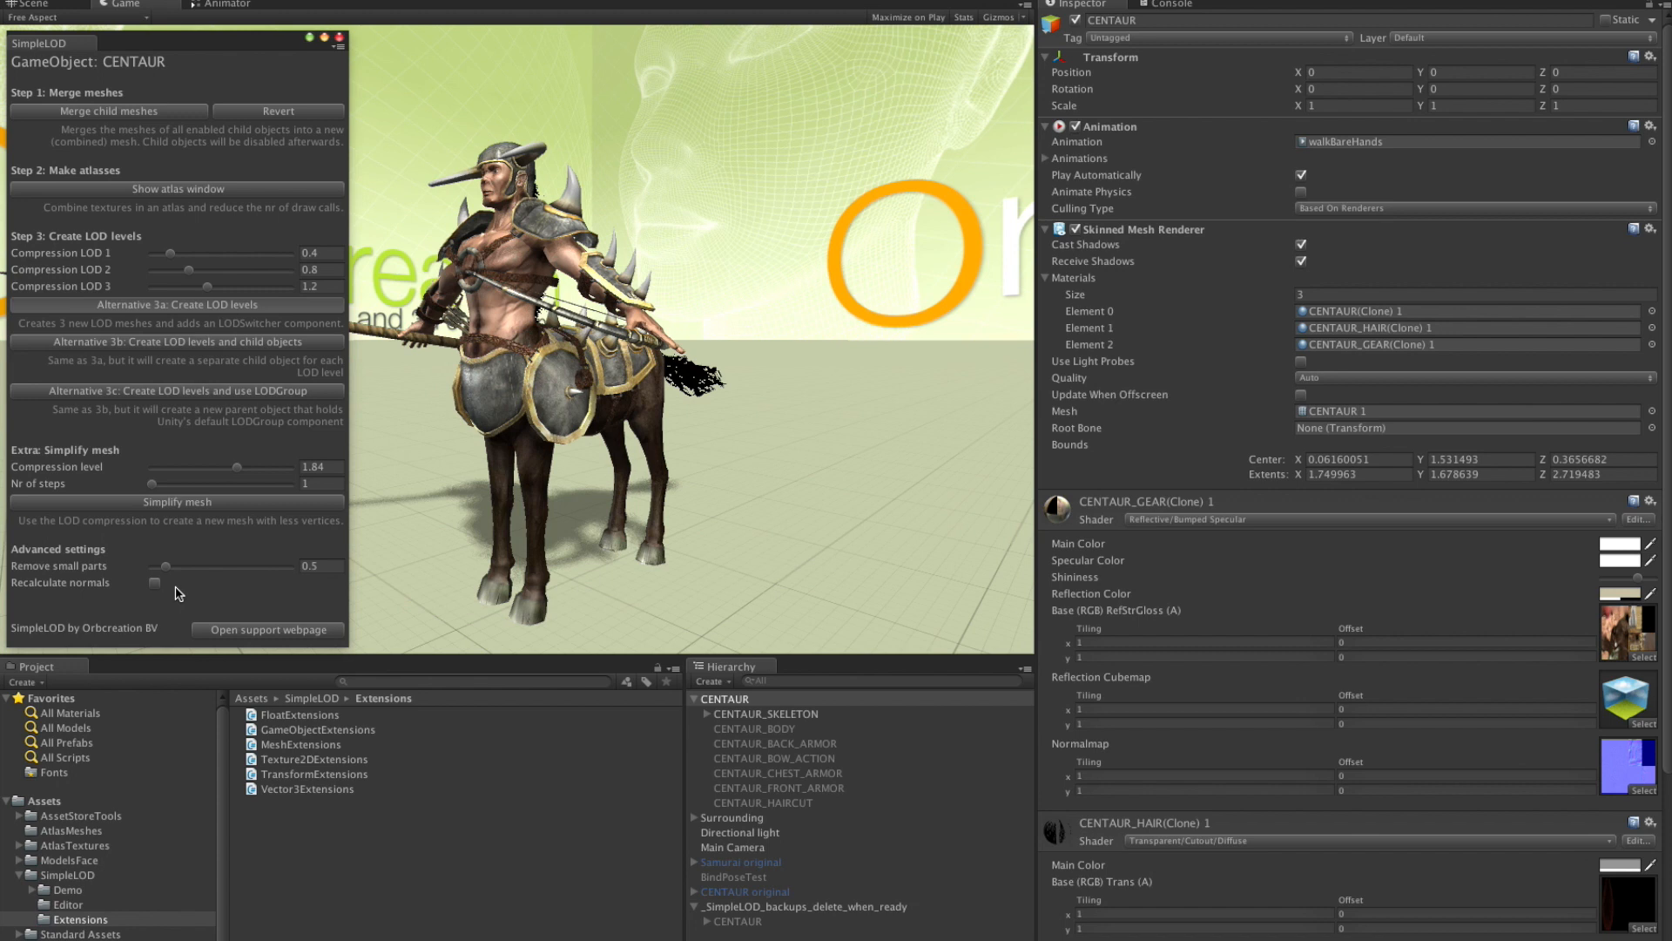
click(178, 303)
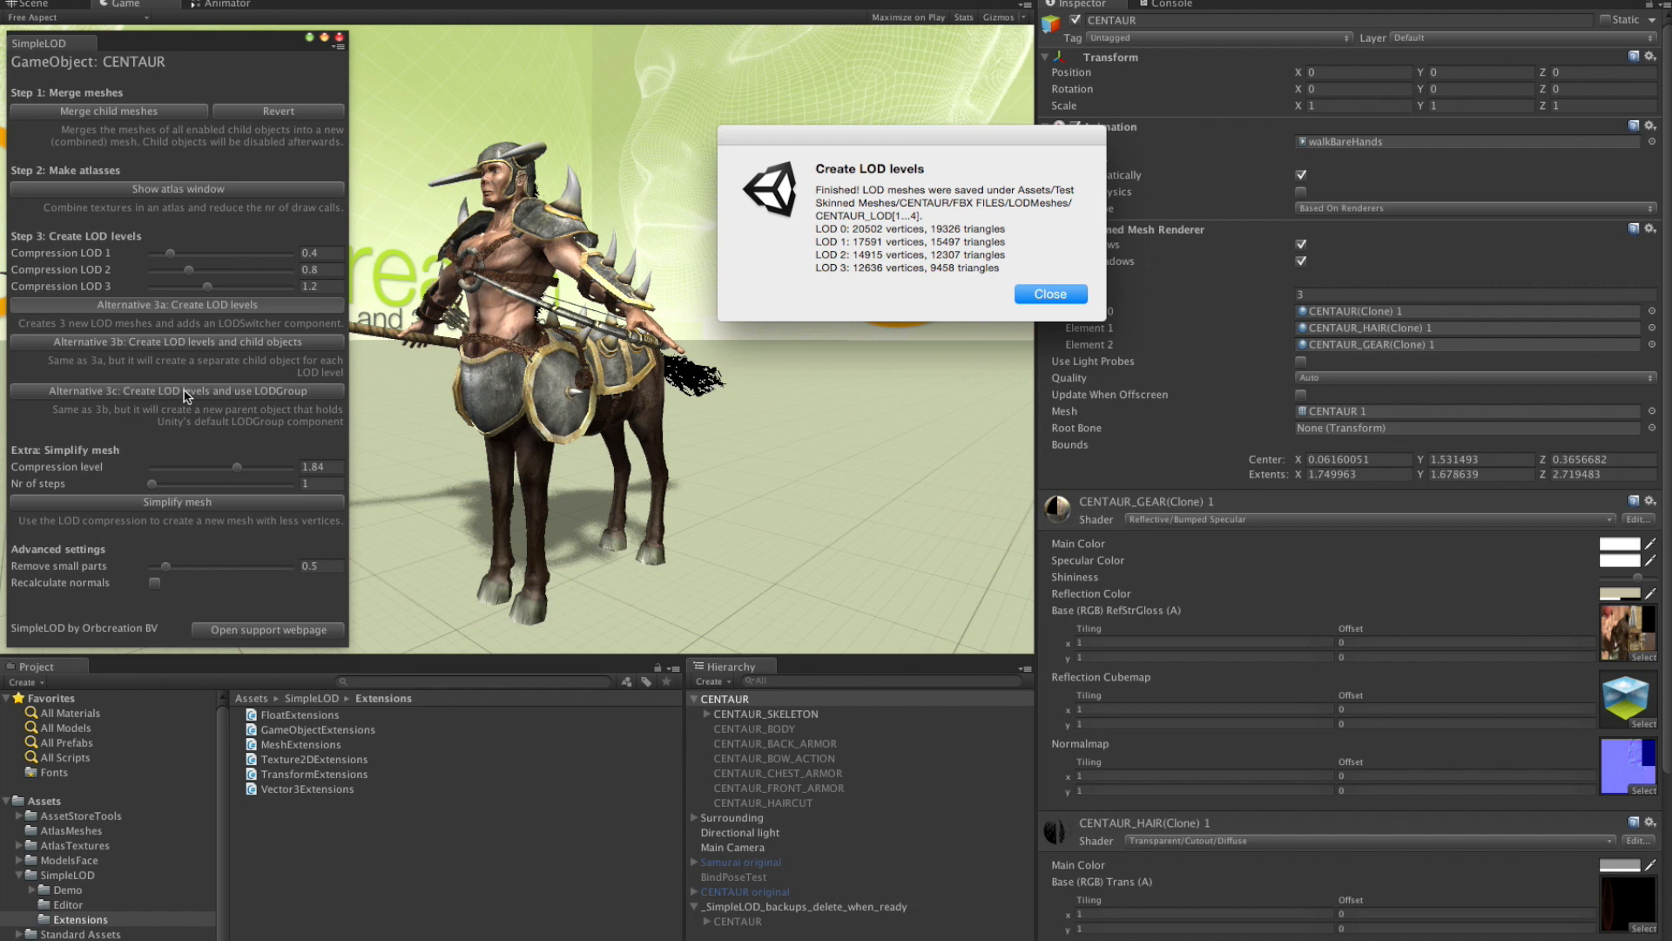
mouse_move(669, 387)
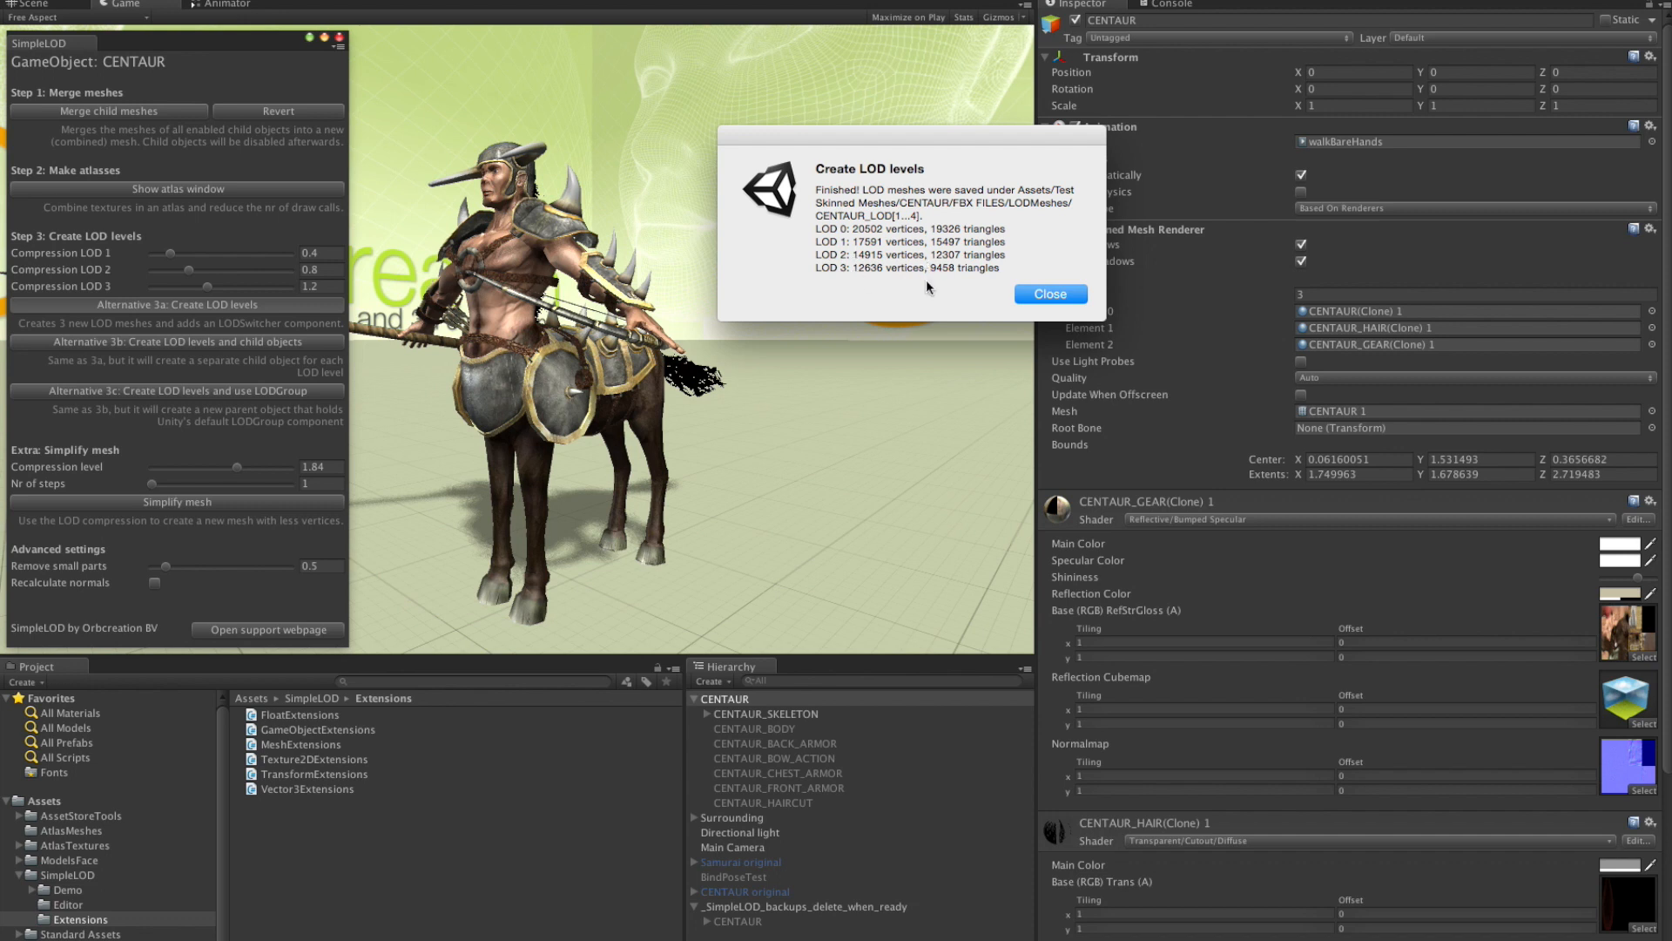
mouse_move(991, 229)
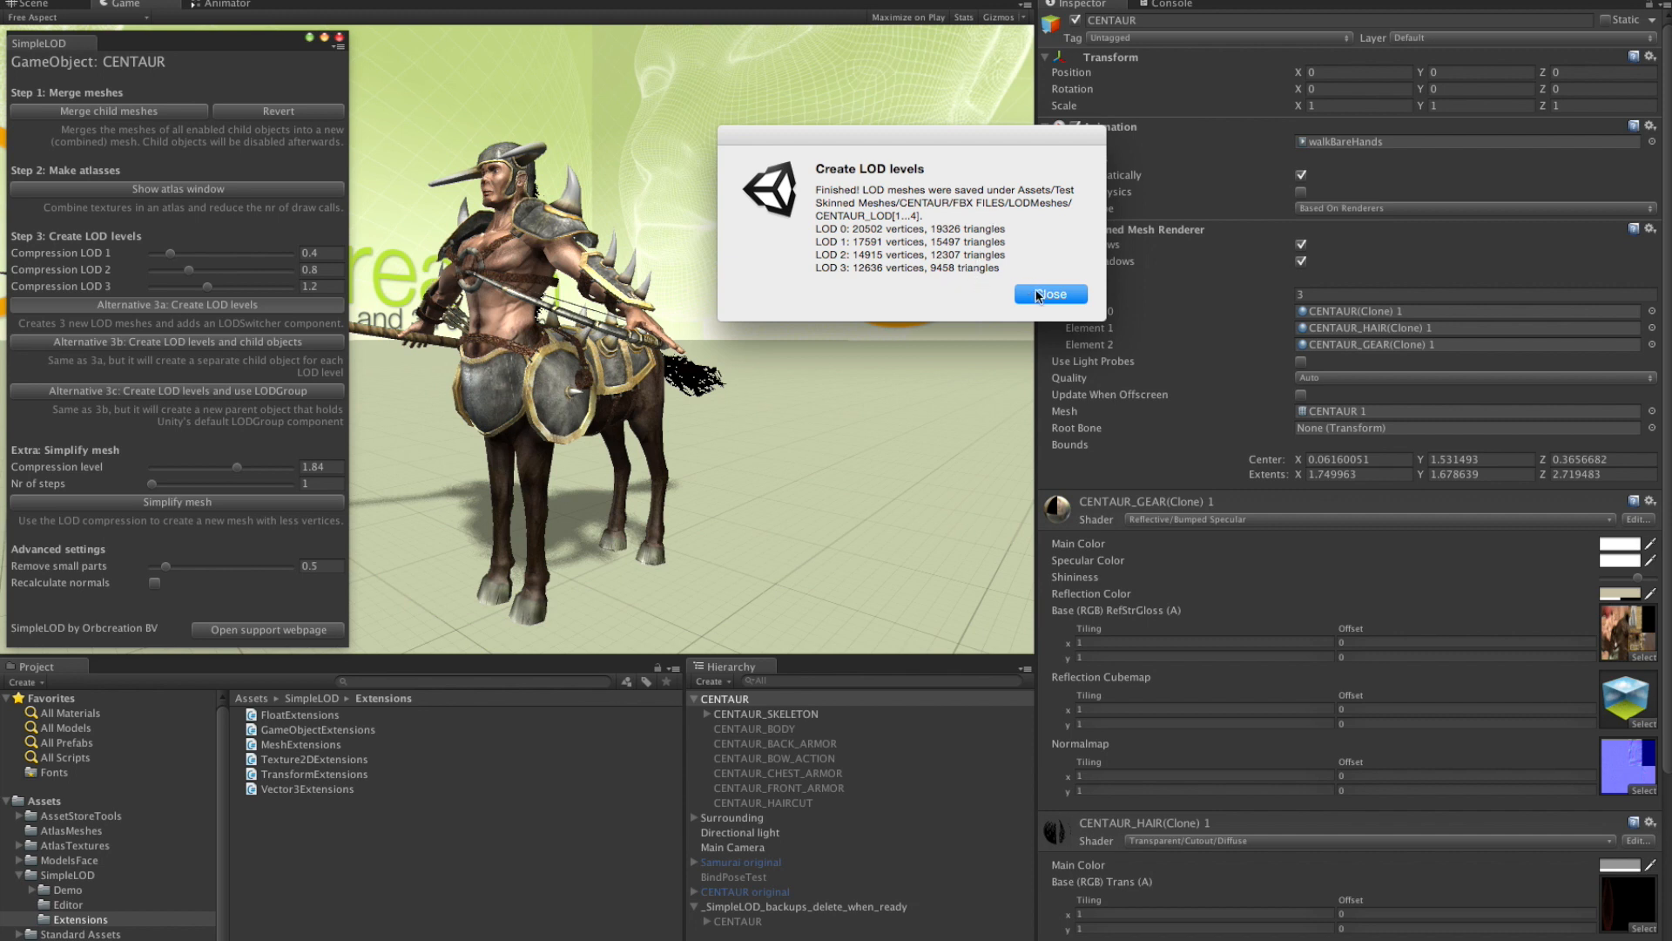
Step: Dismiss the Create LOD levels finished report listing LOD 0 to LOD 3
click(1048, 294)
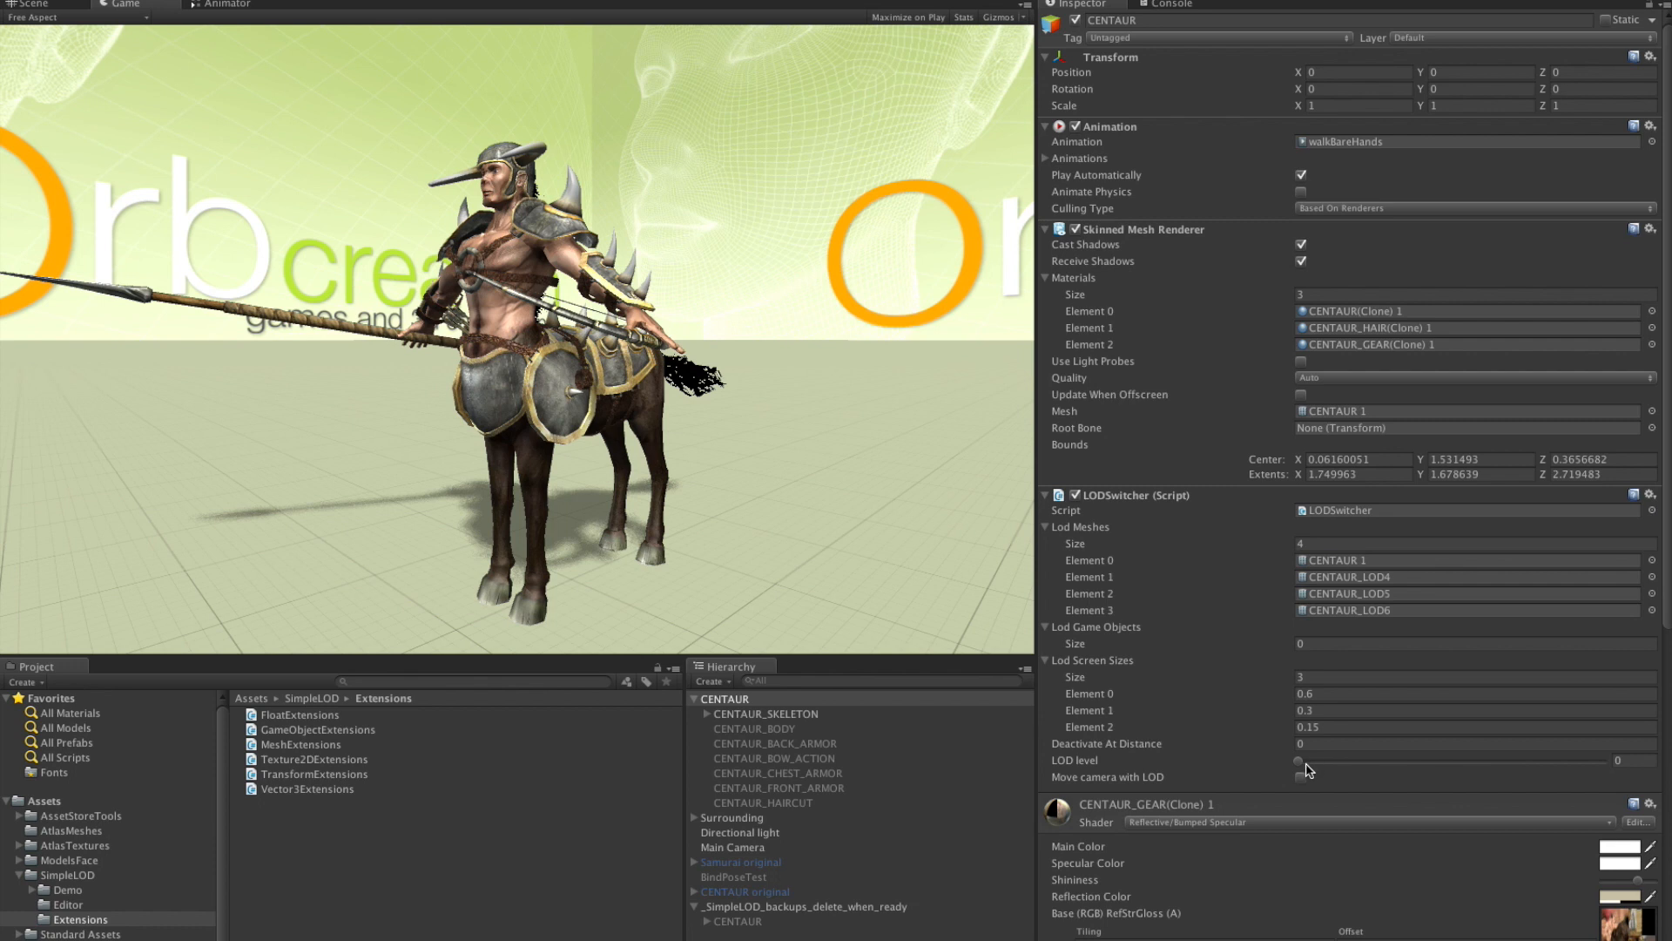
mouse_move(1303, 769)
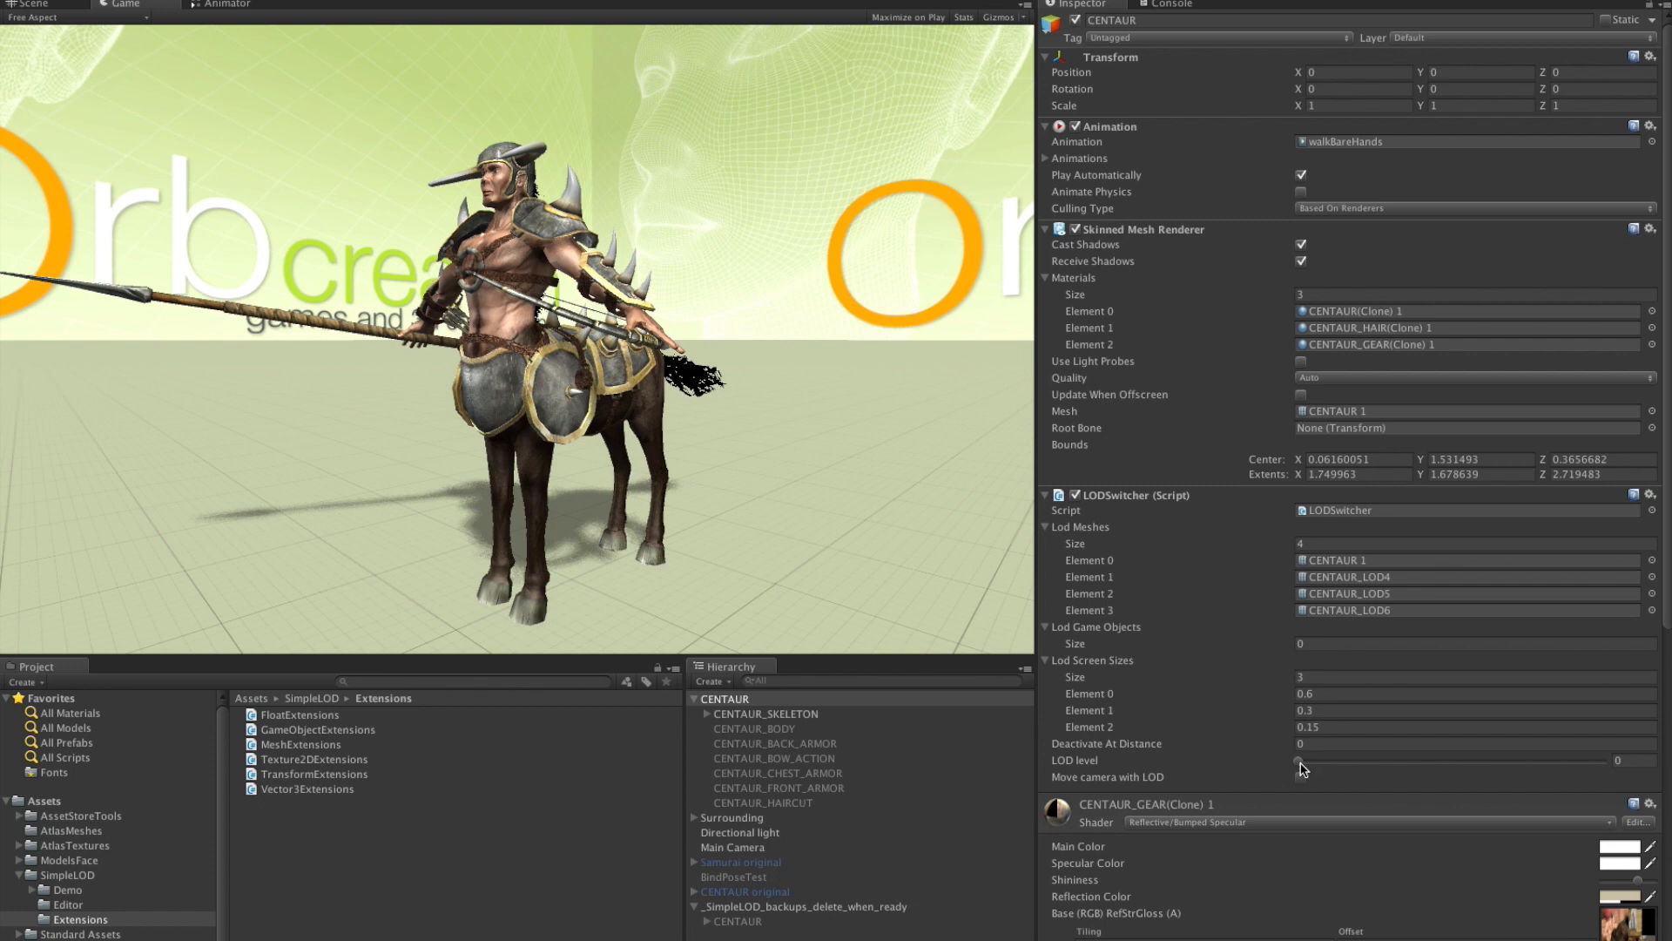
Step: Step the LODSwitcher's LOD level slider through levels 1 and 2 and back
click(1299, 761)
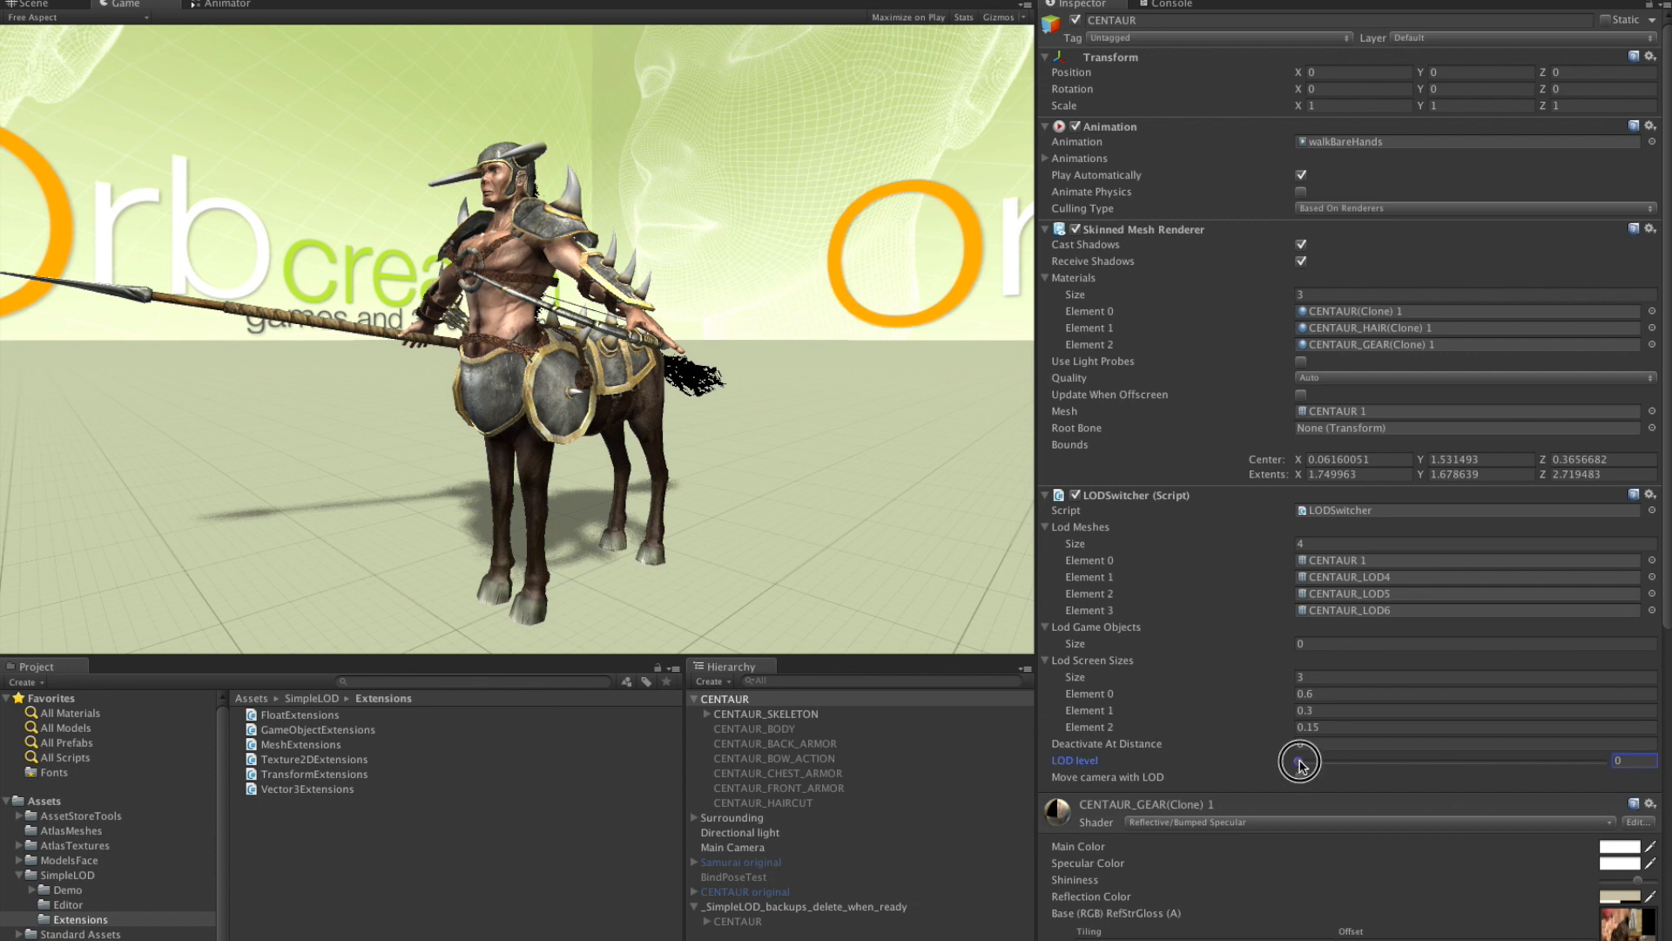
drag(1299, 763, 1390, 766)
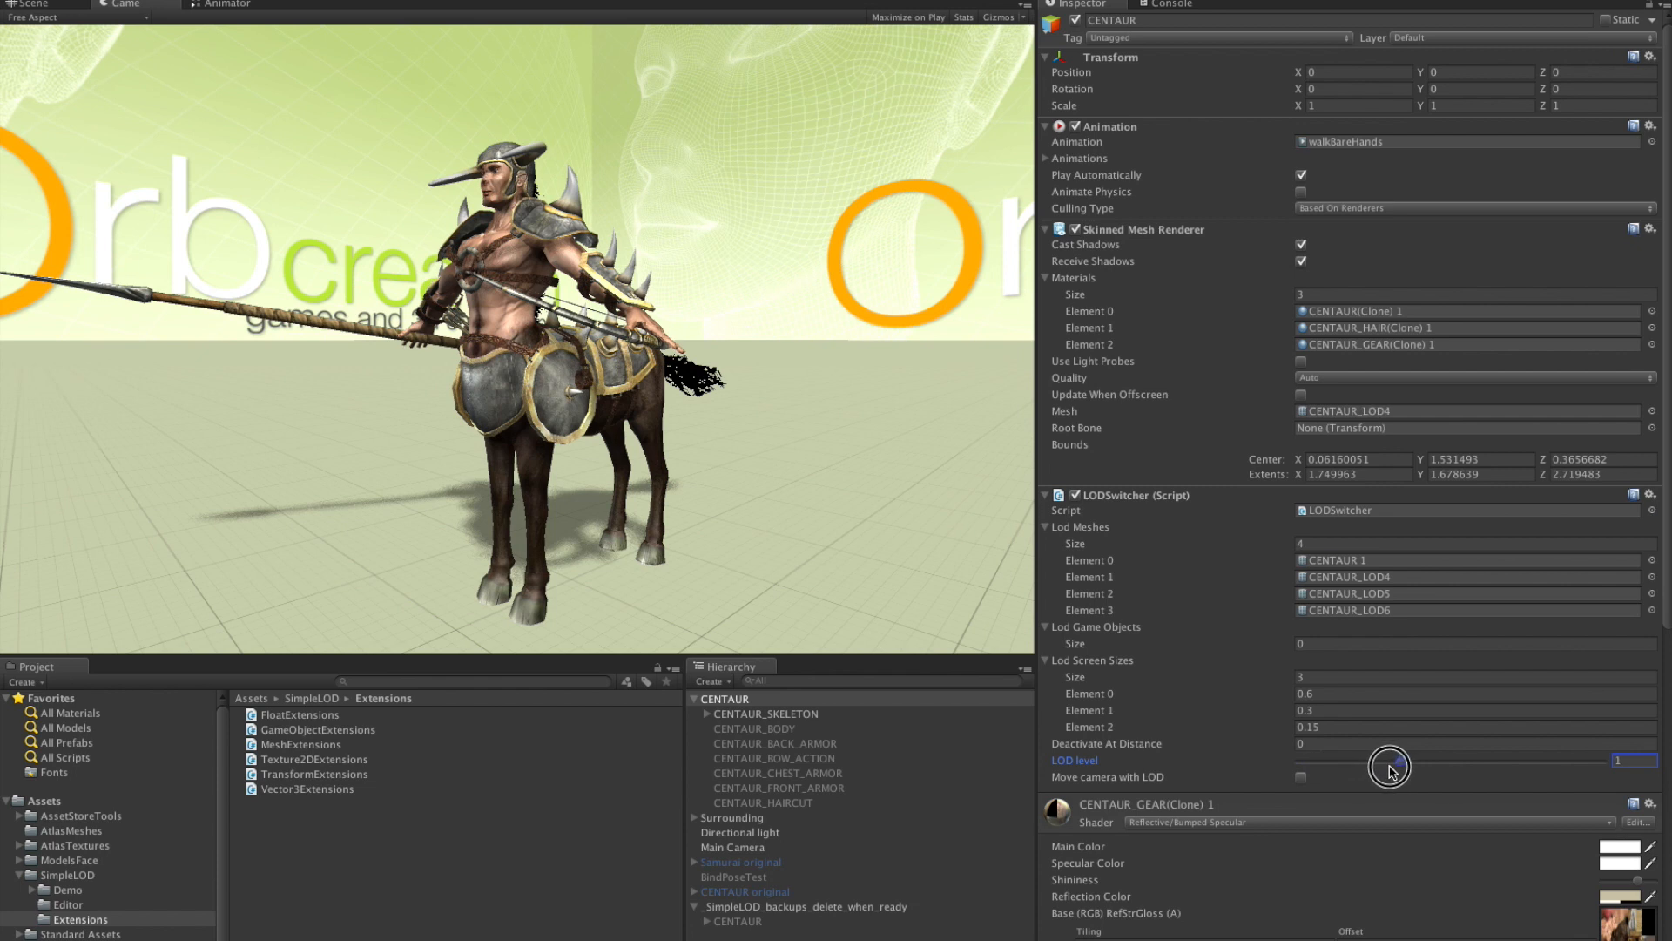
drag(1390, 765, 1501, 761)
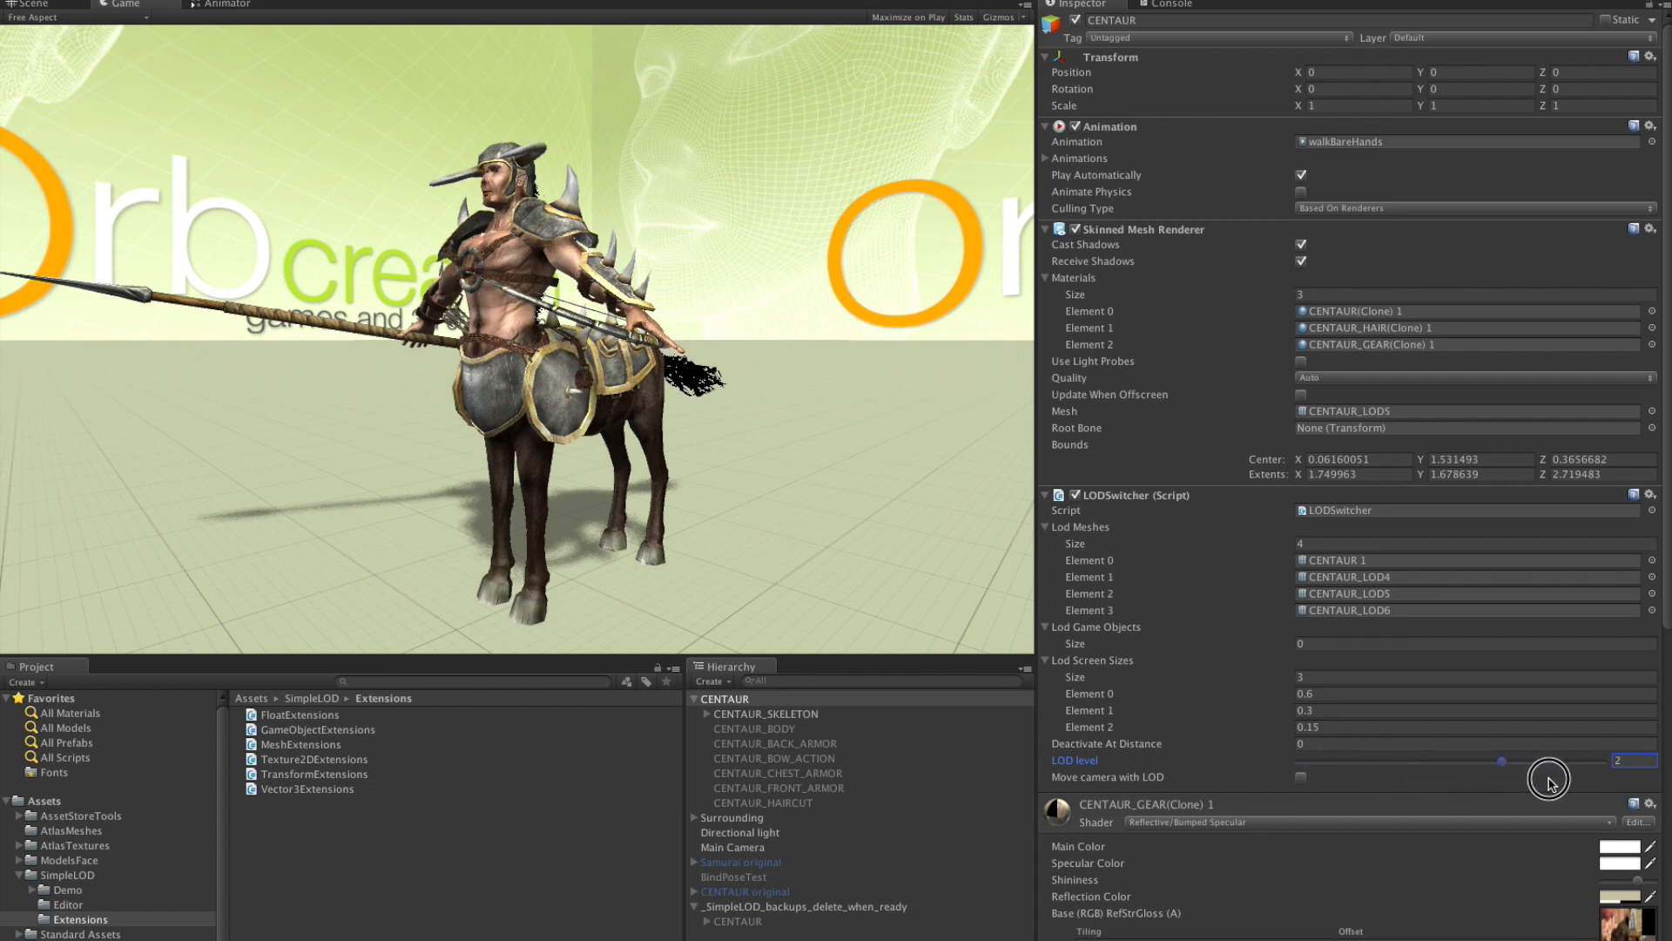
drag(1501, 759, 1401, 760)
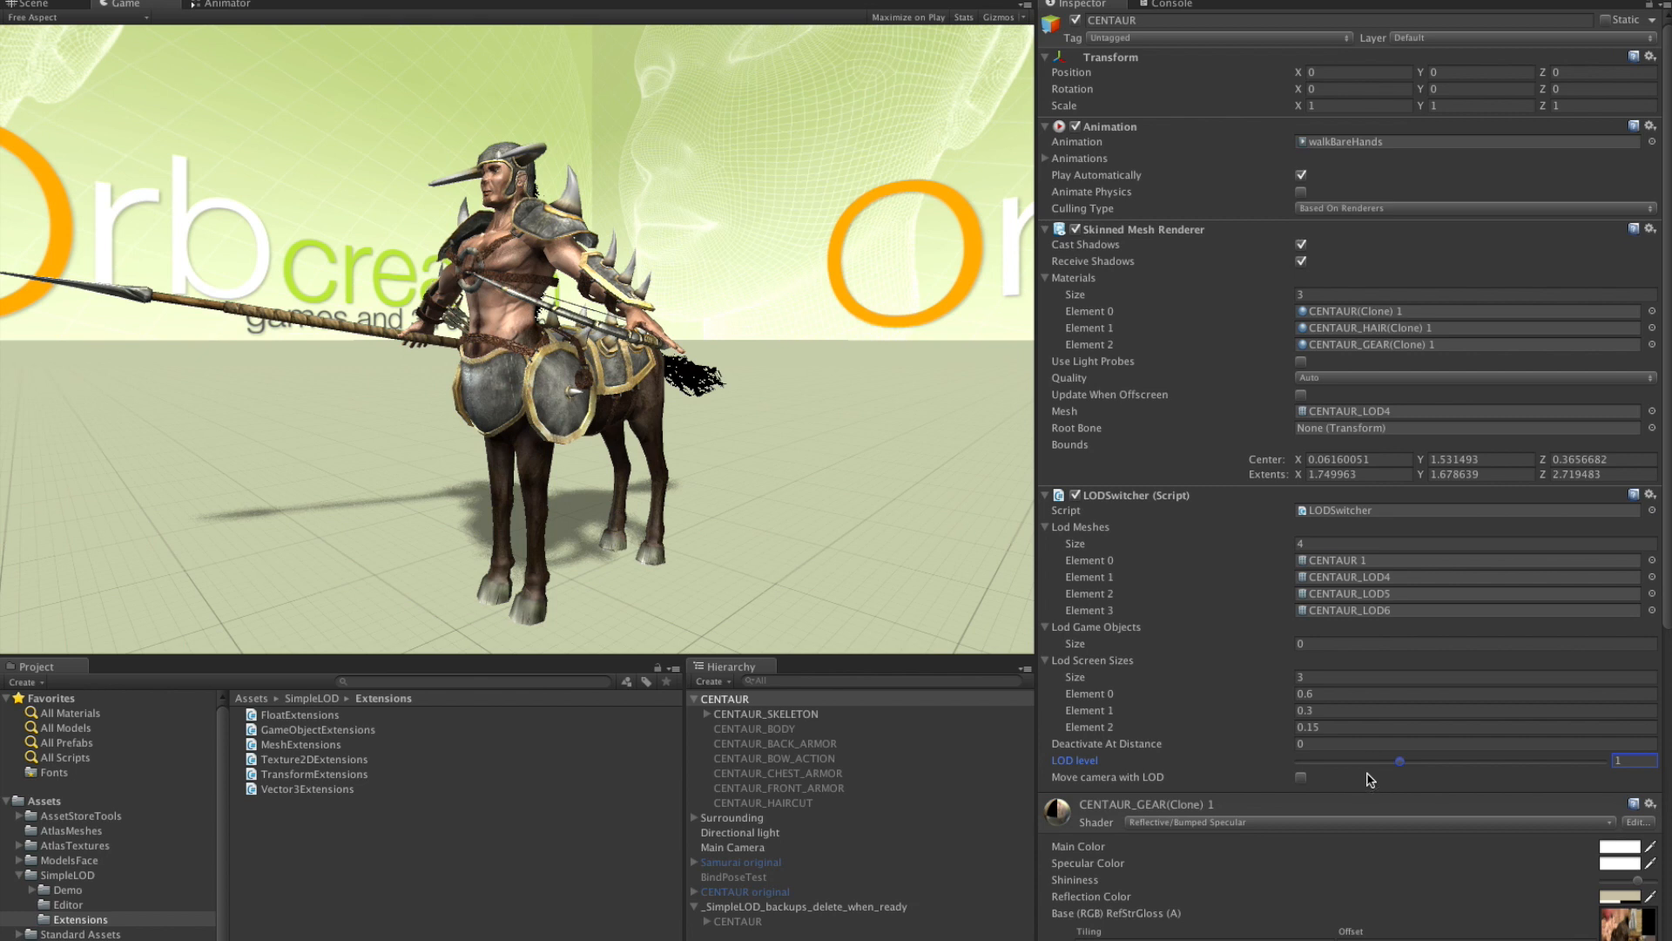
mouse_move(1400, 766)
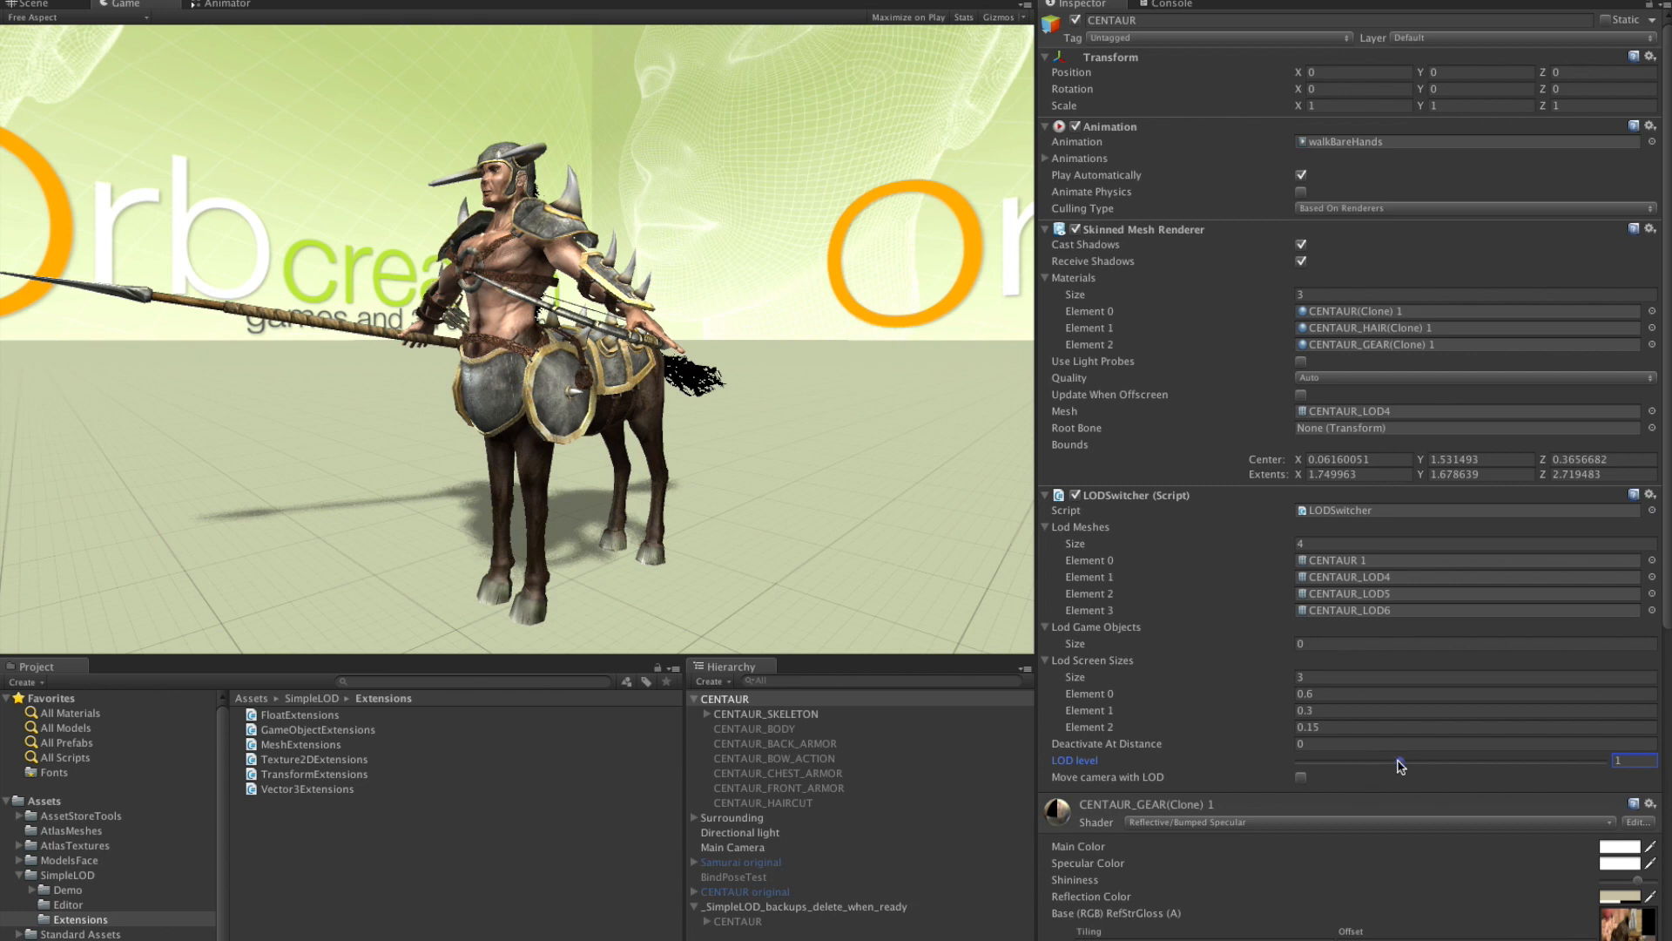
drag(1400, 761, 1501, 761)
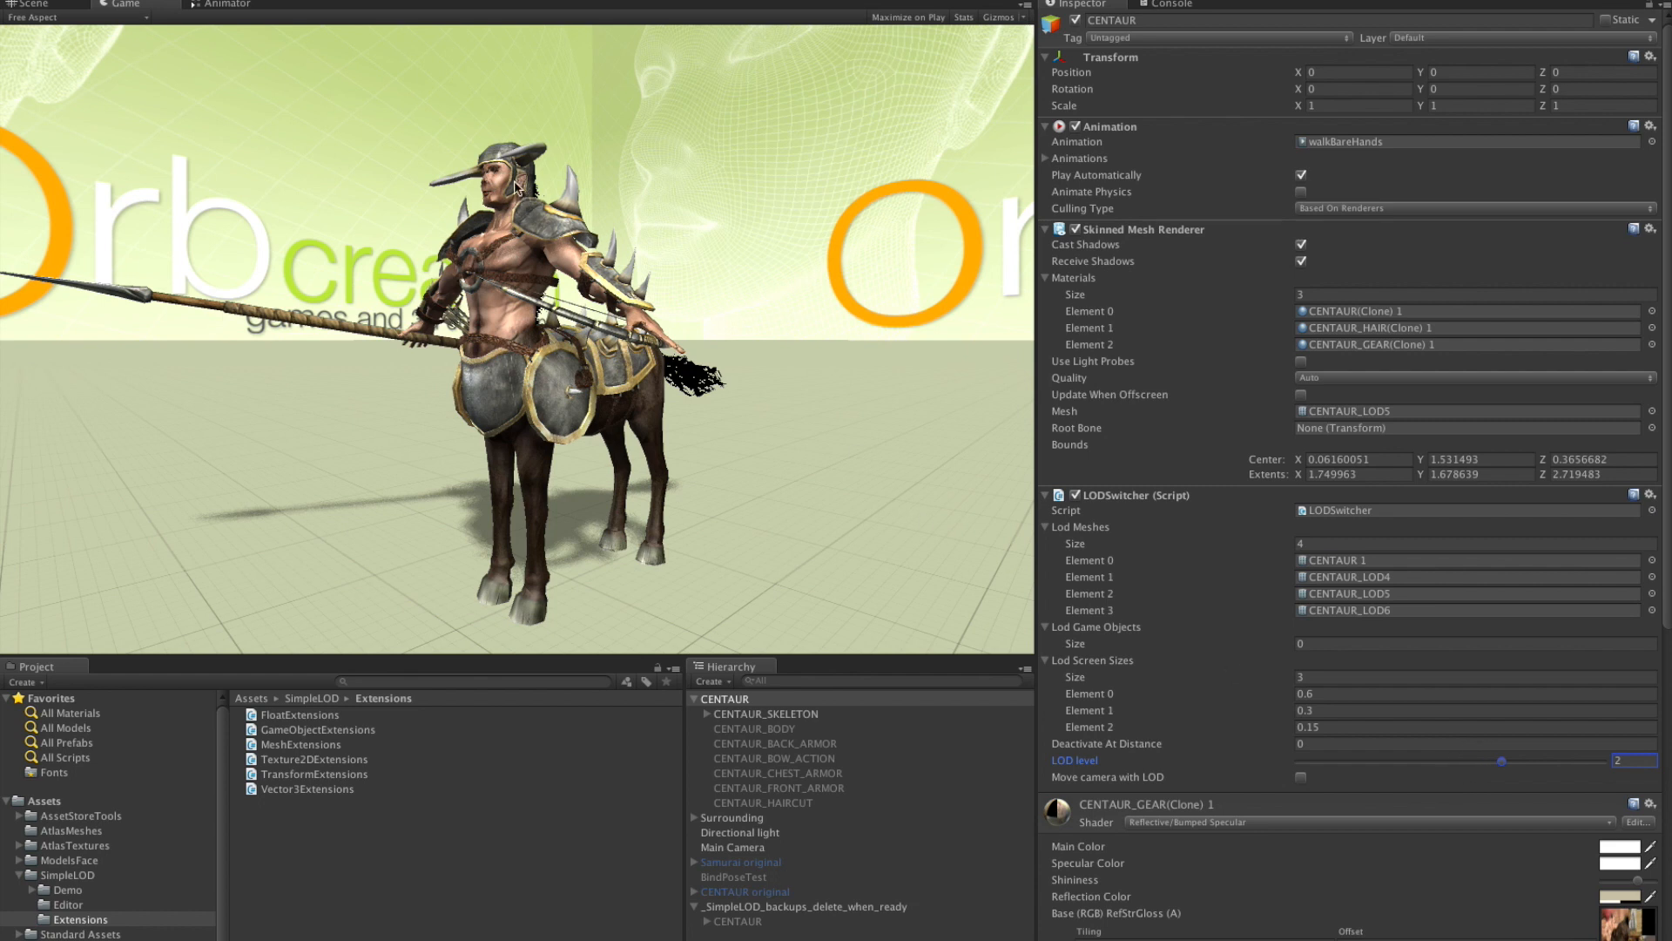
mouse_move(723, 387)
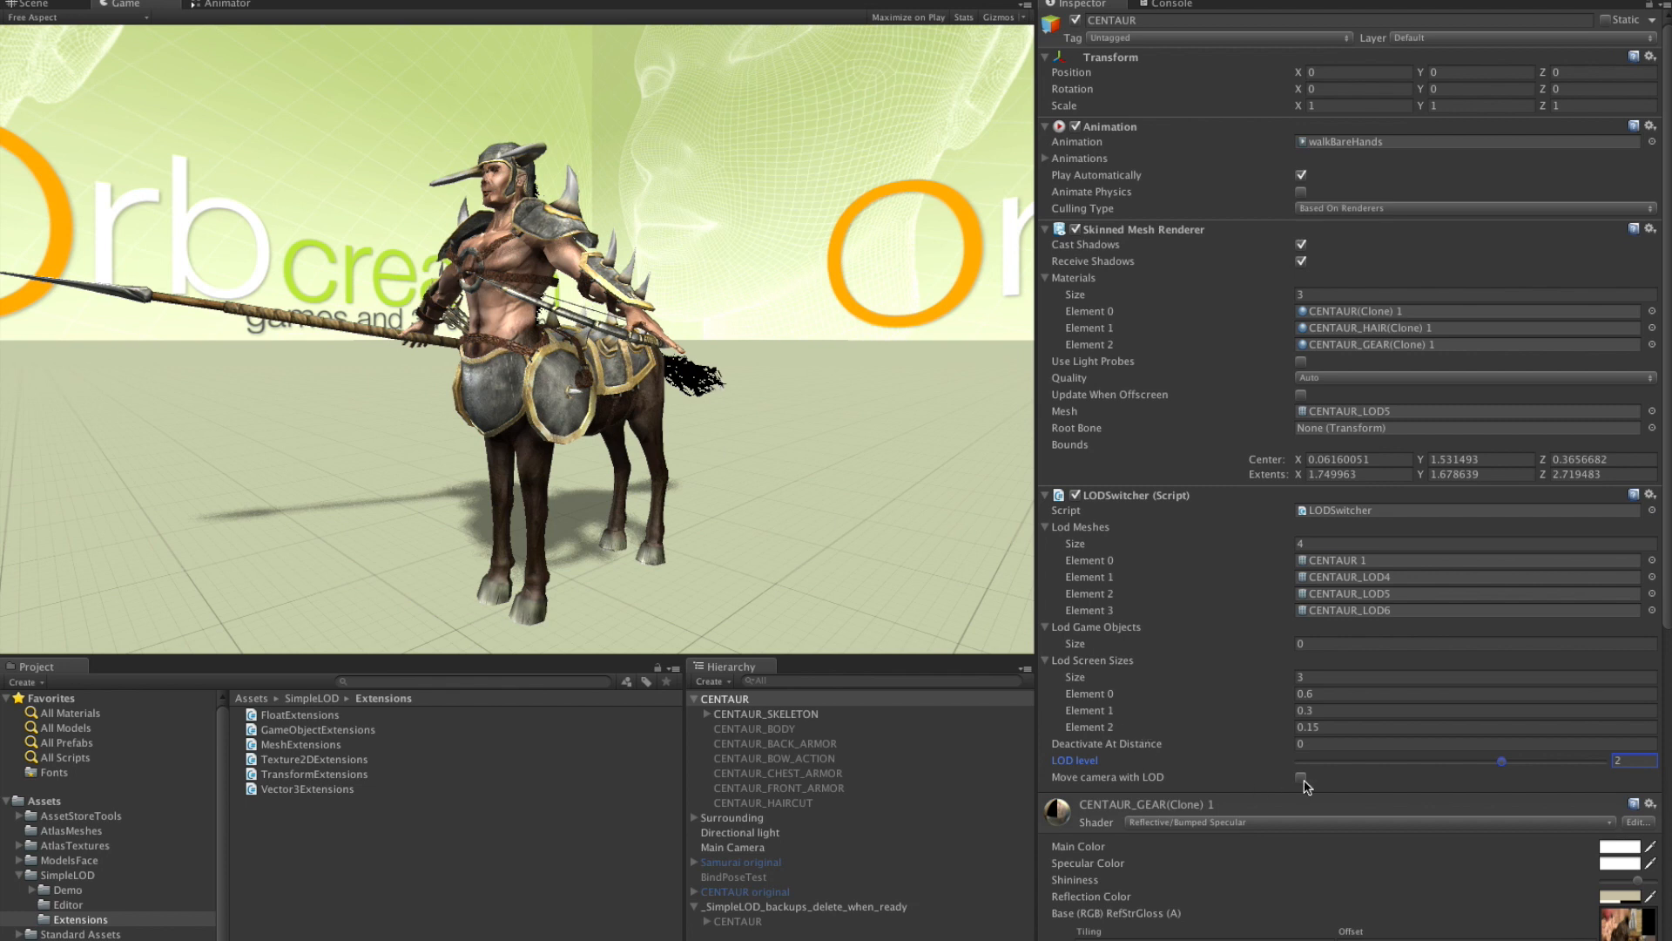
Step: Toggle Move camera with LOD to view the LODs from their matching distances, ending at level 3
click(1299, 777)
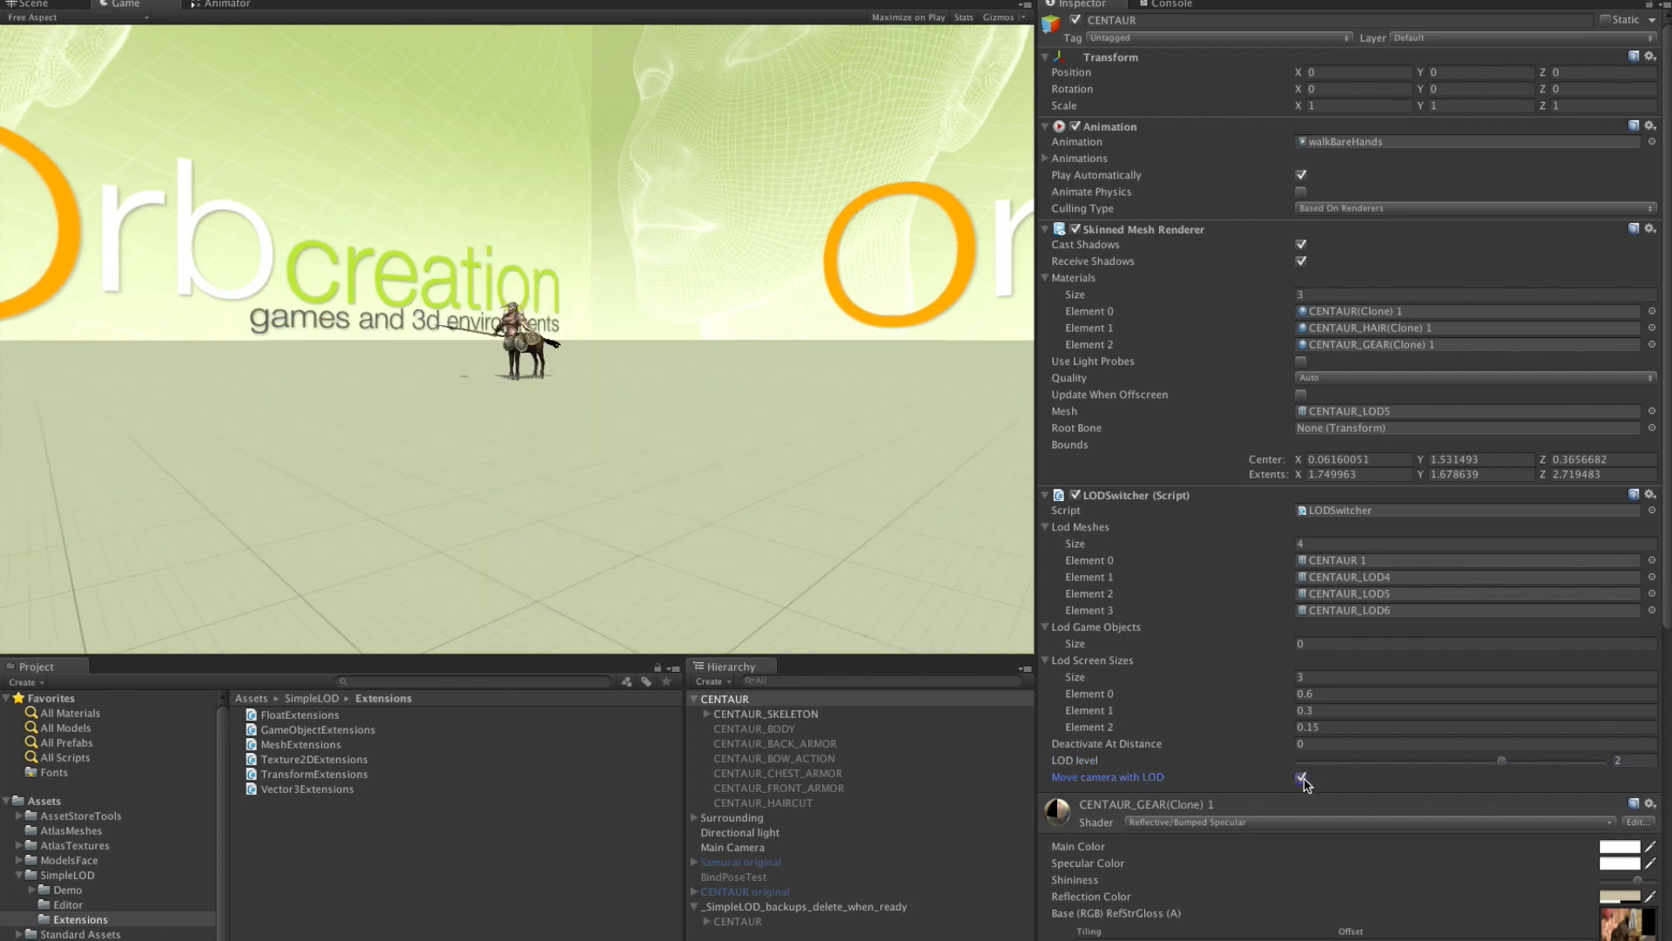
click(1301, 780)
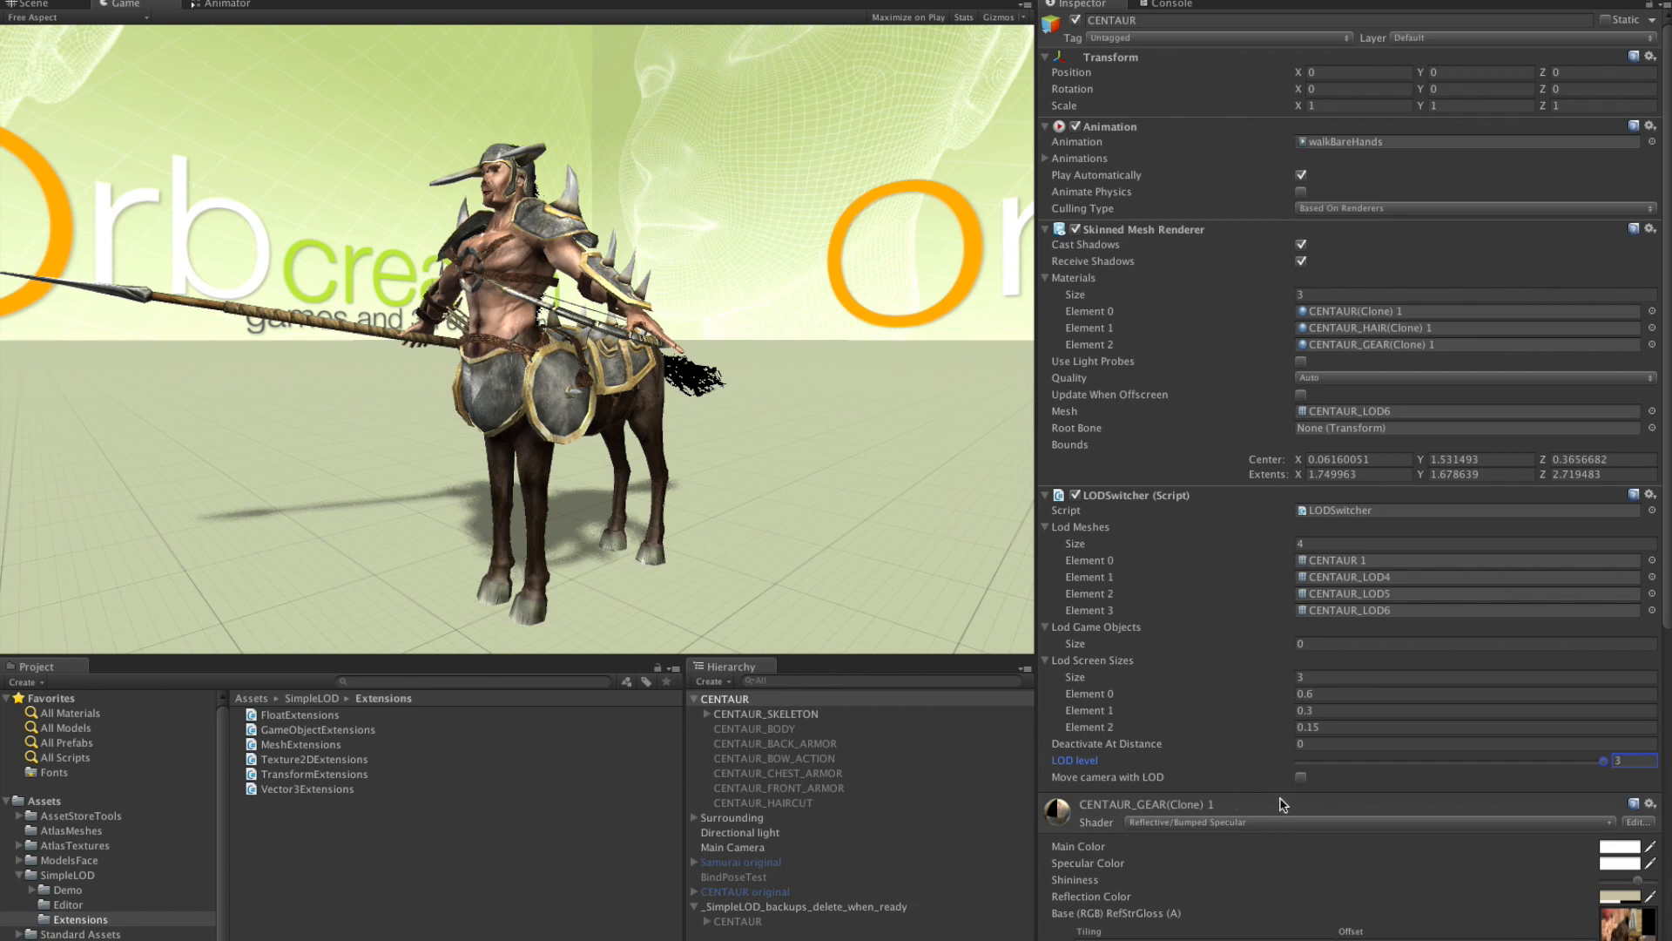
mouse_move(1301, 786)
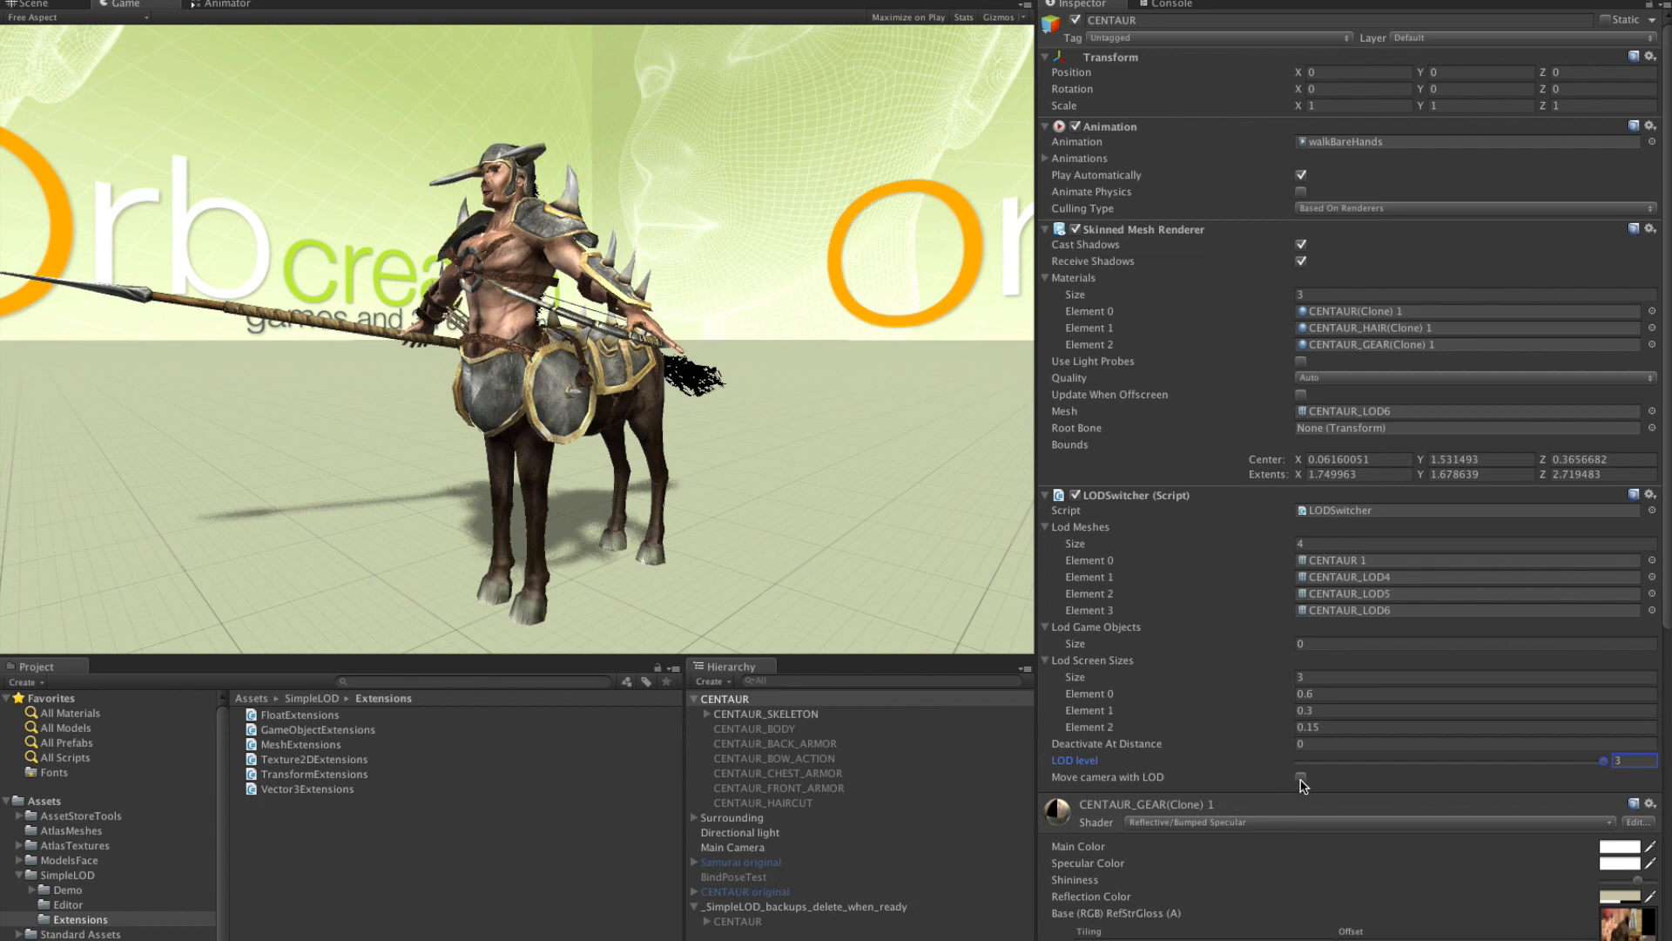
click(1301, 777)
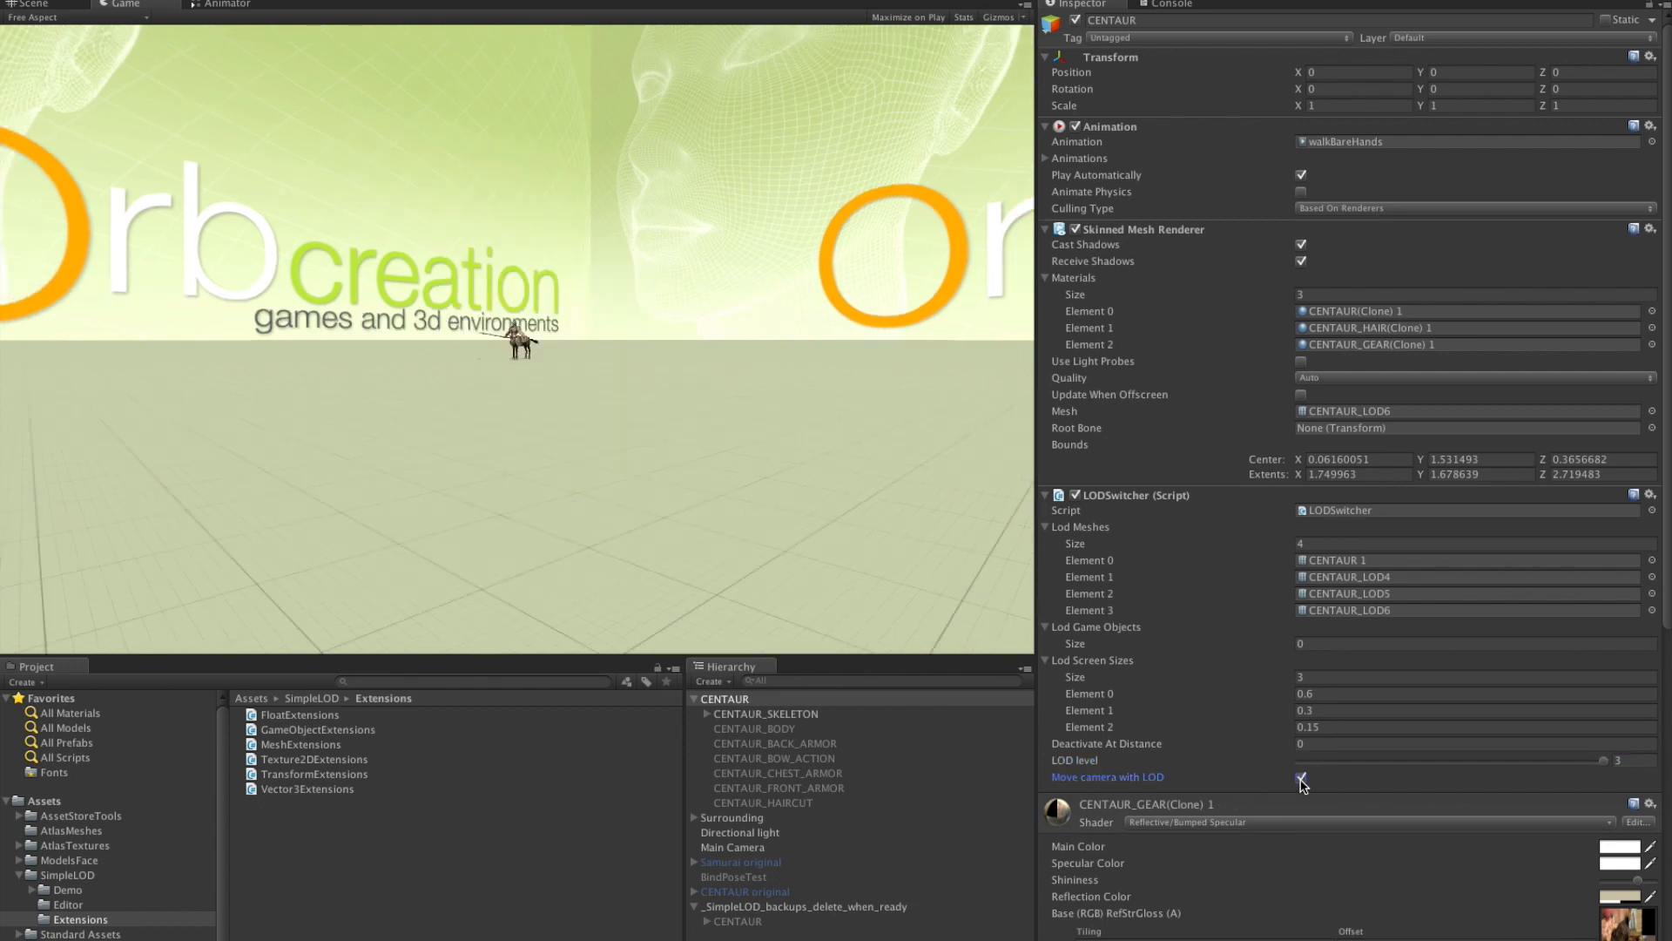
click(1302, 779)
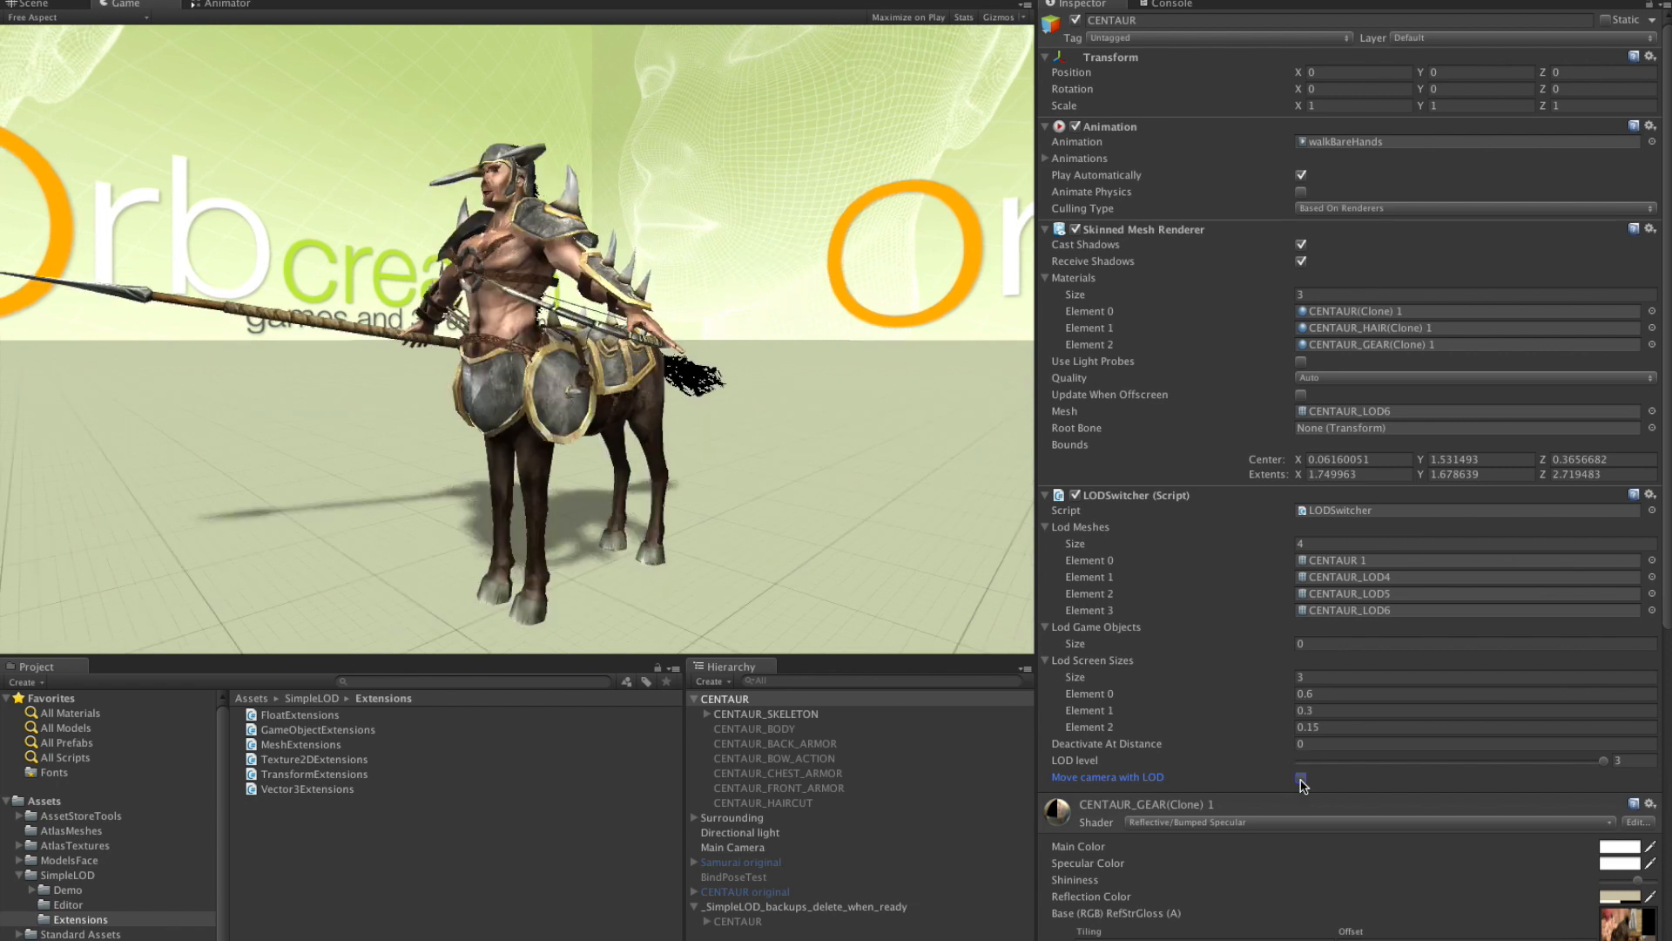